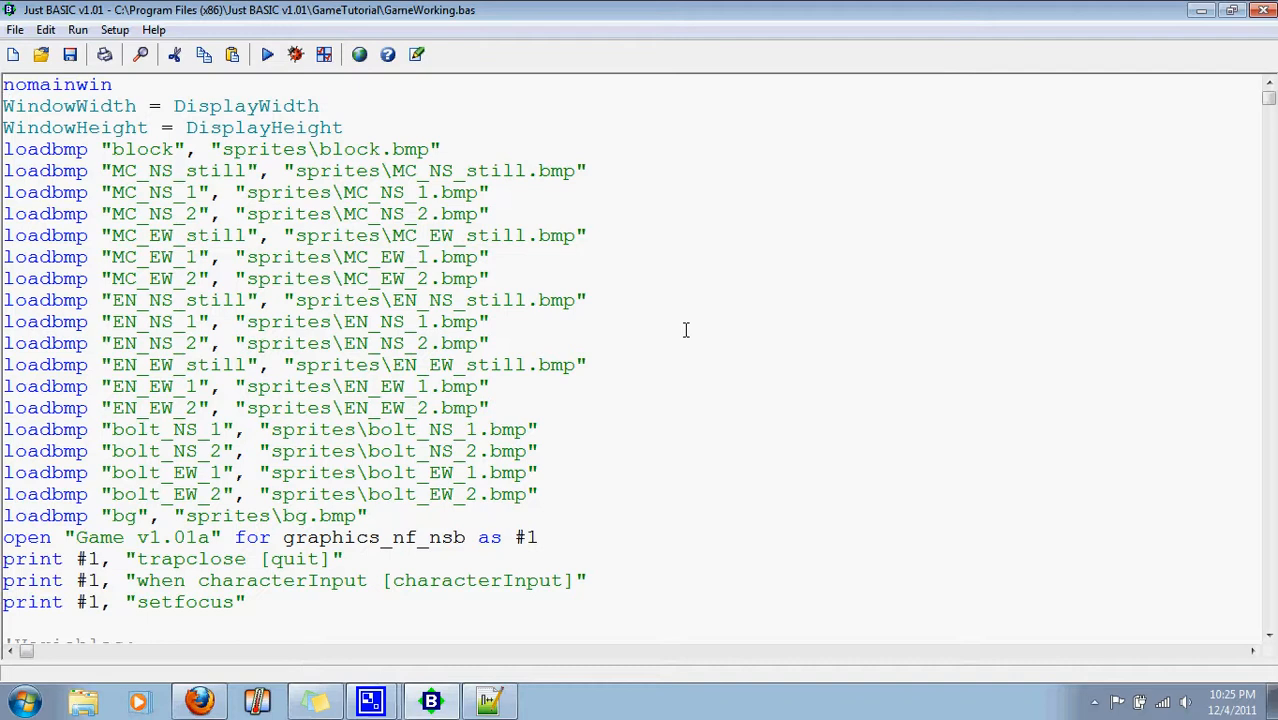
{"action": "mouse_move", "coordinate": [690, 356]}
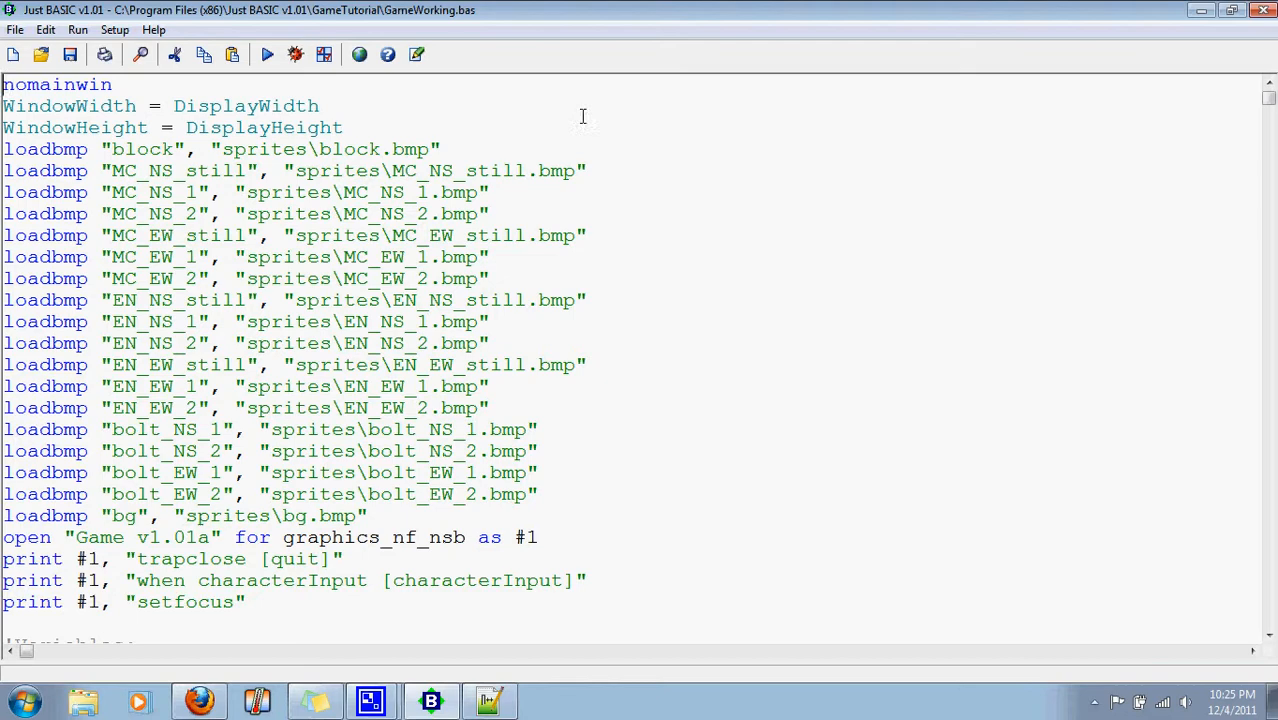
{"action": "mouse_move", "coordinate": [652, 388]}
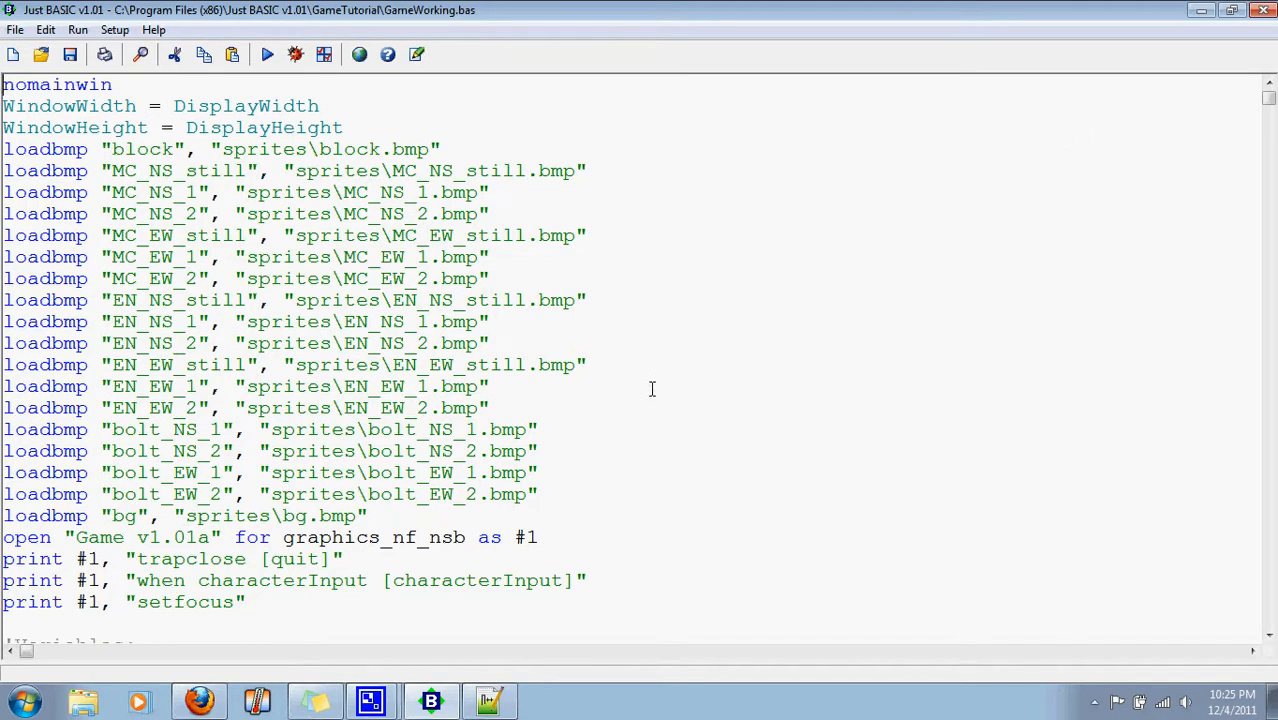
{"action": "mouse_move", "coordinate": [348, 284]}
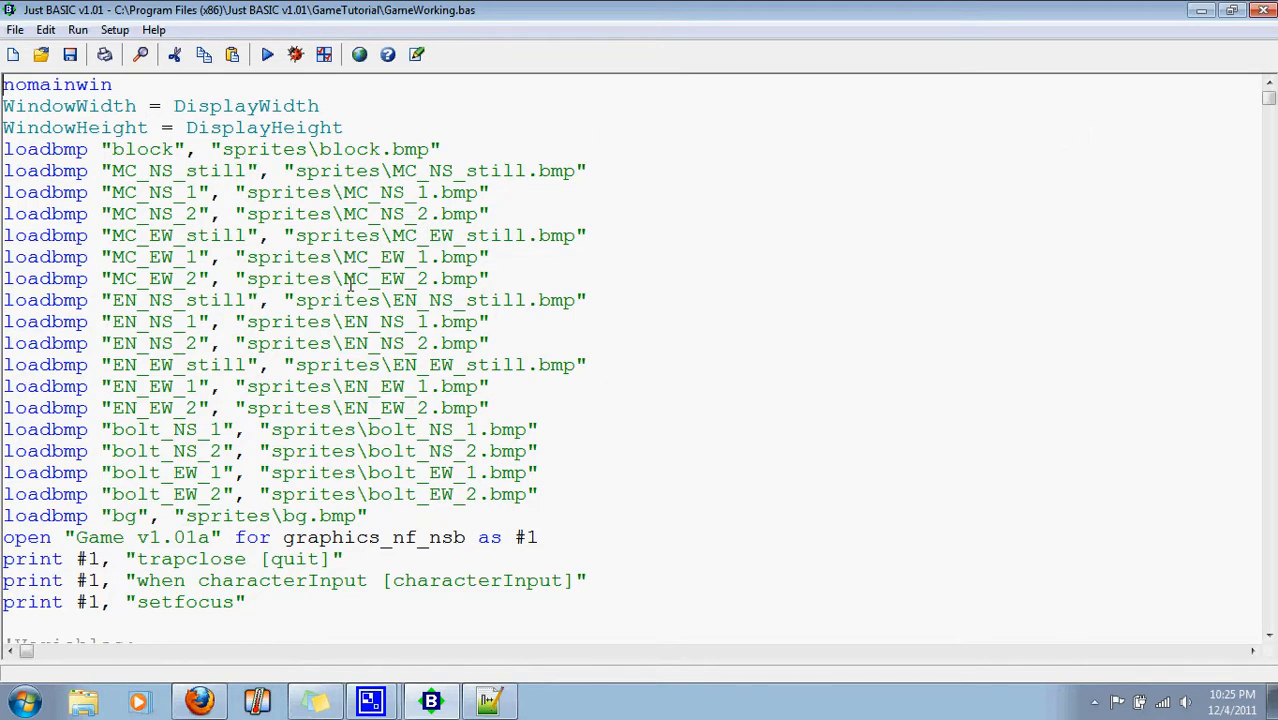
Add loadbmp "reticule", "sprites\reticule.bmp" above the background image load line
{"action": "scroll", "scroll_direction": "down", "scroll_amount": 3}
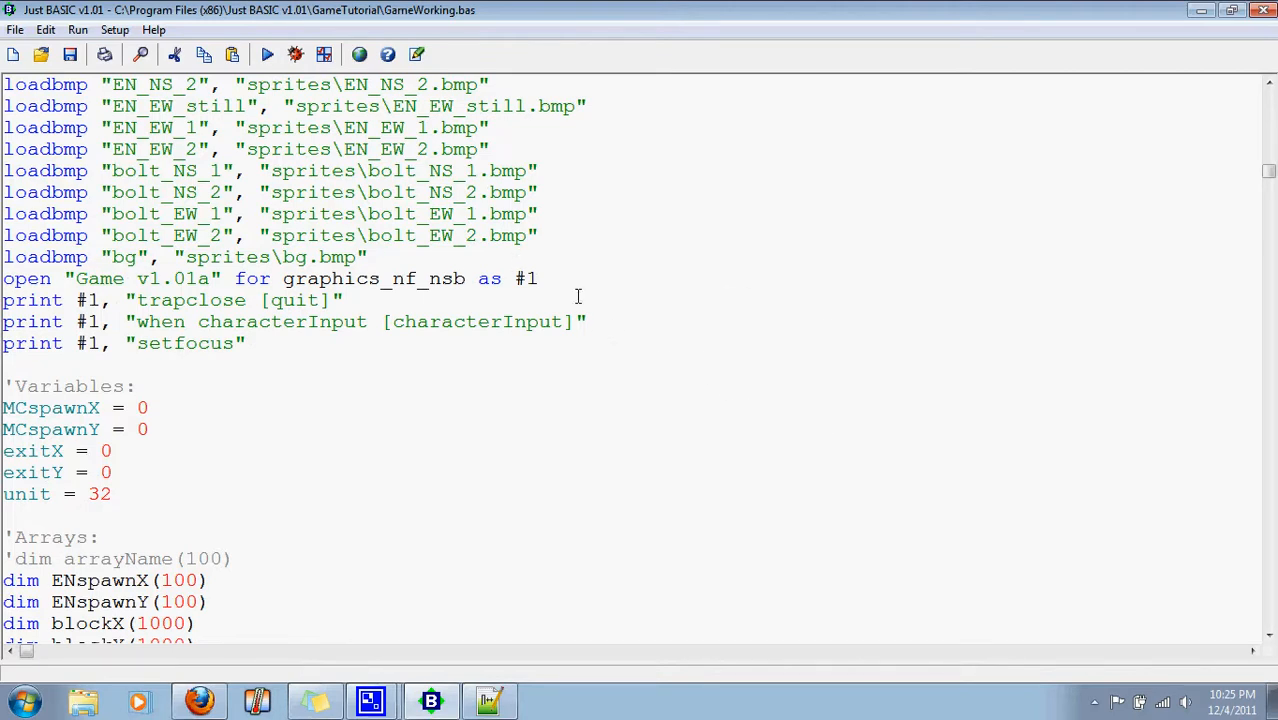
{"action": "mouse_move", "coordinate": [240, 288]}
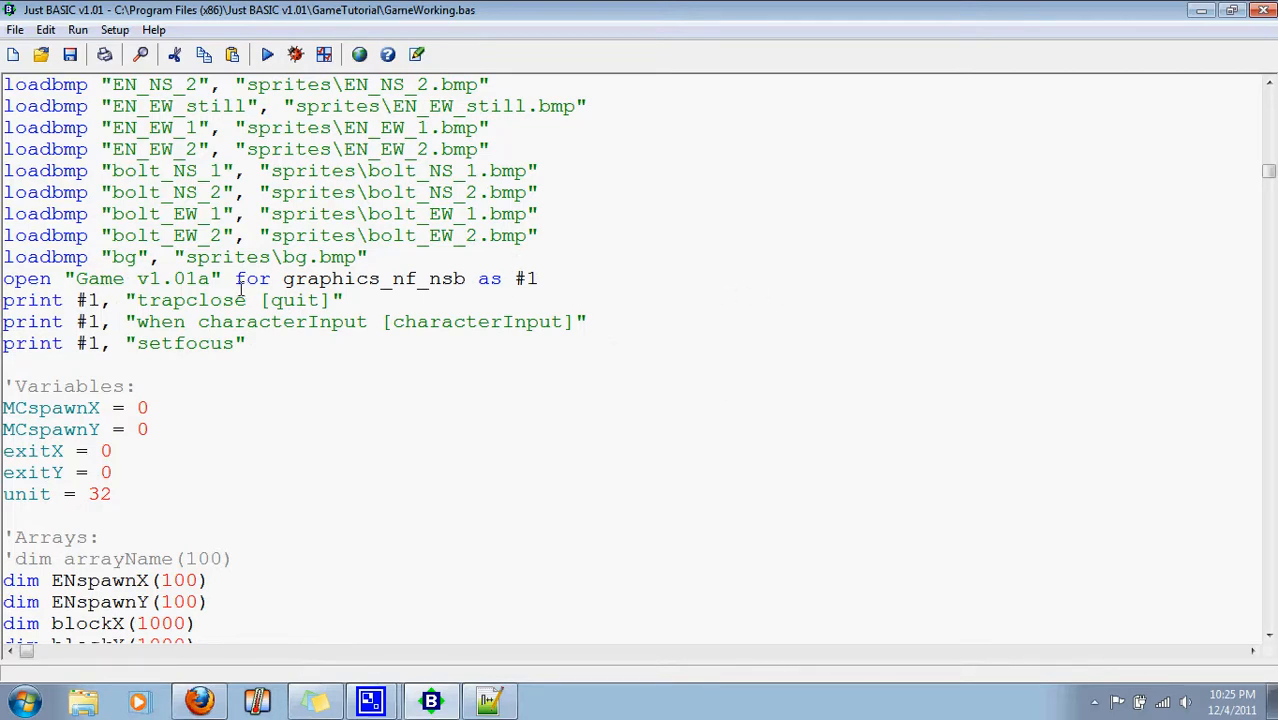
{"action": "mouse_move", "coordinate": [280, 272]}
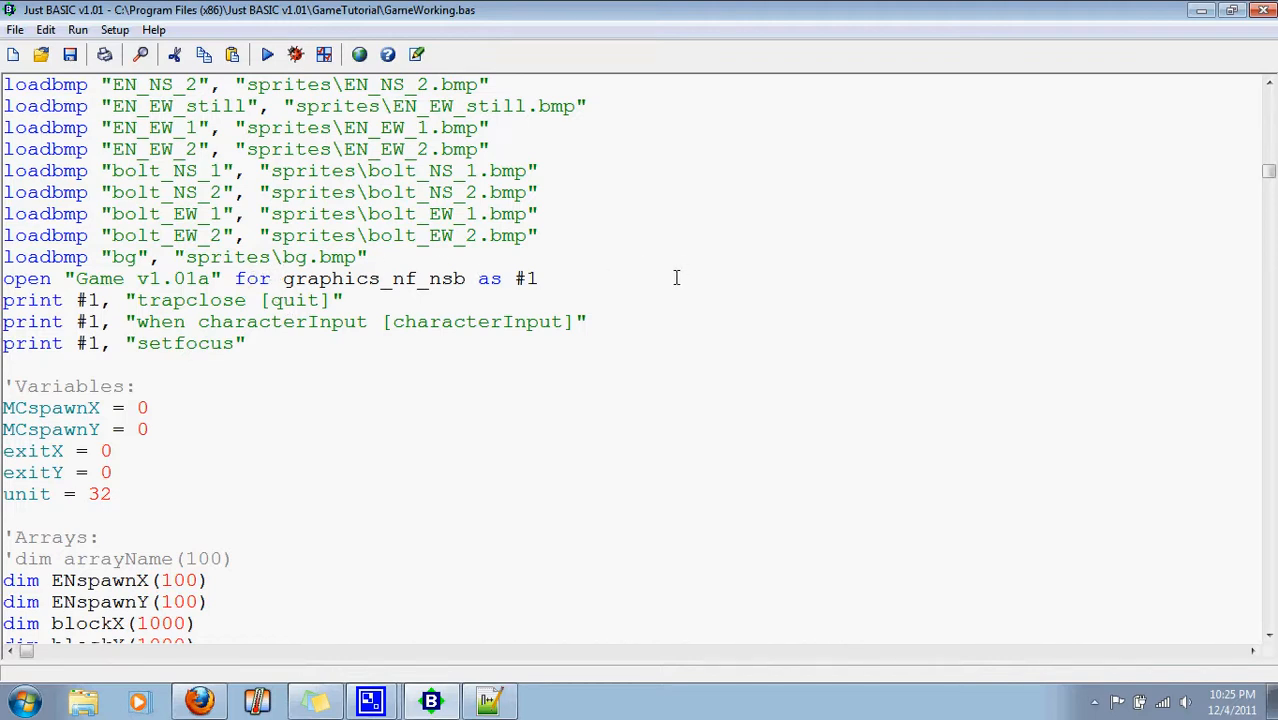
{"action": "mouse_move", "coordinate": [410, 278]}
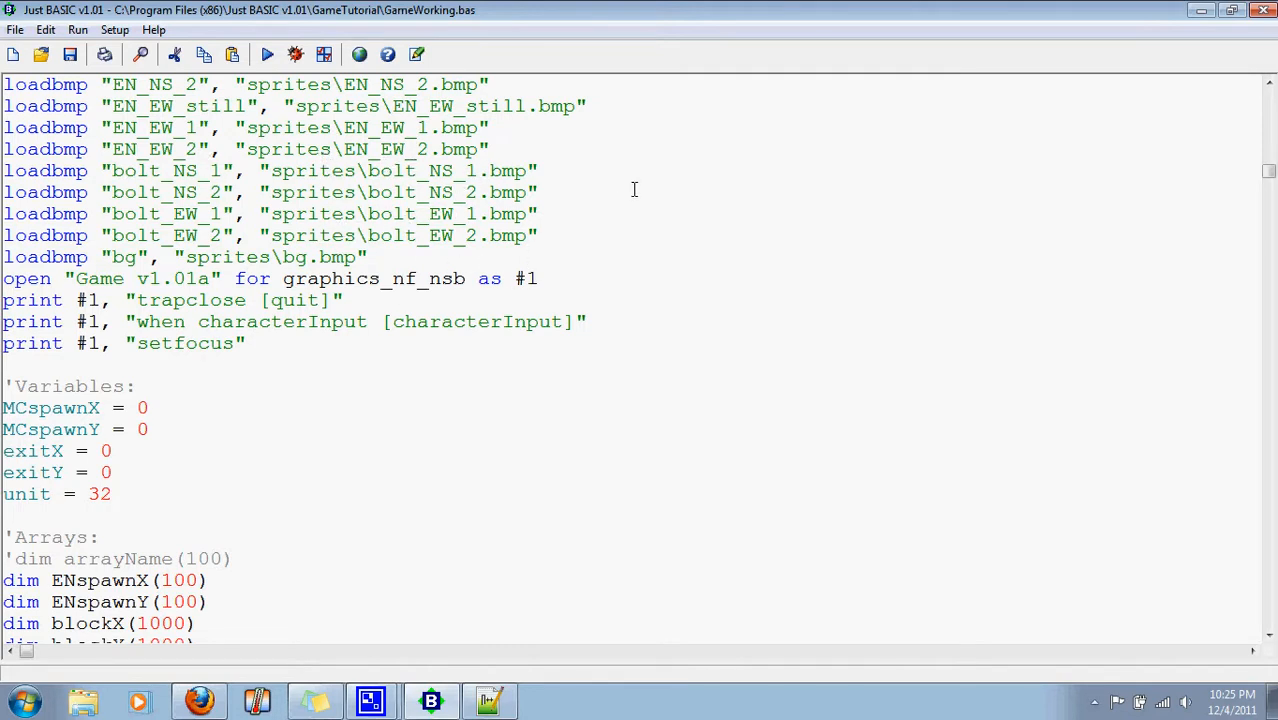
{"action": "mouse_move", "coordinate": [368, 228]}
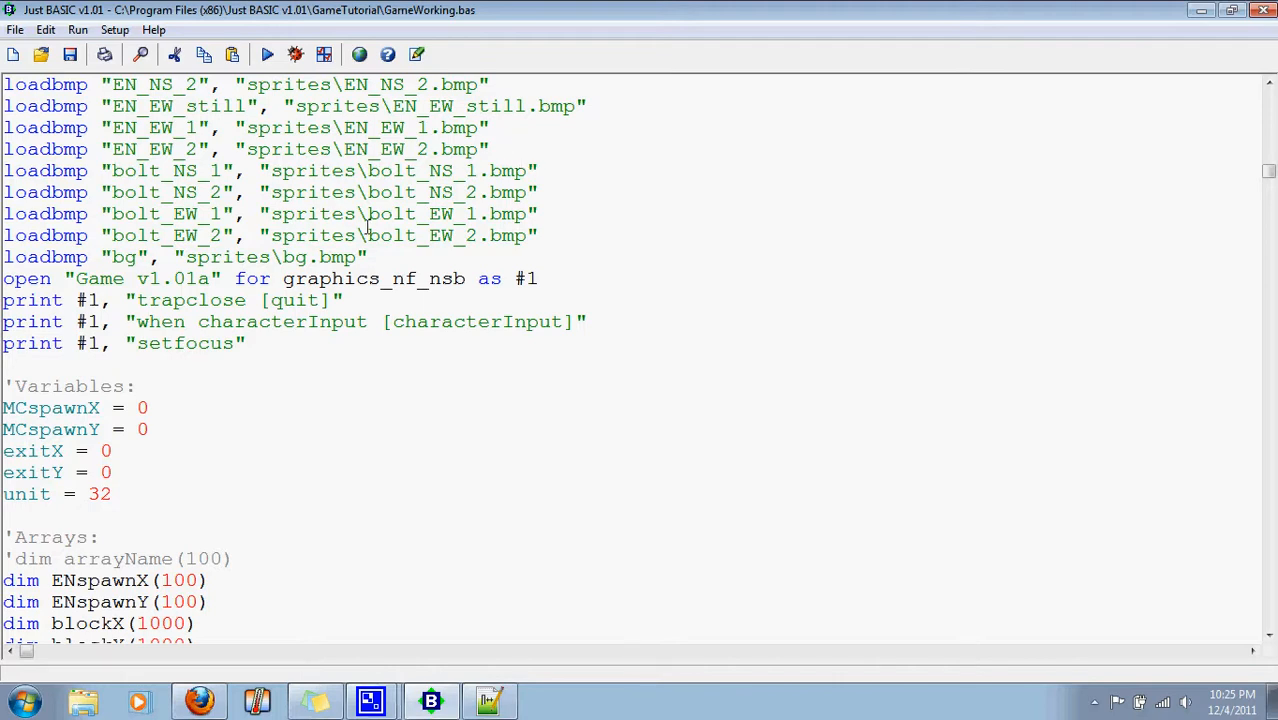
{"action": "mouse_move", "coordinate": [704, 304]}
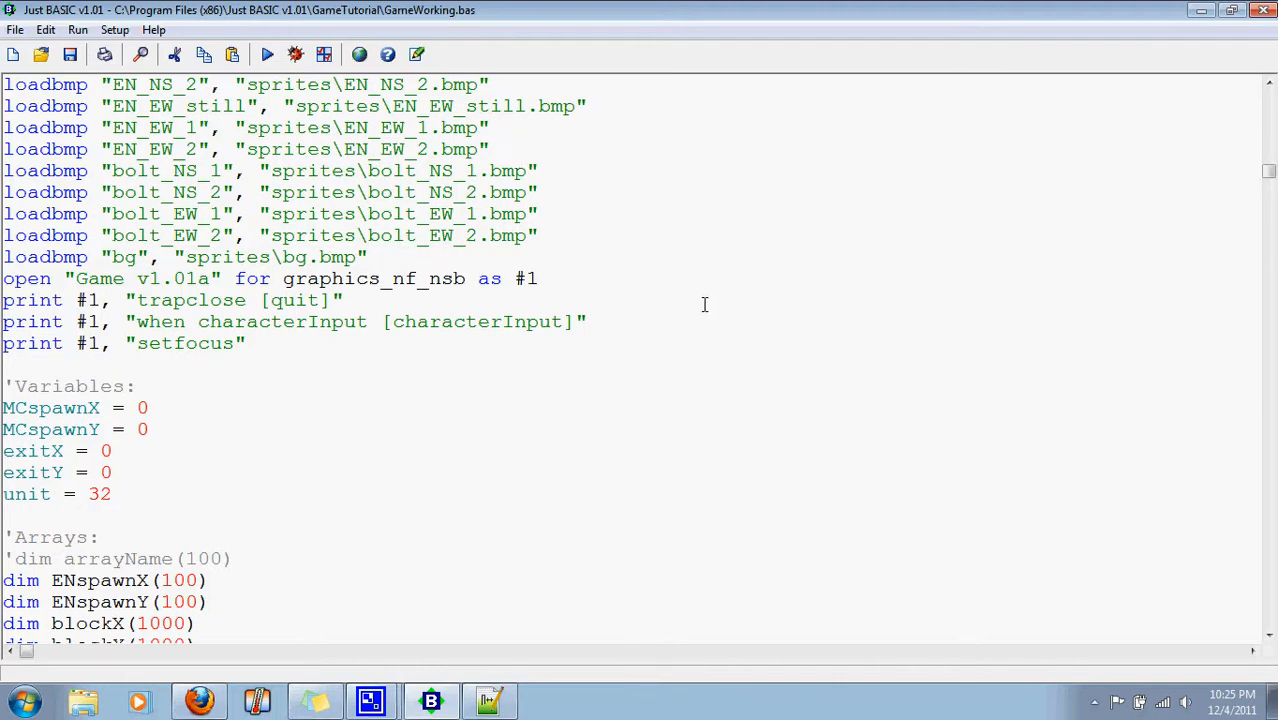
{"action": "mouse_move", "coordinate": [368, 268]}
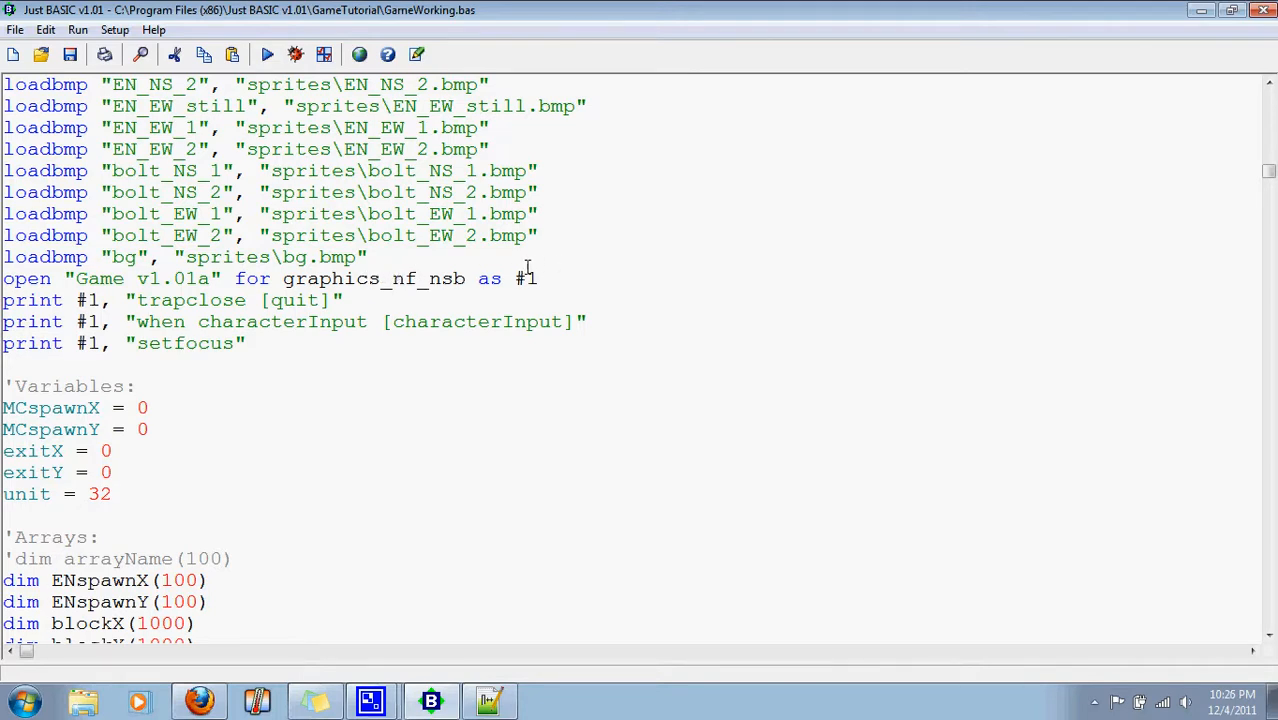
{"action": "mouse_move", "coordinate": [560, 250]}
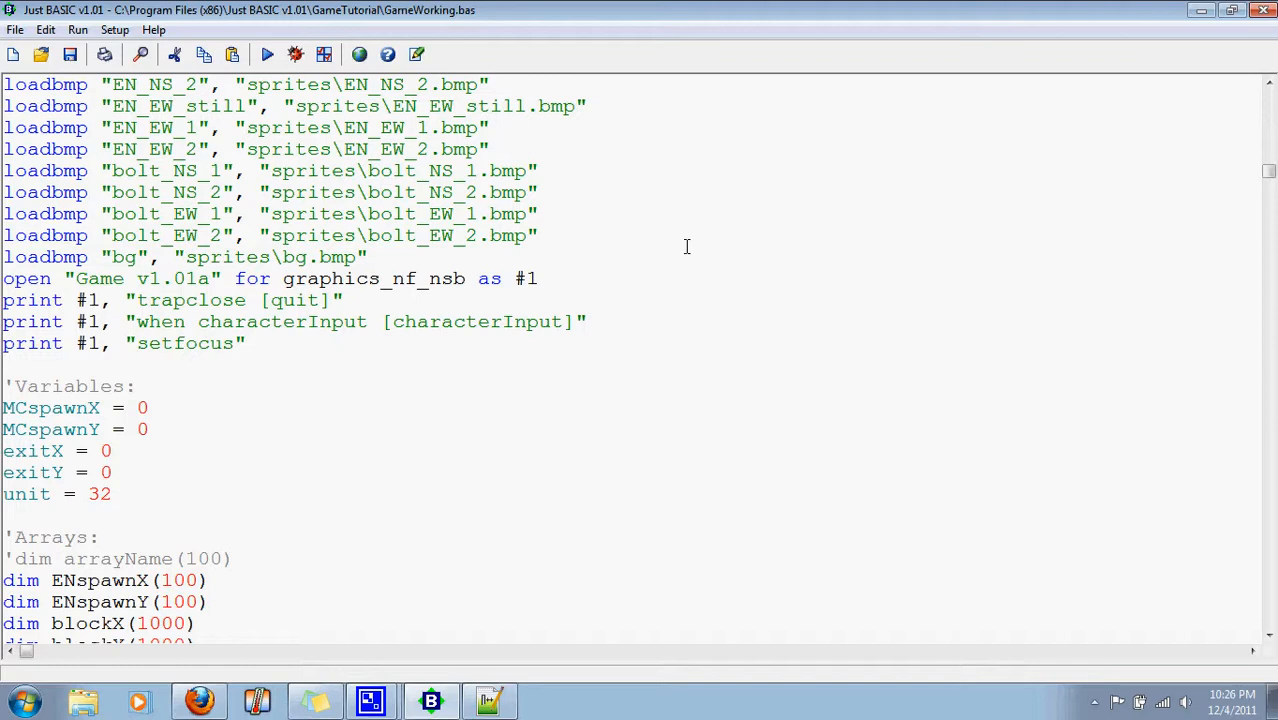
{"action": "mouse_move", "coordinate": [558, 254]}
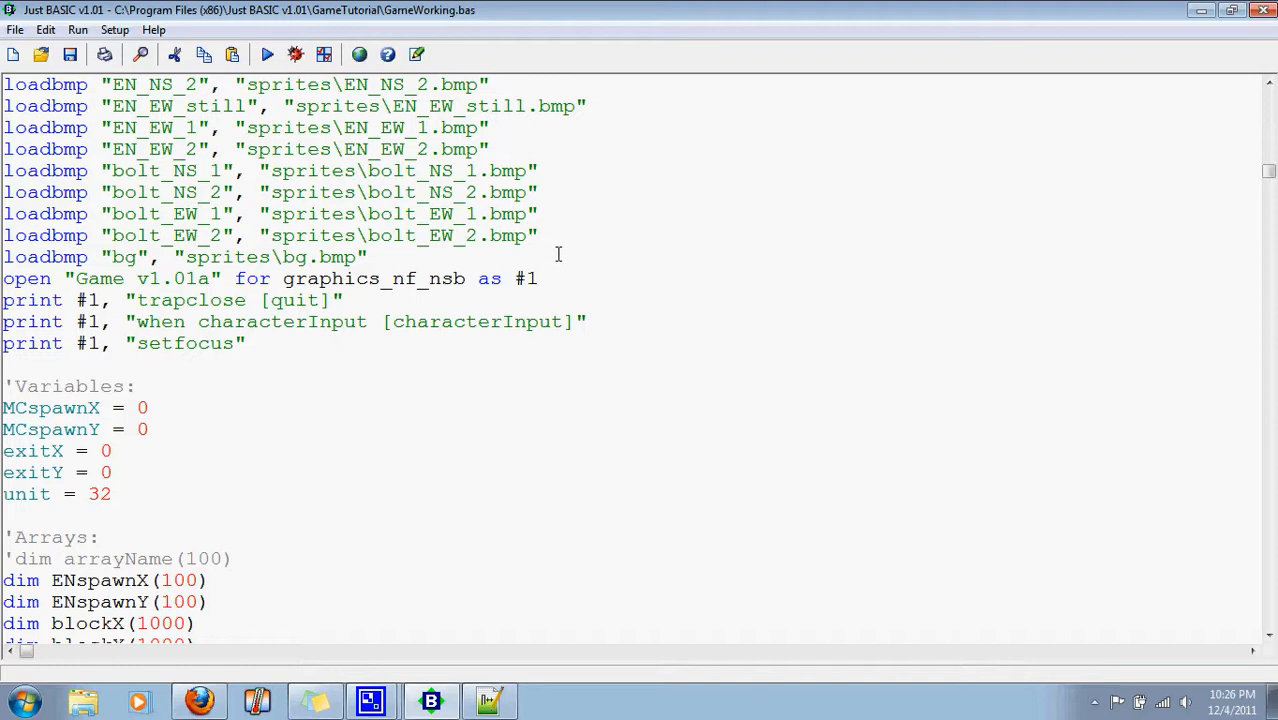
{"action": "mouse_move", "coordinate": [630, 264]}
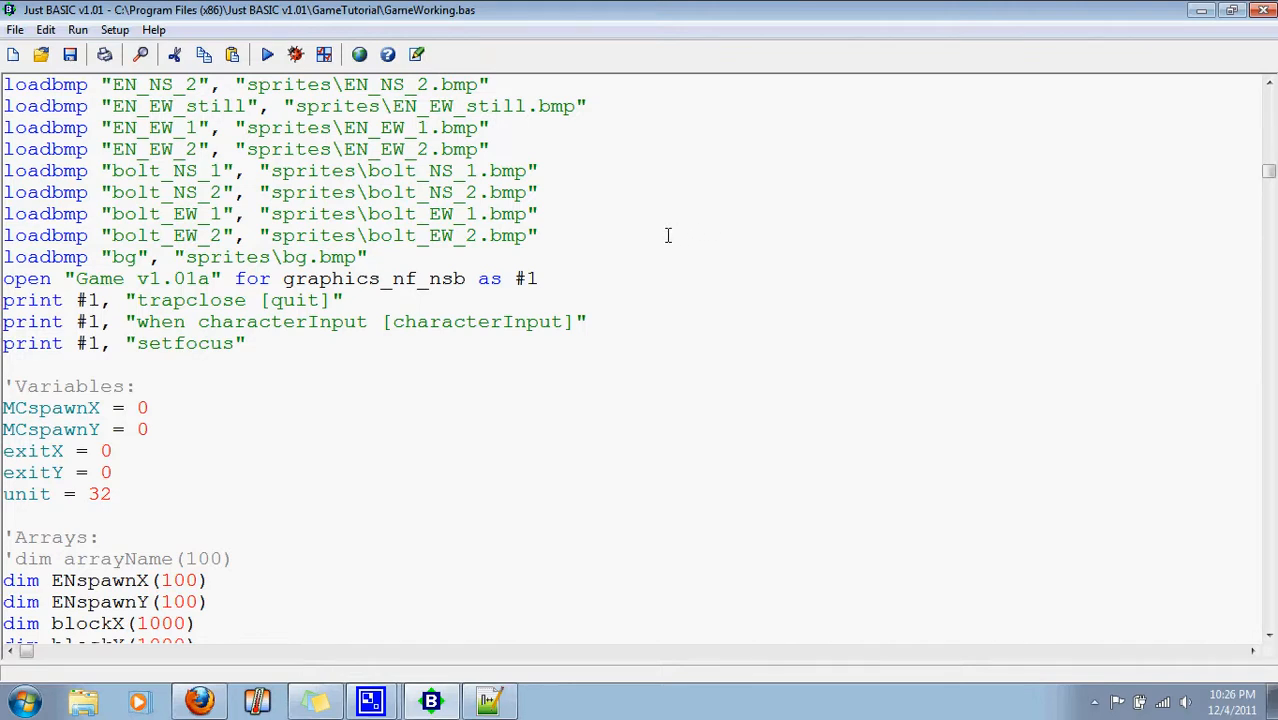
{"action": "mouse_move", "coordinate": [712, 92]}
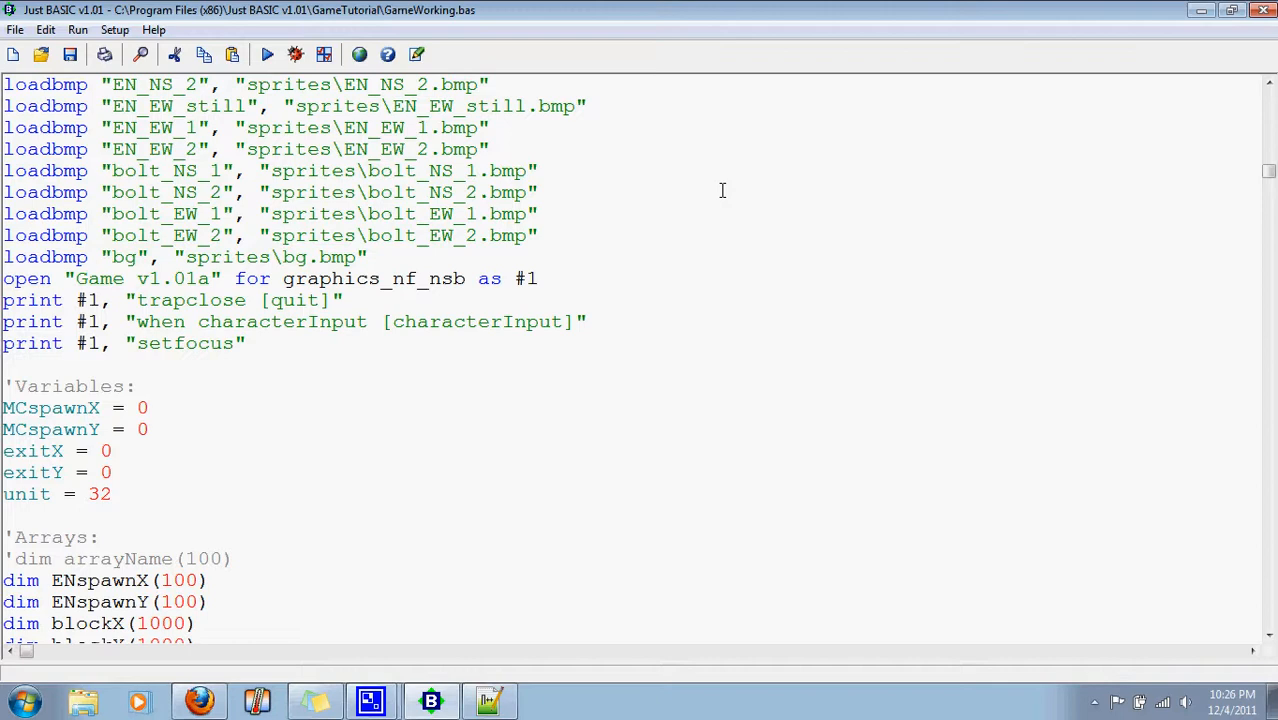
{"action": "mouse_move", "coordinate": [884, 82]}
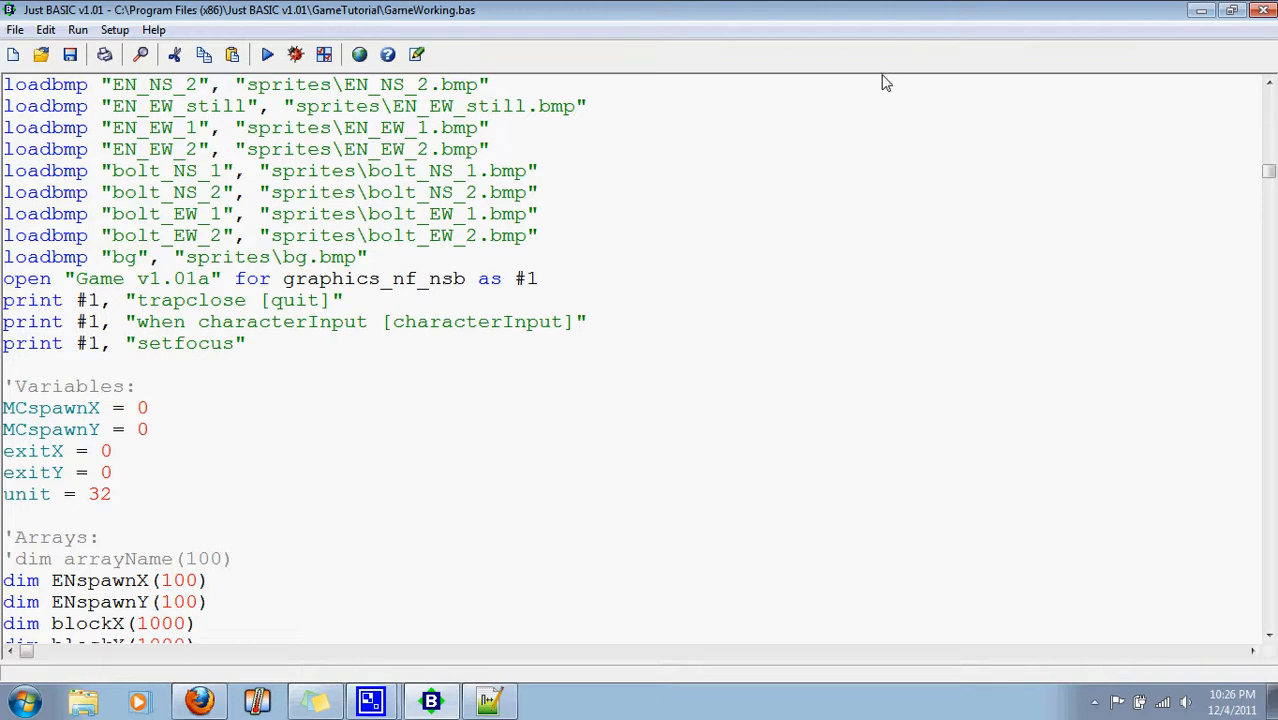
{"action": "mouse_move", "coordinate": [676, 184]}
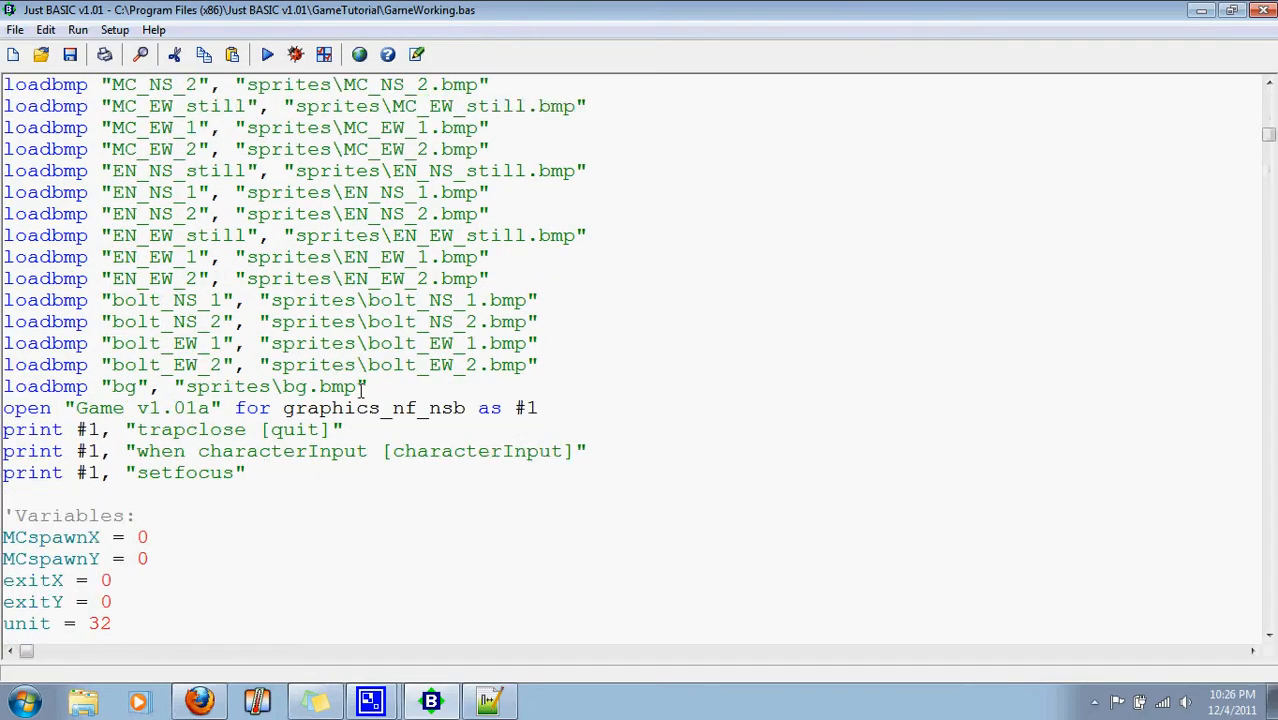
{"action": "scroll", "scroll_direction": "down", "scroll_amount": 3}
{"action": "type", "text": "loadbmp \"ret"}
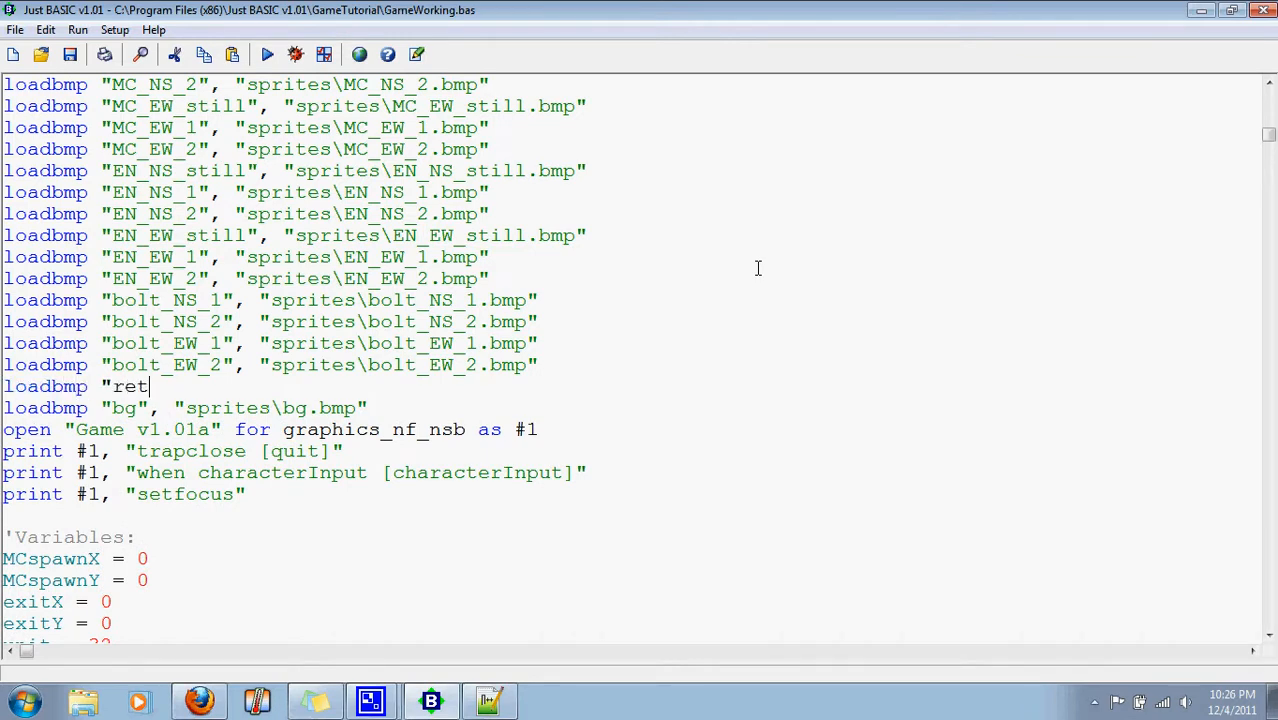
{"action": "type", "text": "icu"}
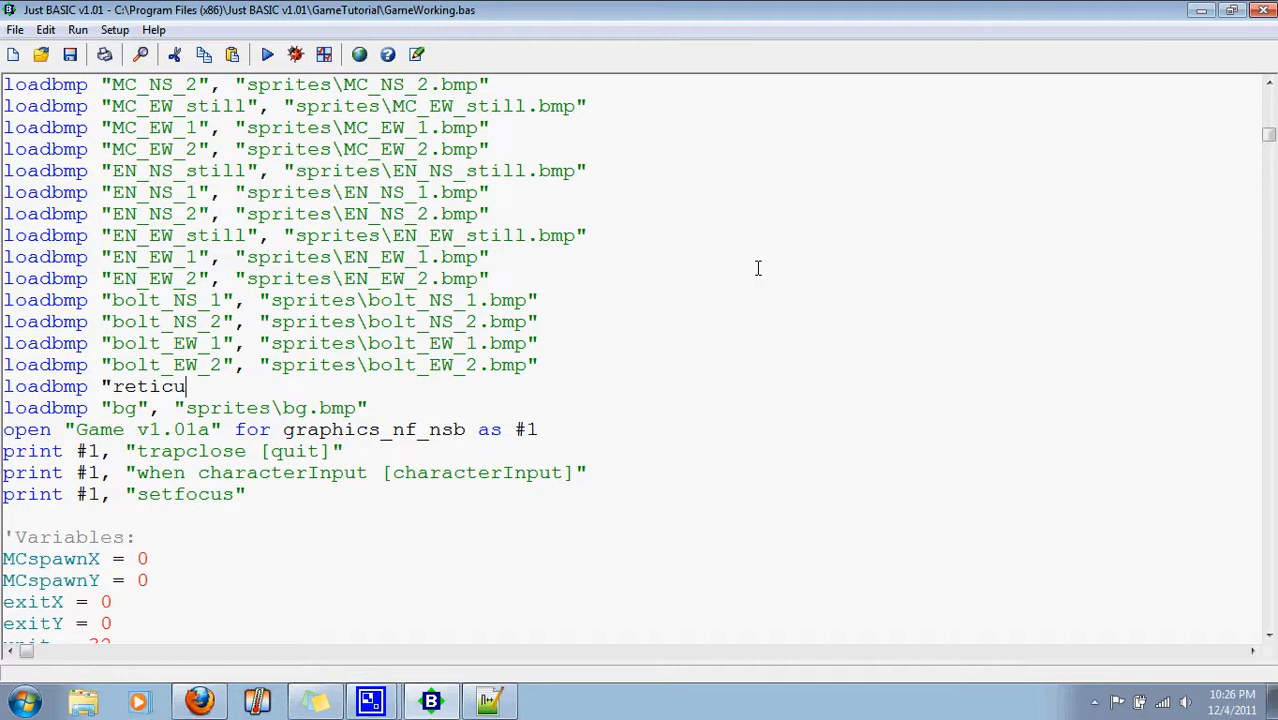
{"action": "type", "text": "le\""}
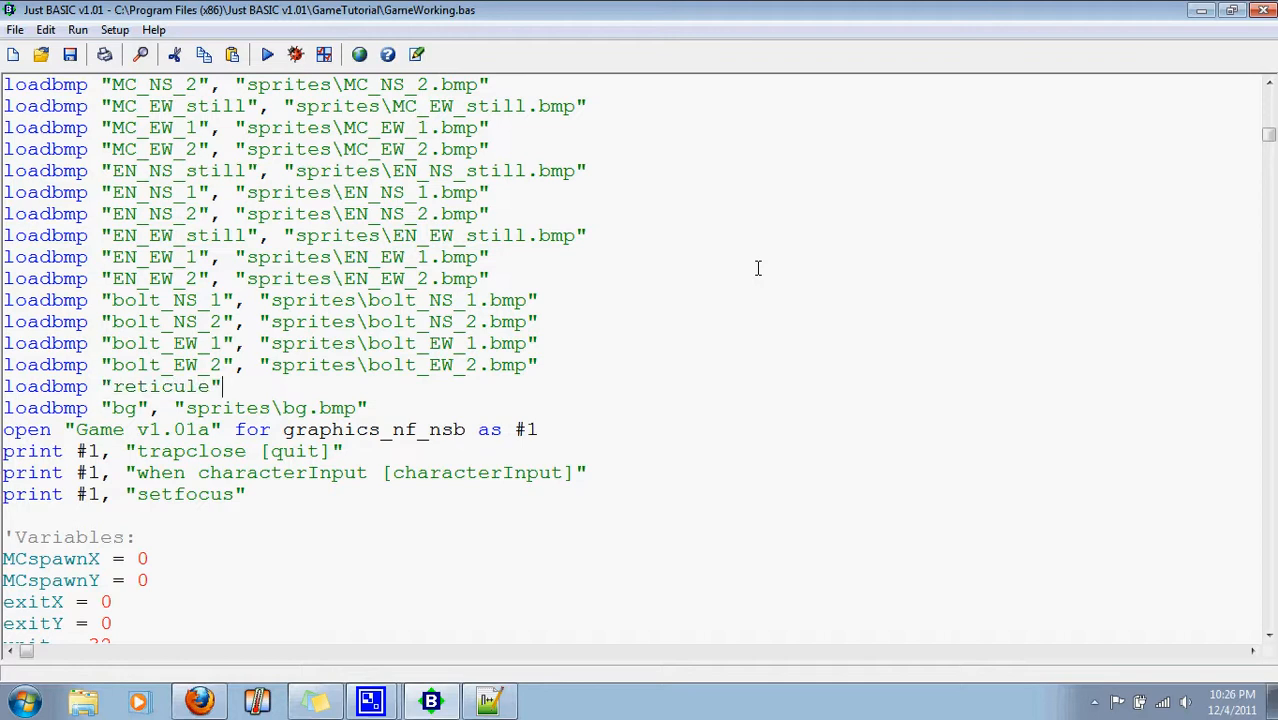
{"action": "type", "text": ", \""}
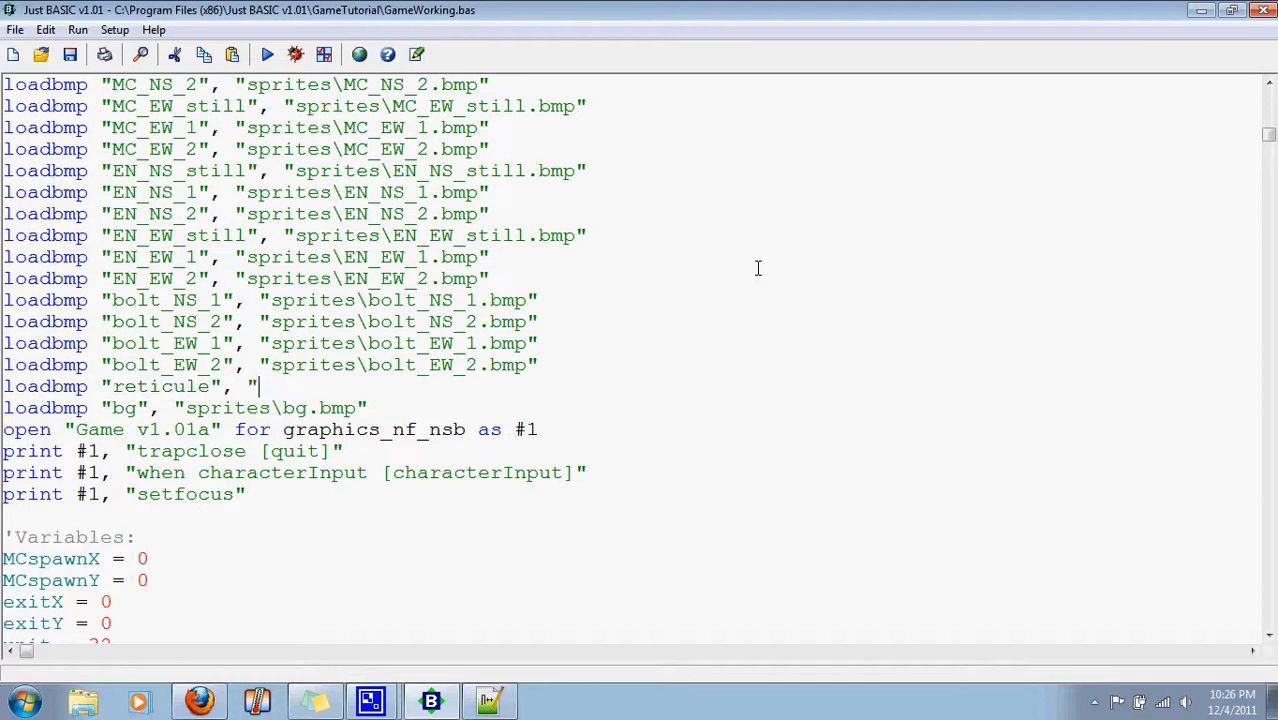
{"action": "type", "text": "re"}
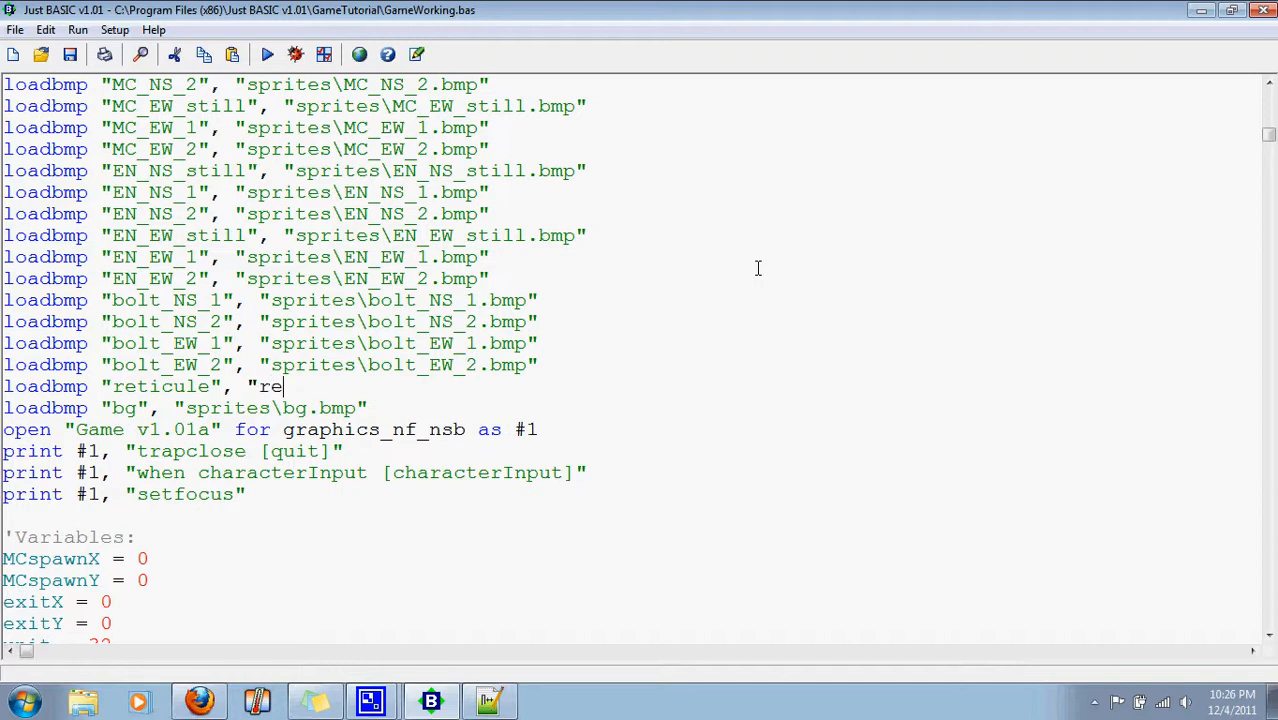
{"action": "type", "text": "t"}
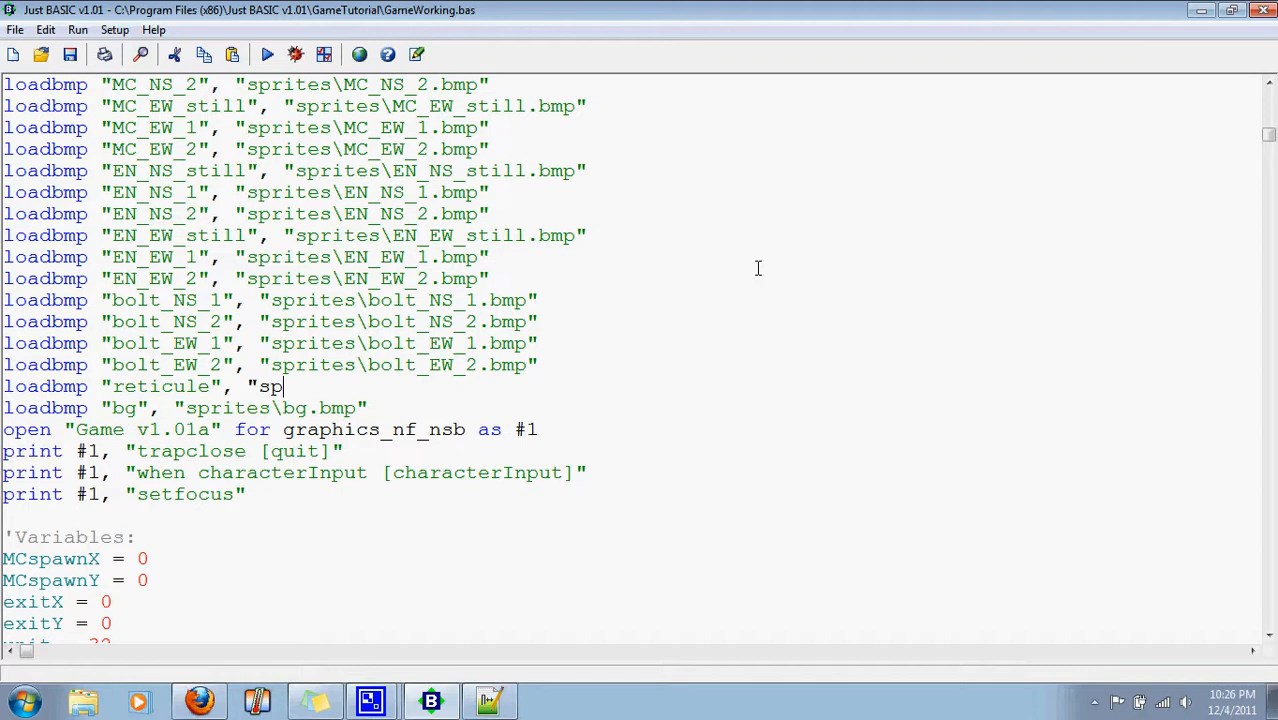
{"action": "type", "text": "rites\\b"}
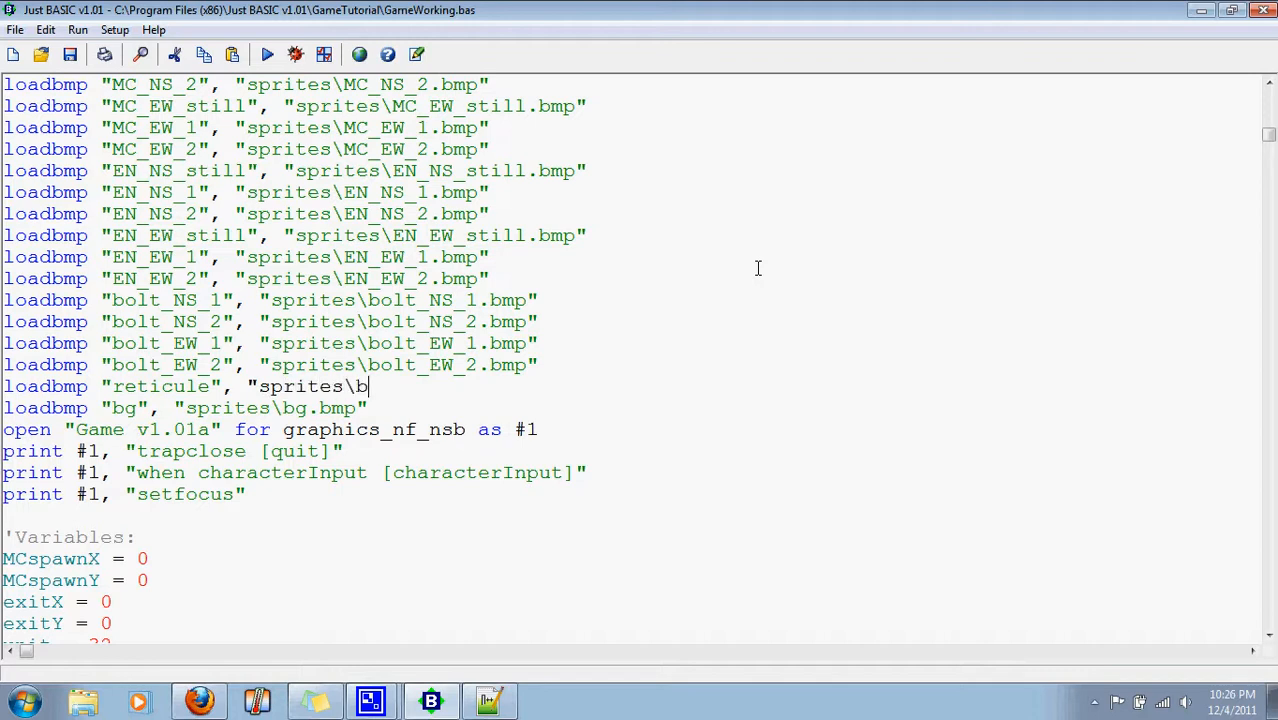
{"action": "type", "text": "reti"}
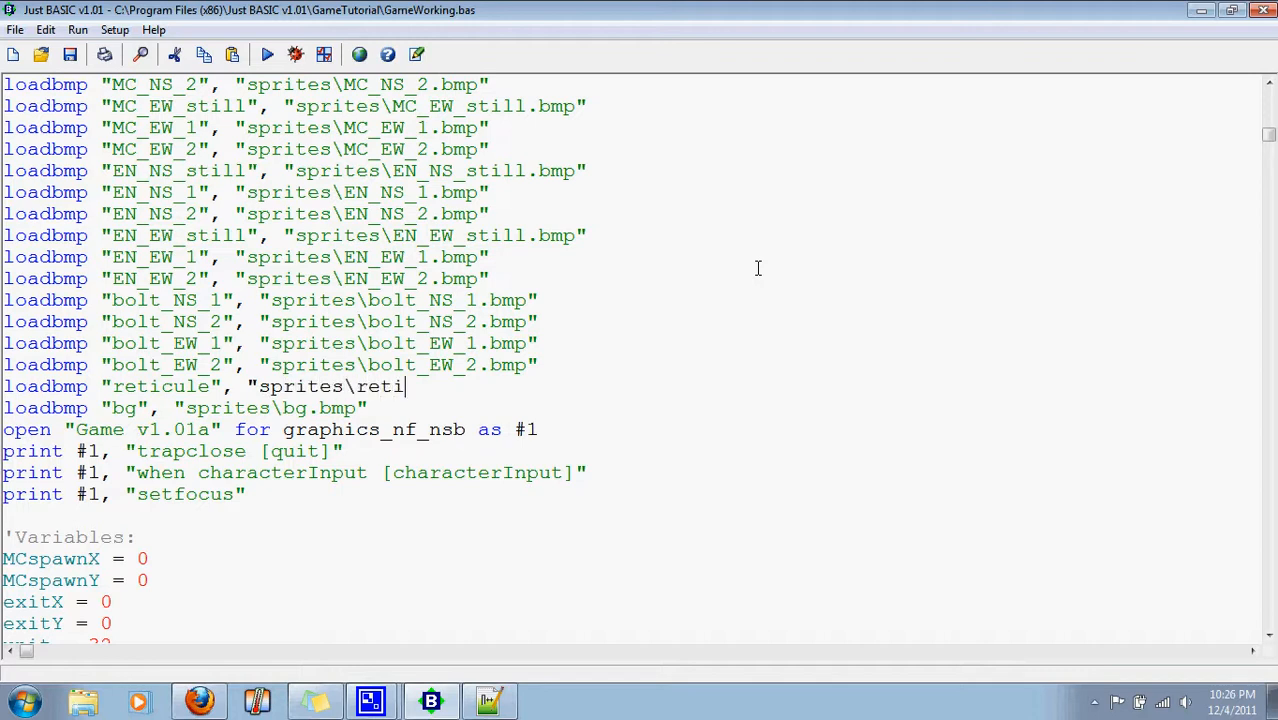
{"action": "type", "text": "cule.b"}
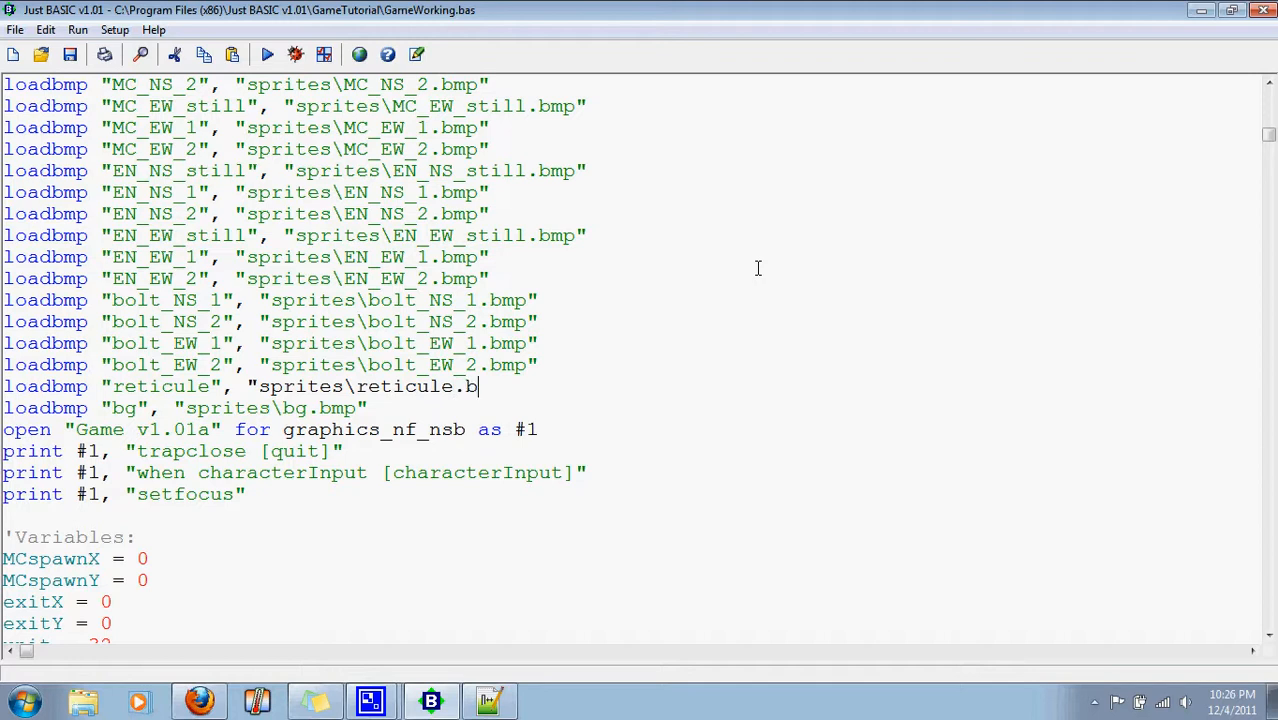
{"action": "type", "text": "mp\""}
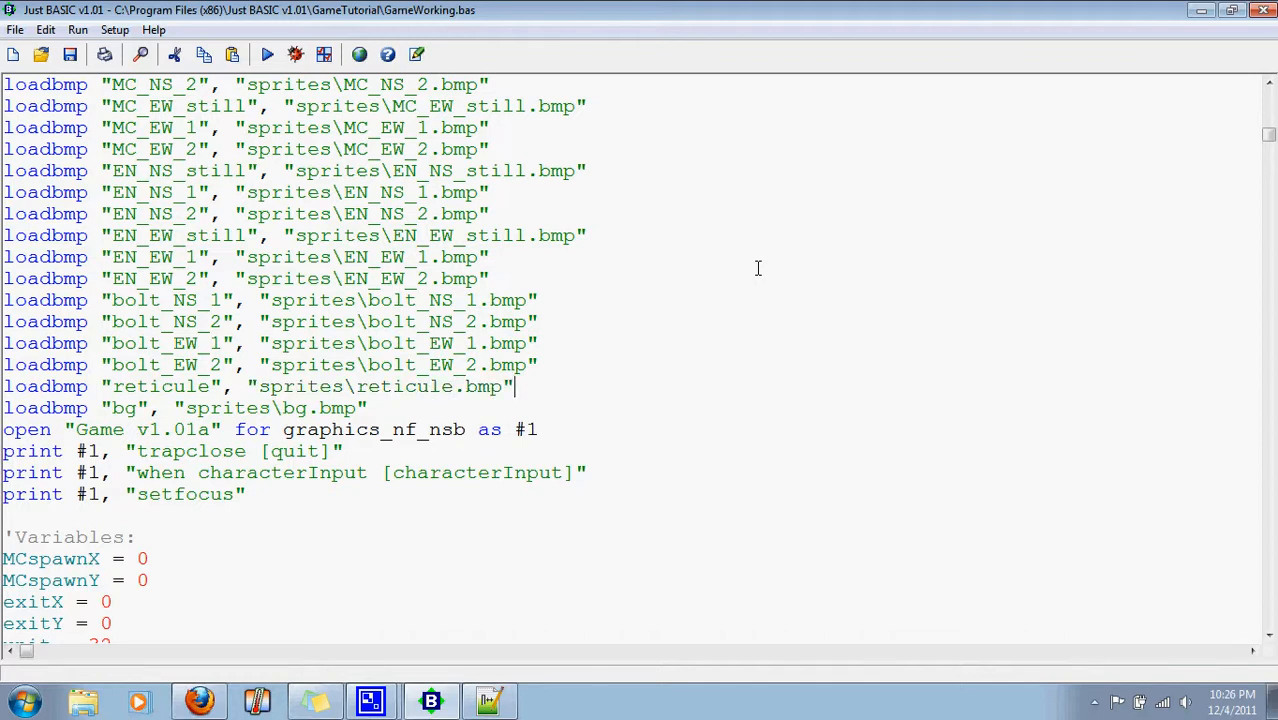
{"action": "mouse_move", "coordinate": [436, 414]}
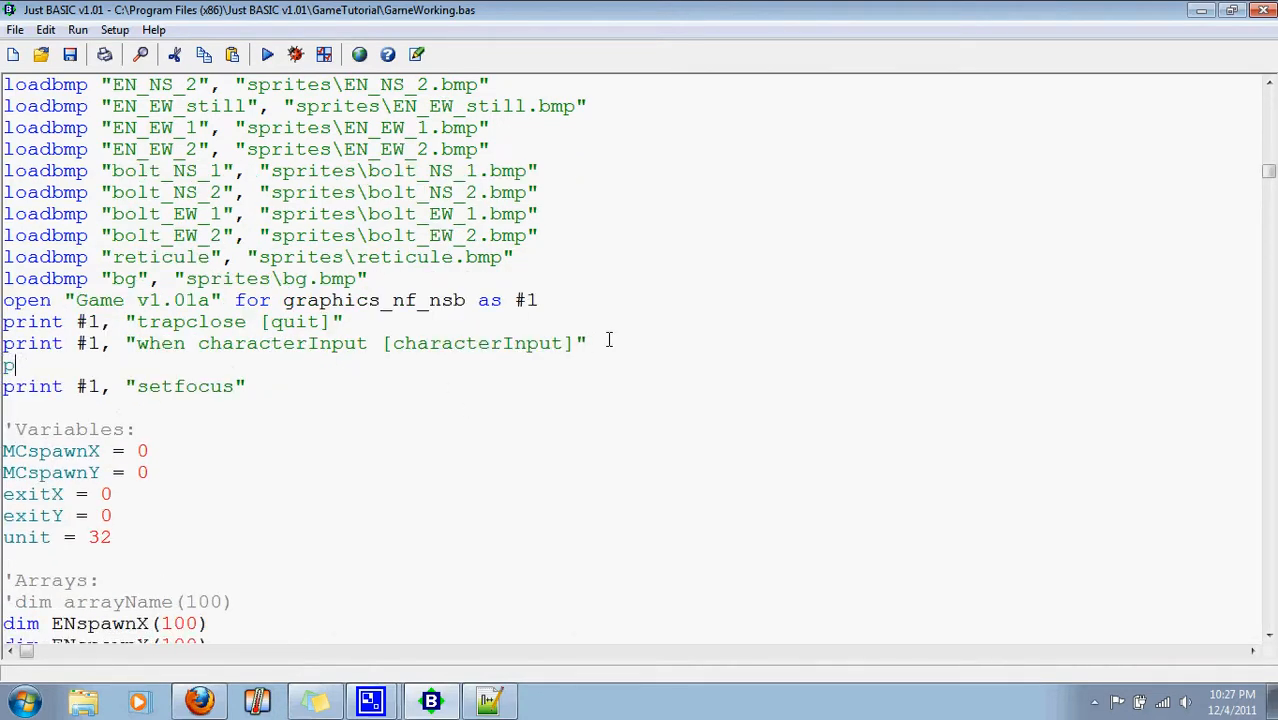
Add print #1, "when mouseMove [target]" to the window setup
{"action": "type", "text": "print #"}
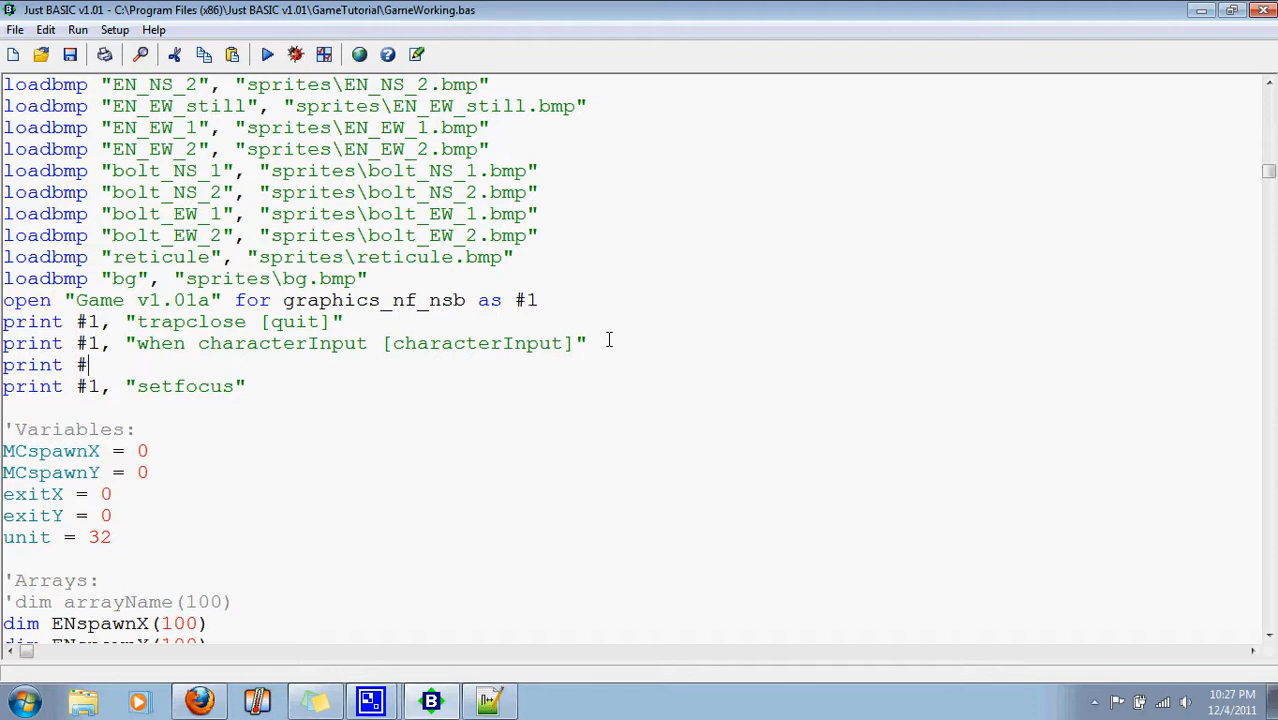
{"action": "type", "text": "\"w"}
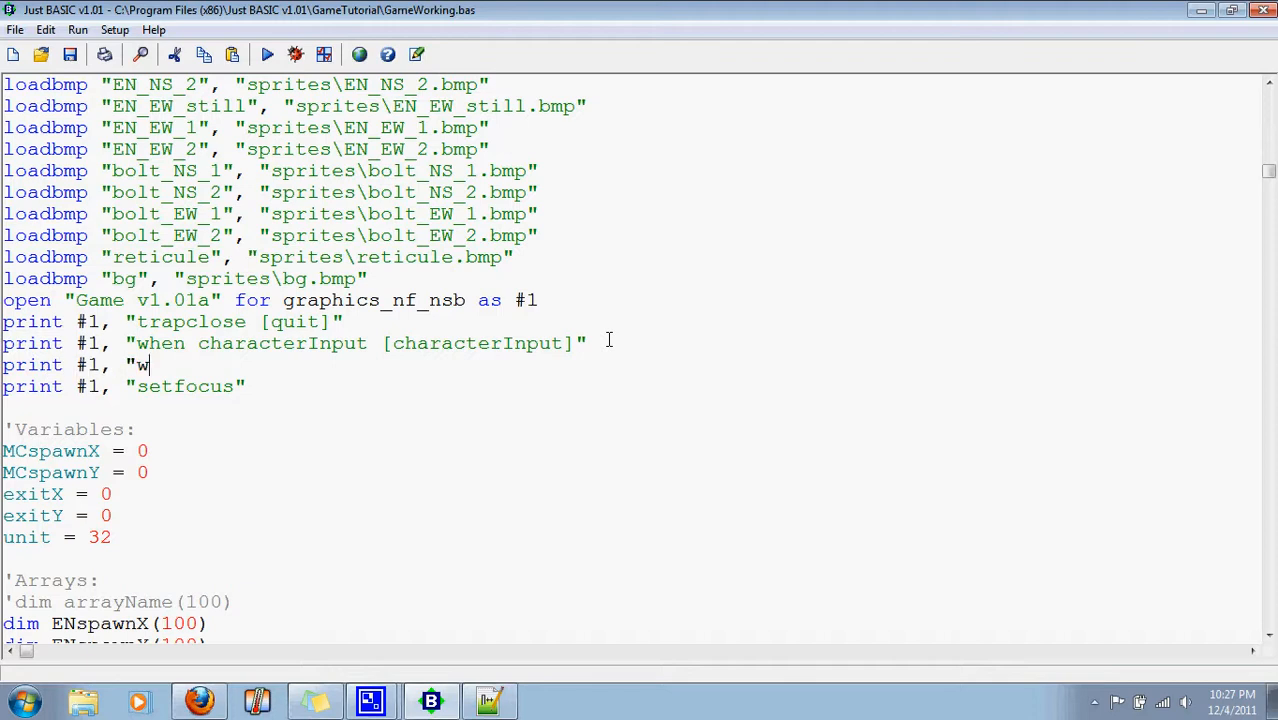
{"action": "type", "text": "hen mouse"}
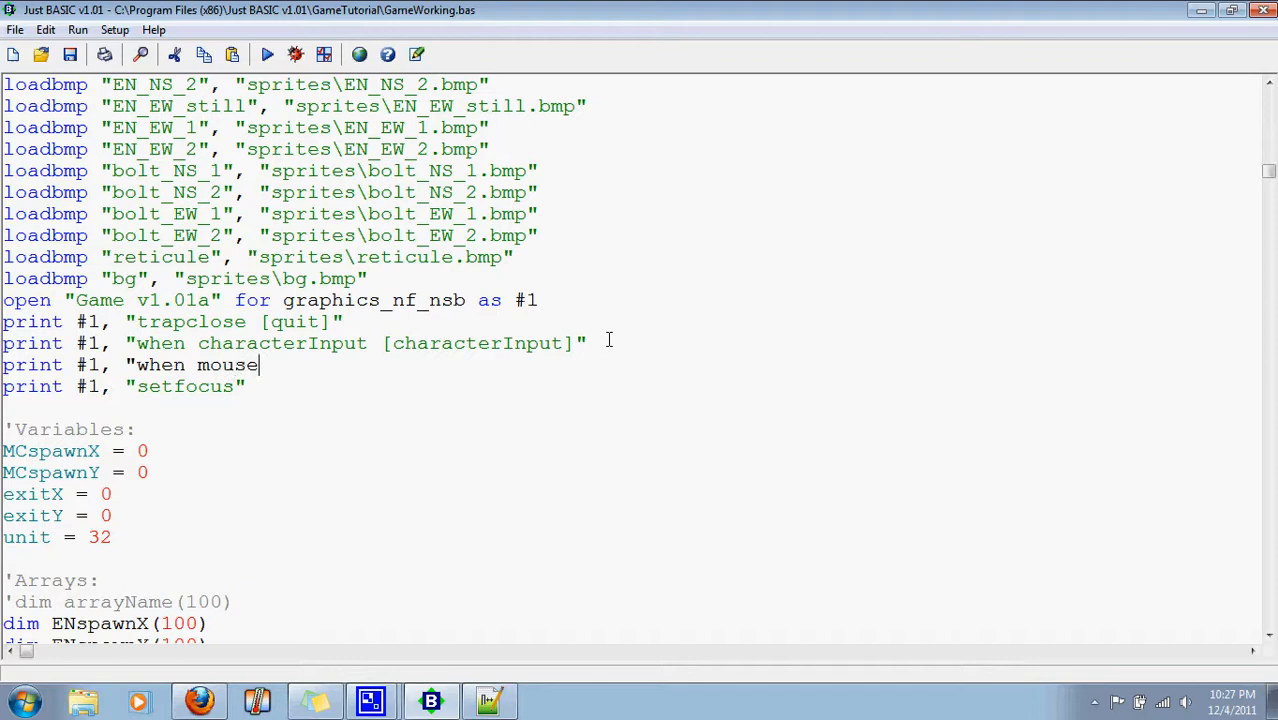
{"action": "type", "text": "Move ["}
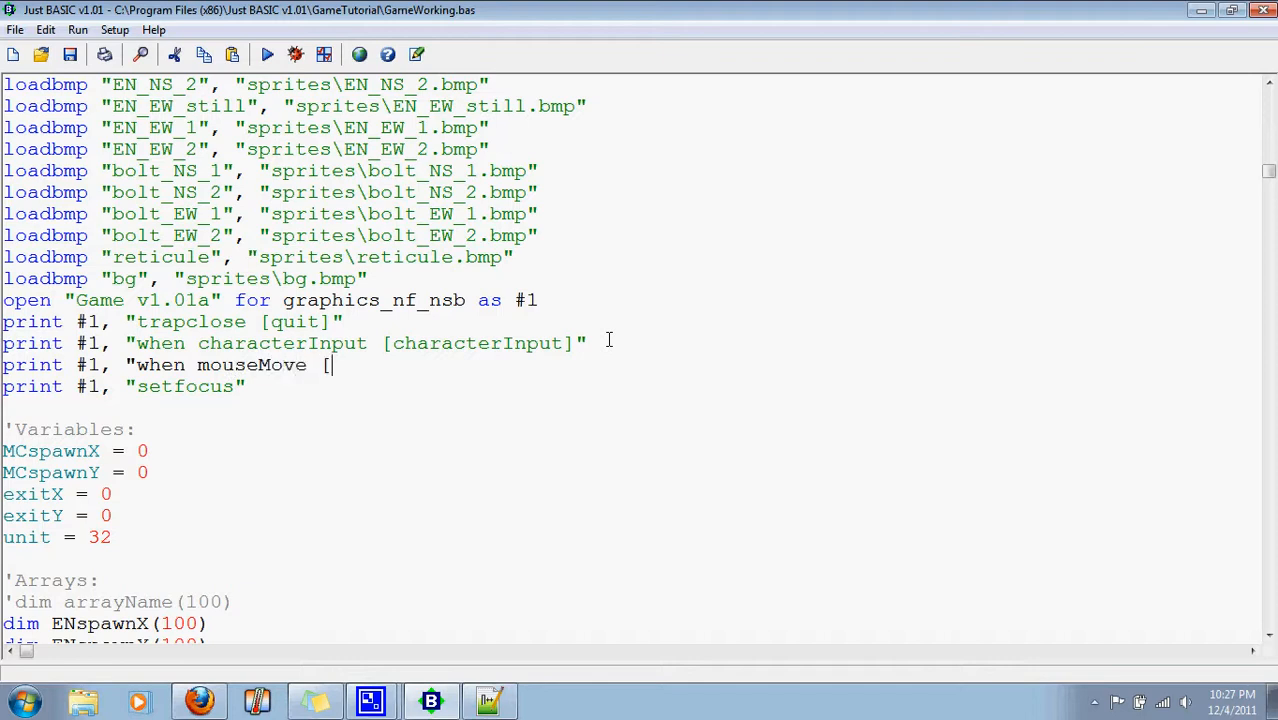
{"action": "type", "text": "tar"}
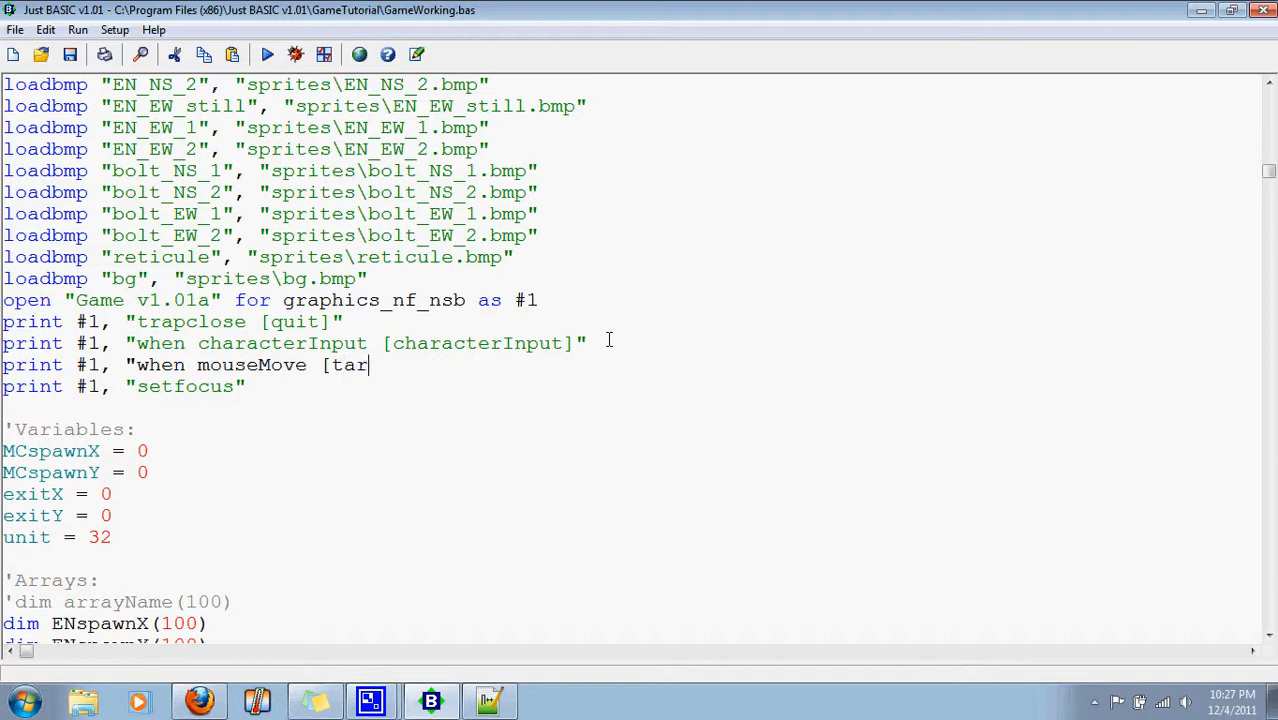
{"action": "type", "text": "get]\""}
{"action": "type", "text": "print #1"}
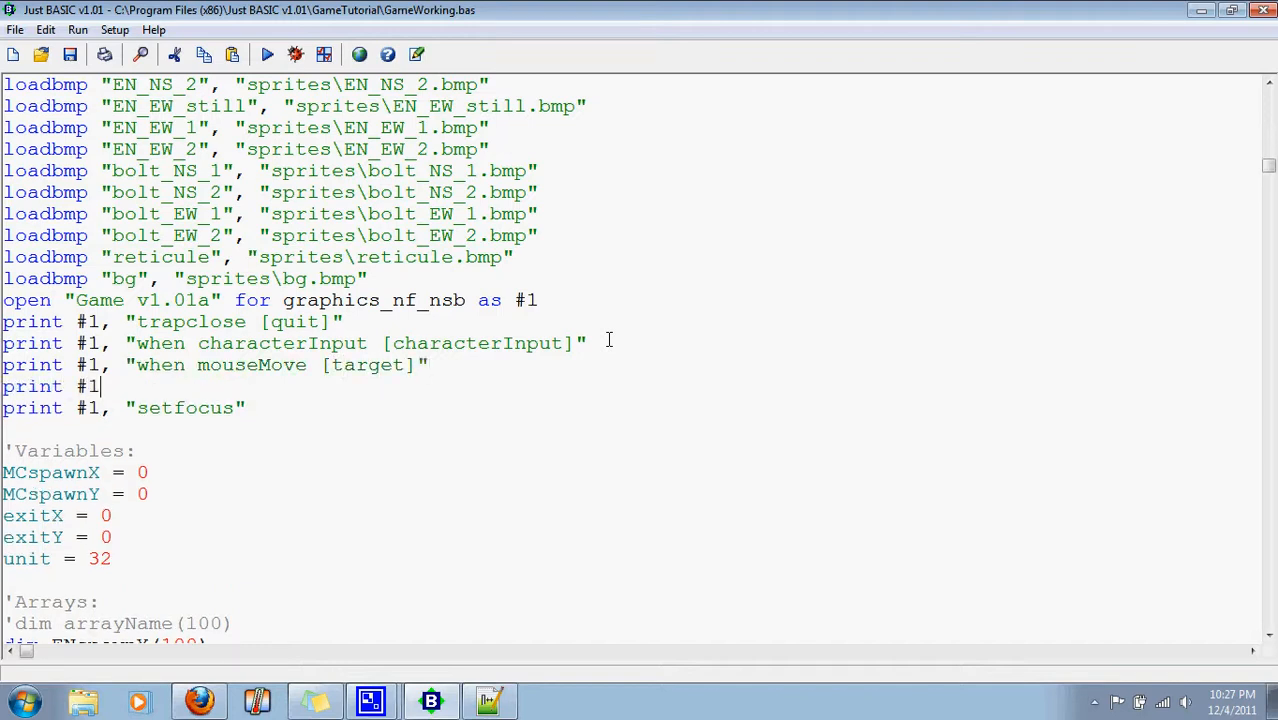
Add print #1, "when leftButtonDown [lClick]" after the mouseMove line
{"action": "type", "text": "\"whe"}
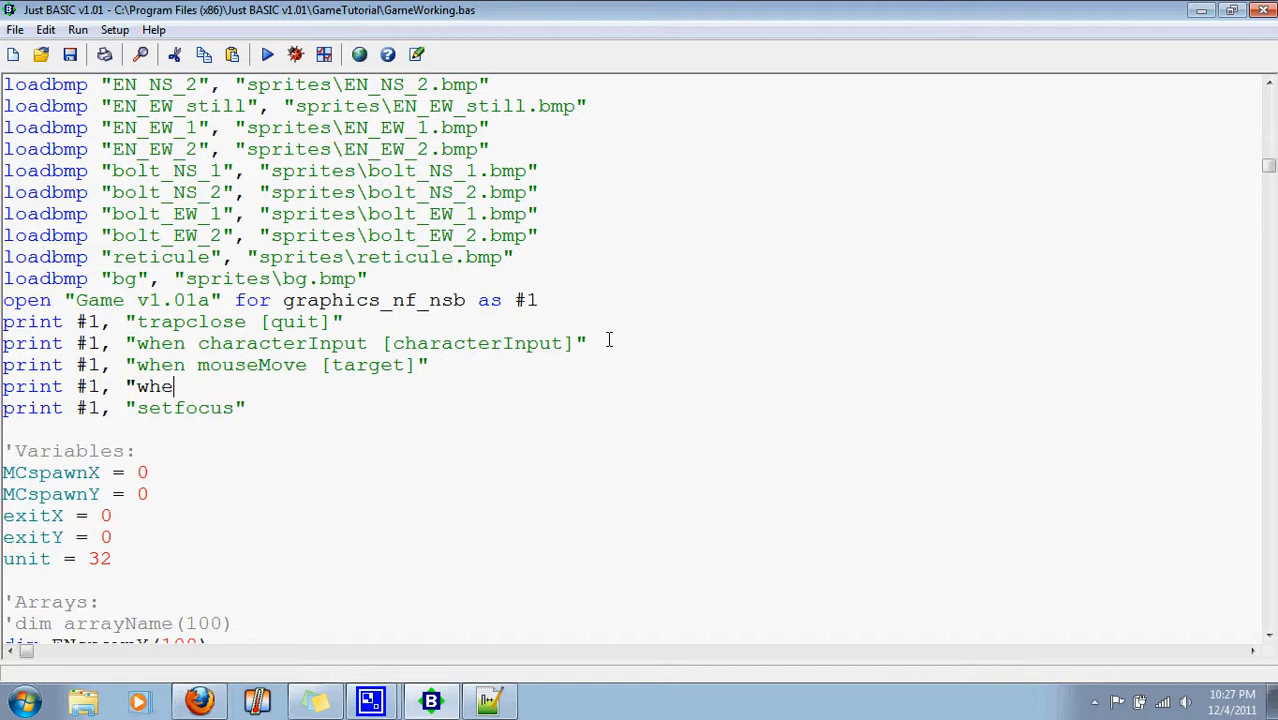
{"action": "type", "text": "n"}
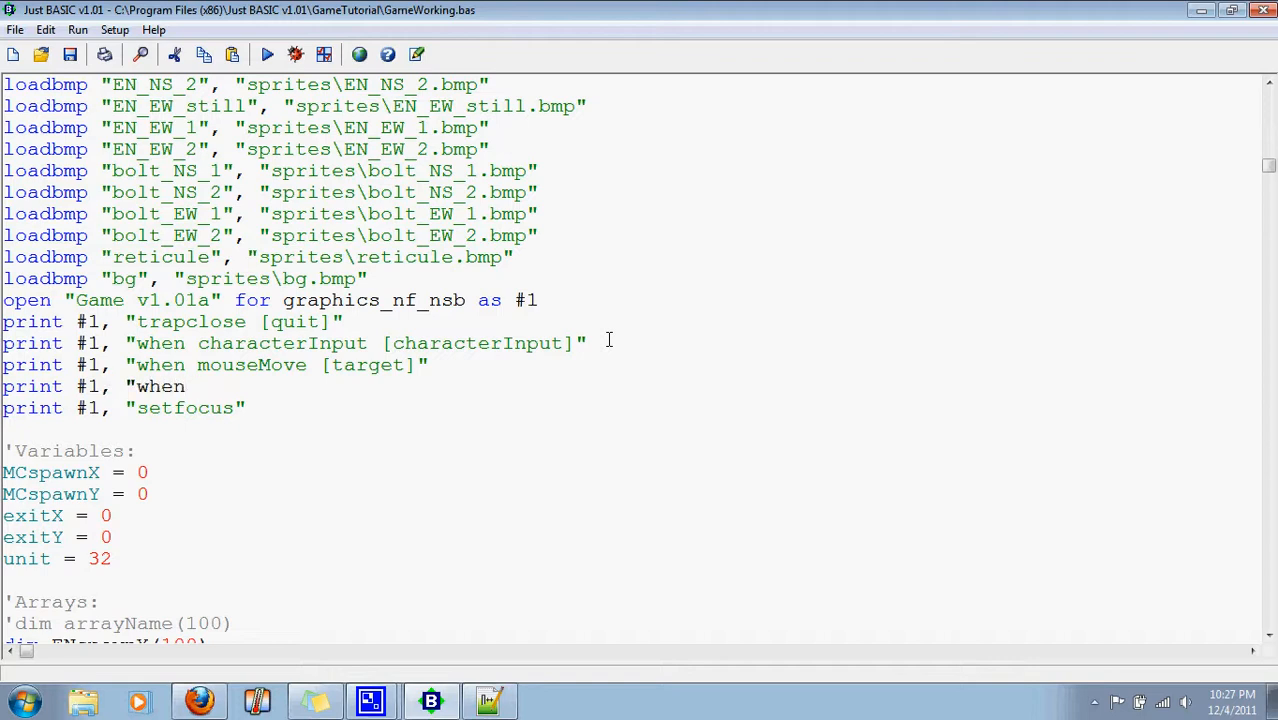
{"action": "type", "text": "left"}
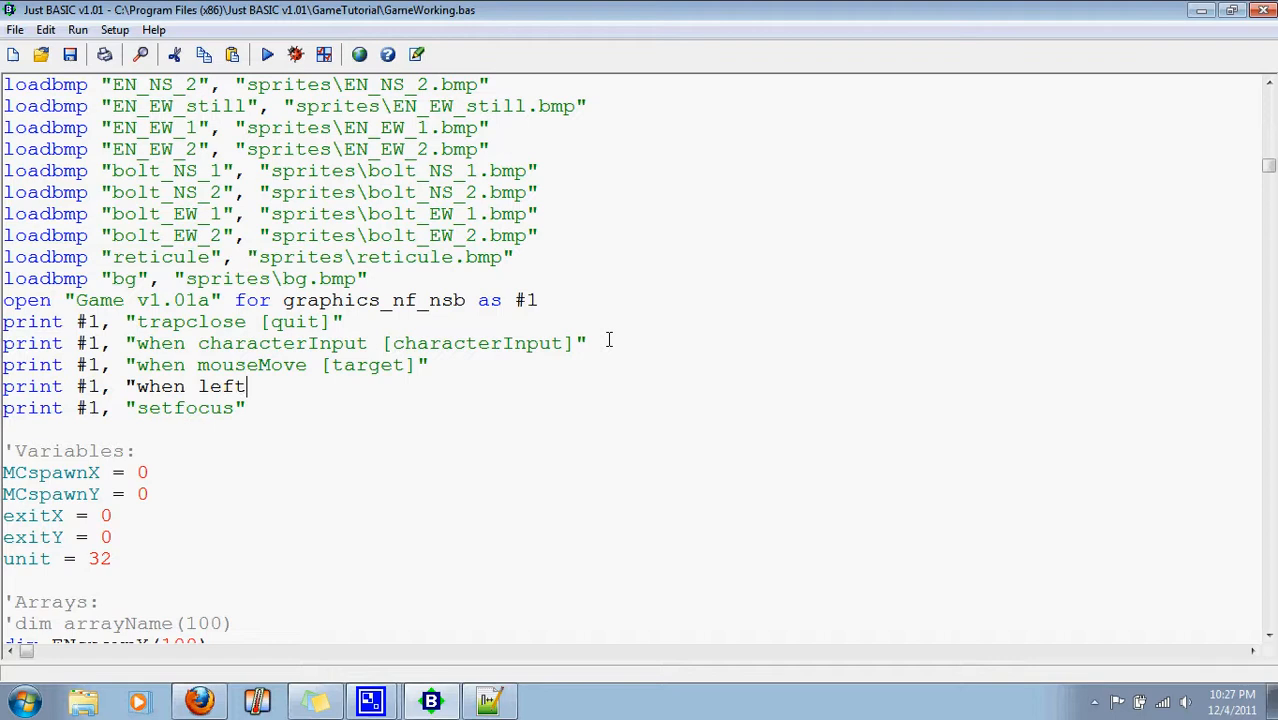
{"action": "type", "text": "Button"}
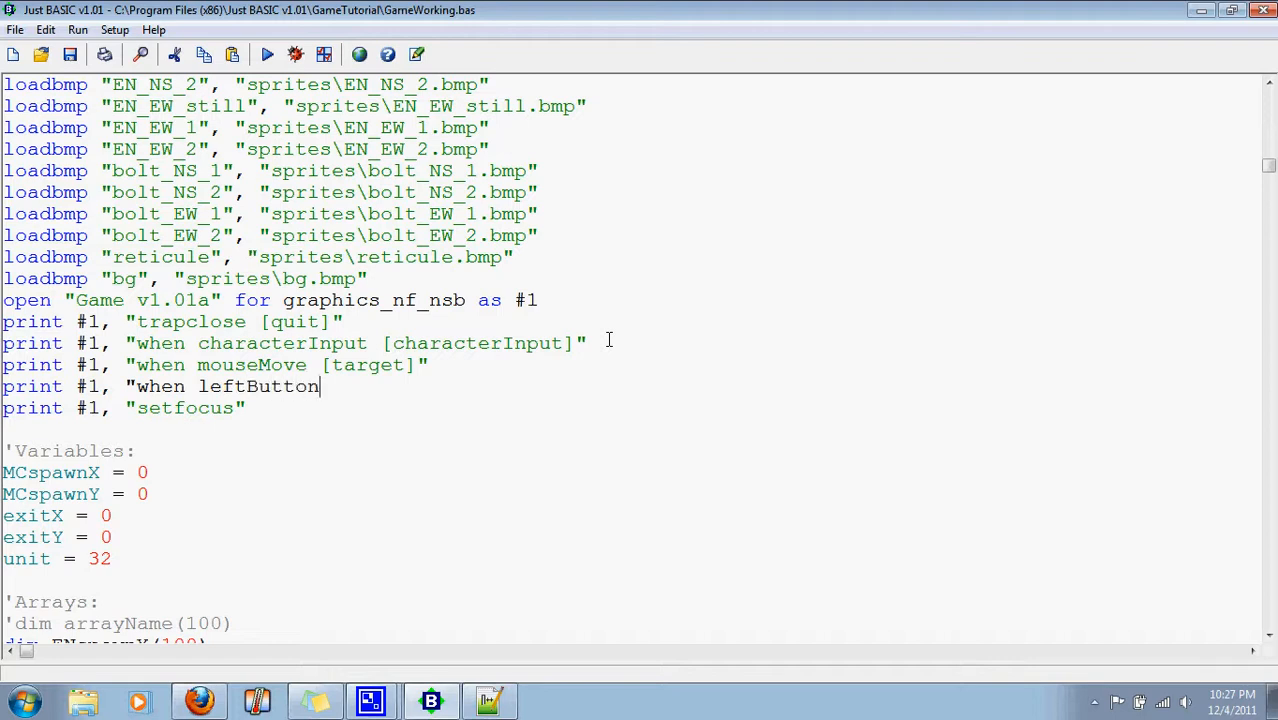
{"action": "type", "text": "Down ["}
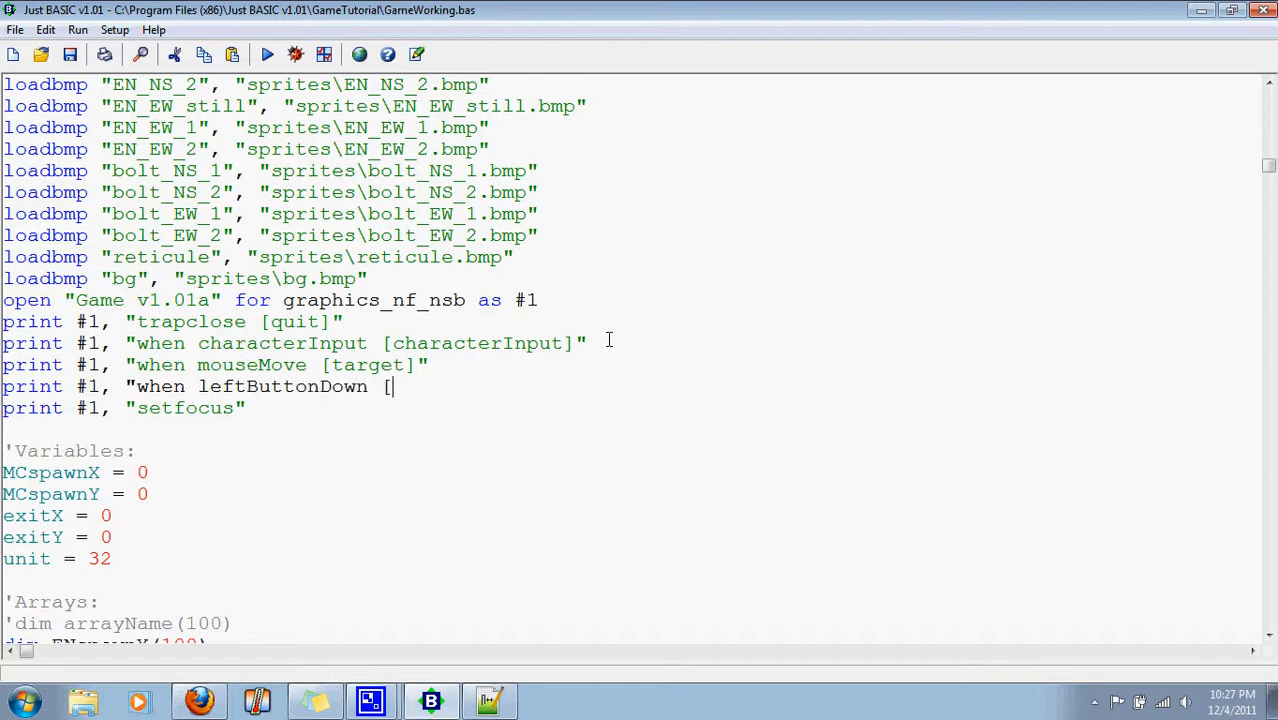
{"action": "type", "text": "lClick"}
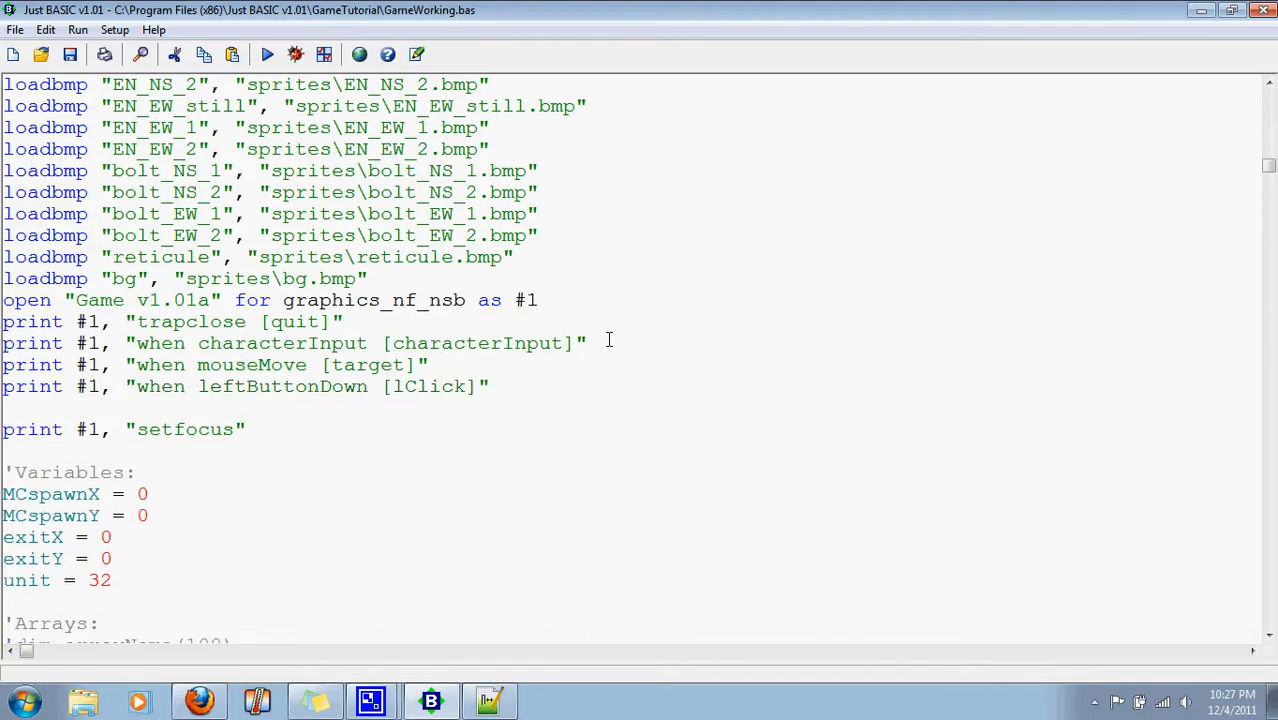
Add print #1, "when rightButtonDown [rClick]" as the third event handler
{"action": "type", "text": "print #1, \"when r"}
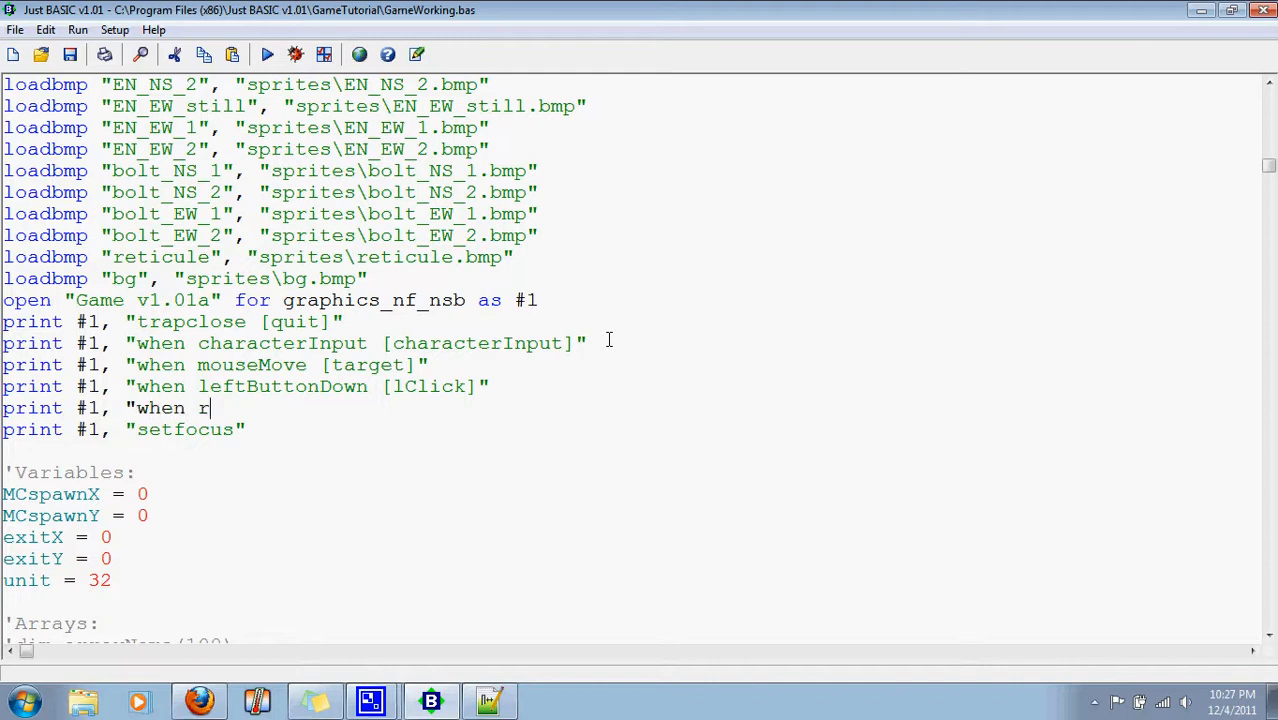
{"action": "type", "text": "ightTr"}
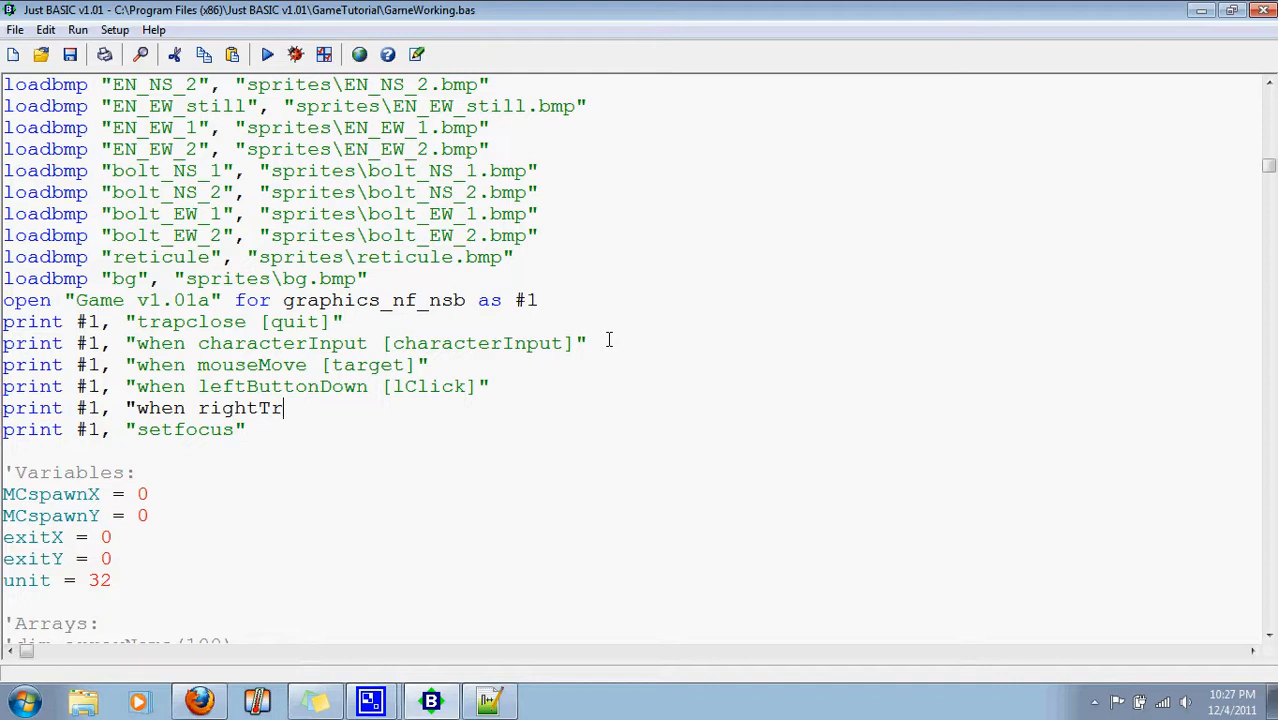
{"action": "type", "text": "ButtonD"}
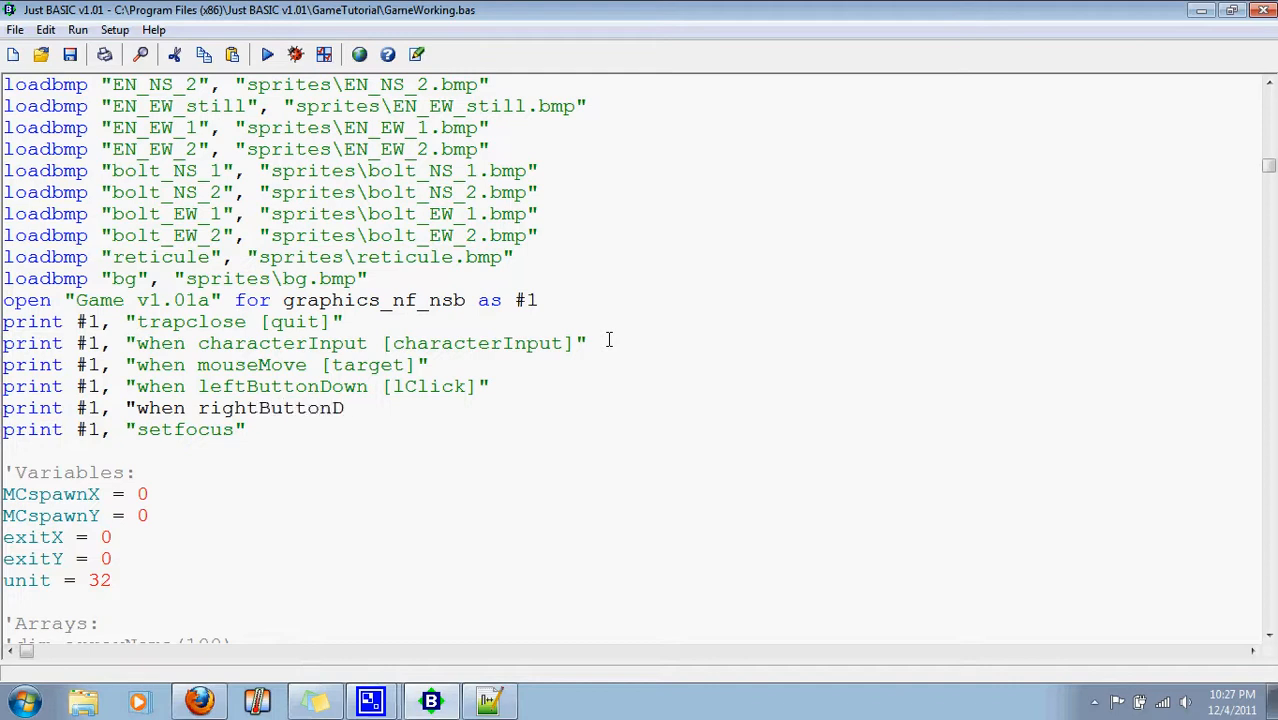
{"action": "type", "text": "own ["}
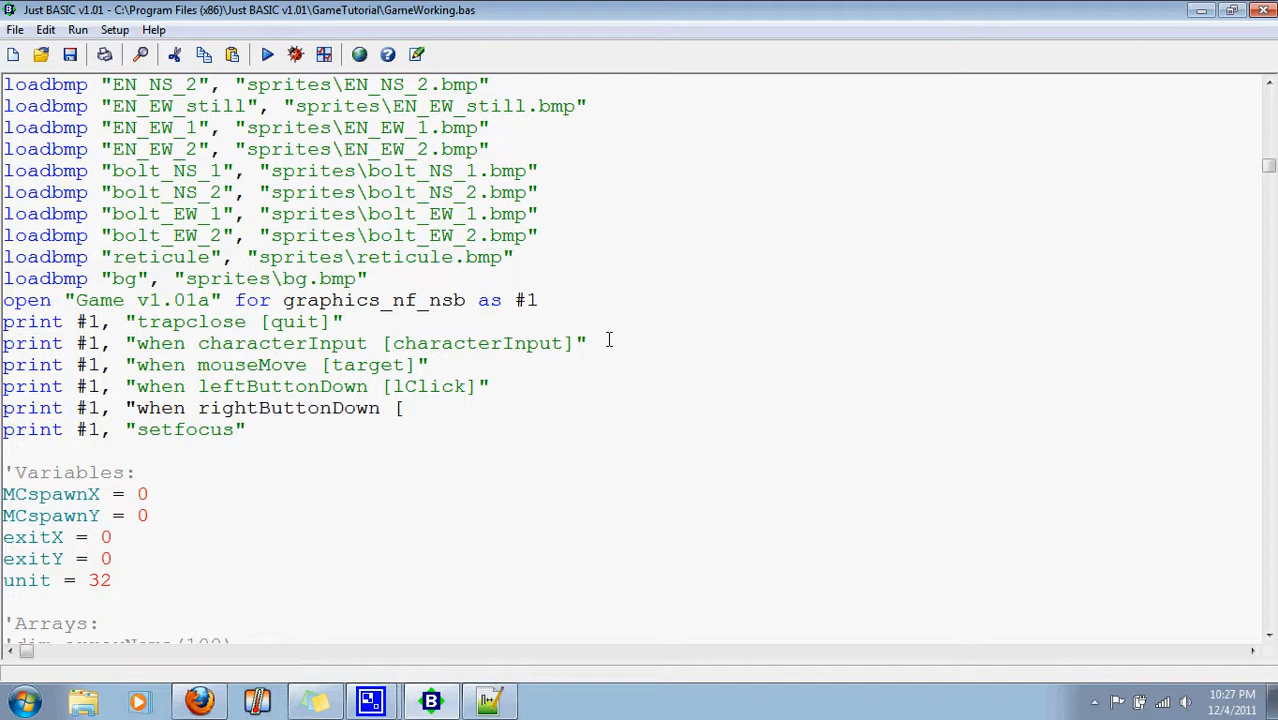
{"action": "type", "text": "rClick"}
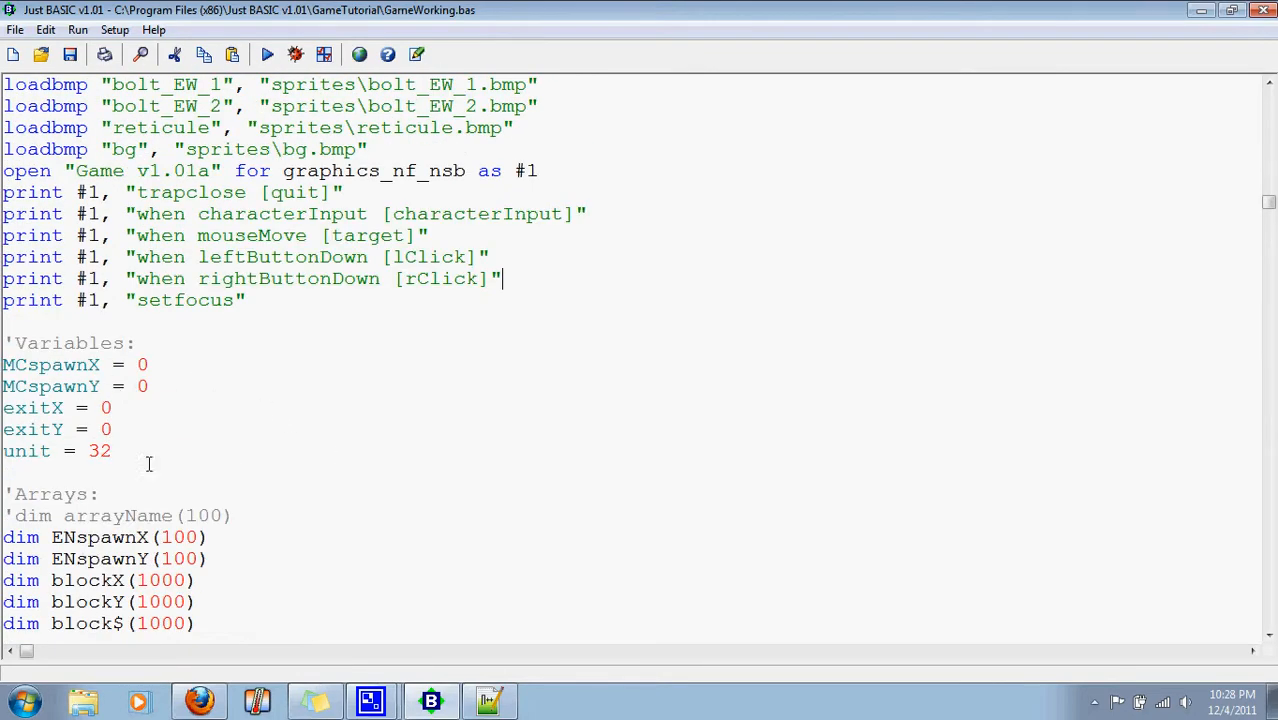
{"action": "mouse_move", "coordinate": [256, 520]}
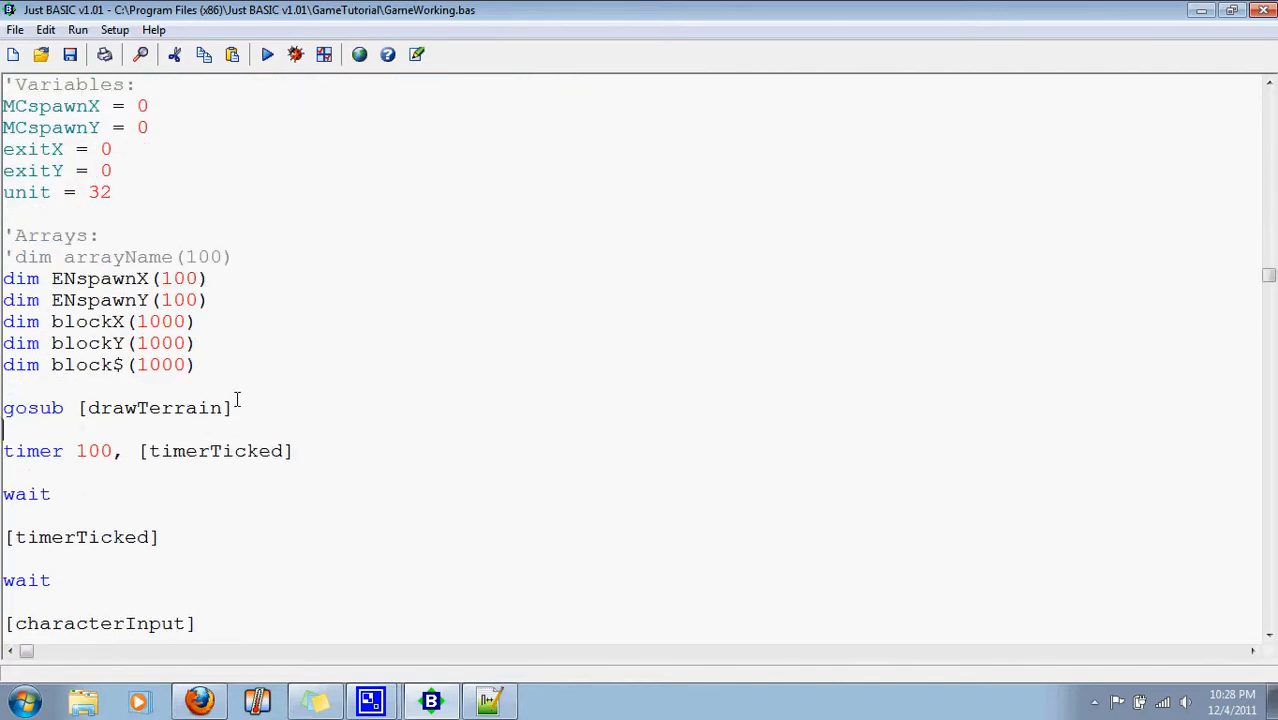
Add print #1, "addsprite reticule reticule" right after gosub [drawTerrain]
{"action": "type", "text": "print"}
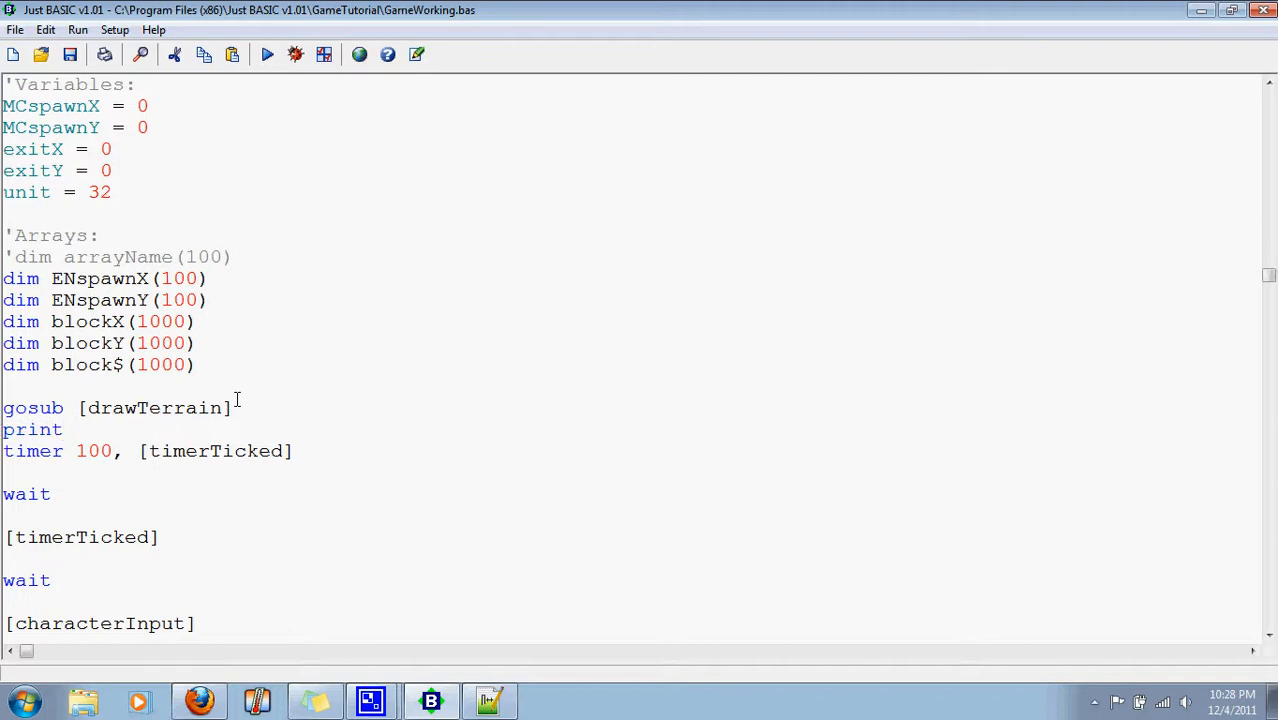
{"action": "type", "text": "#1"}
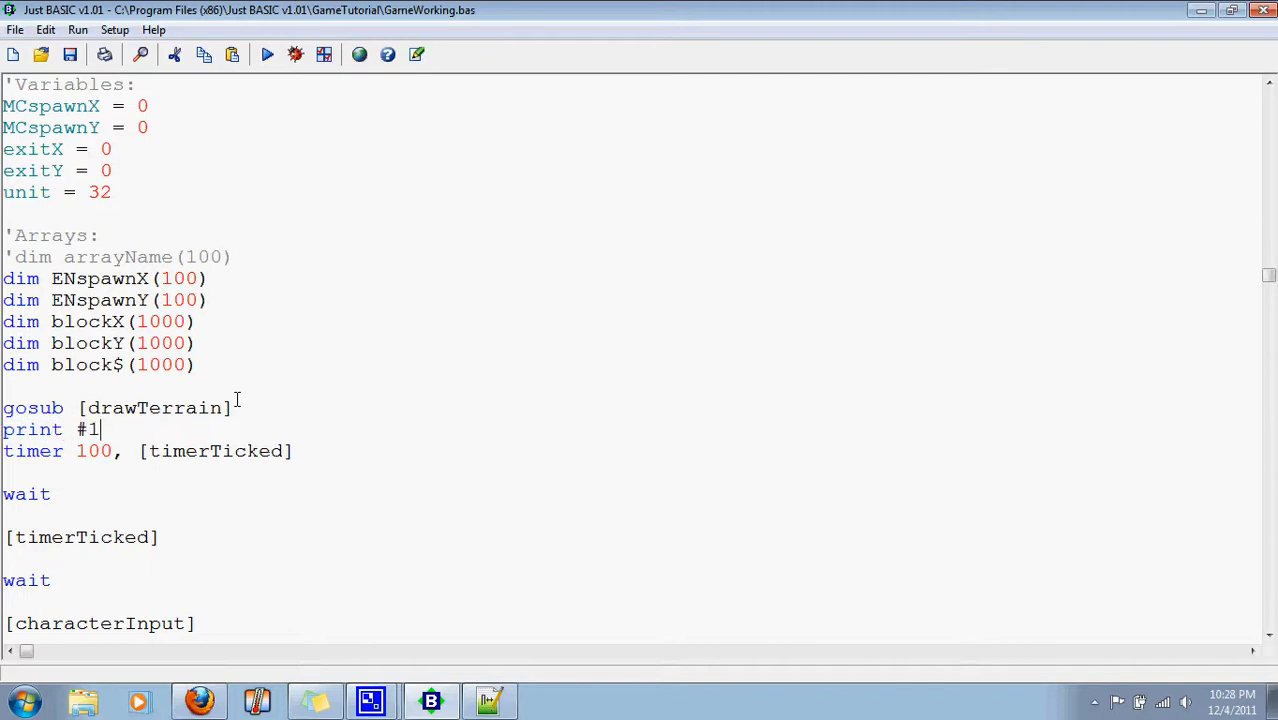
{"action": "type", "text": ", \"add"}
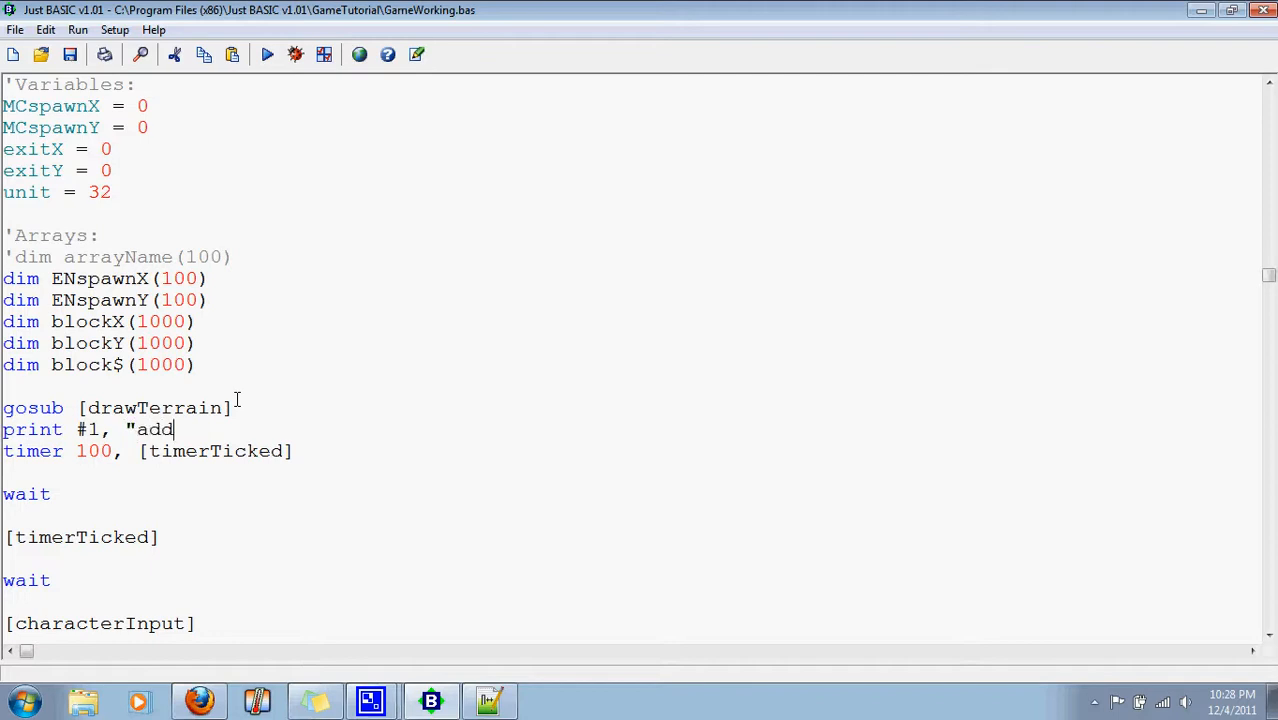
{"action": "type", "text": "sprite"}
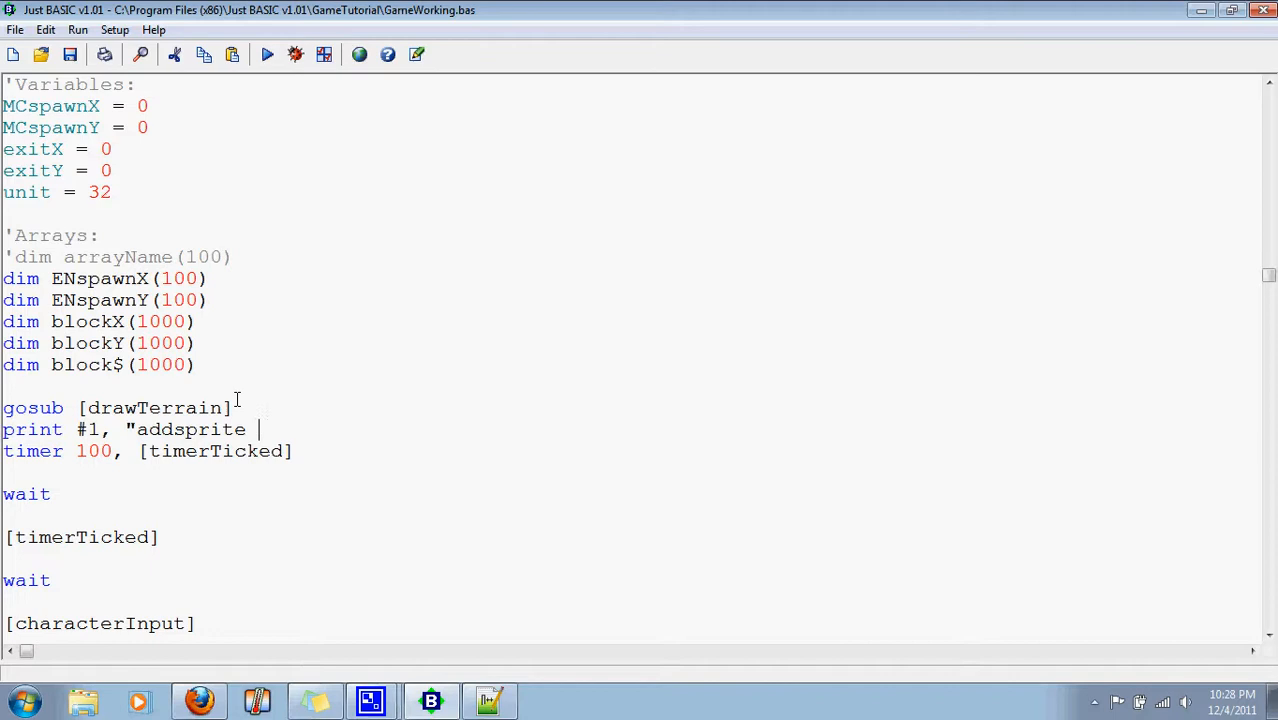
{"action": "type", "text": "reti"}
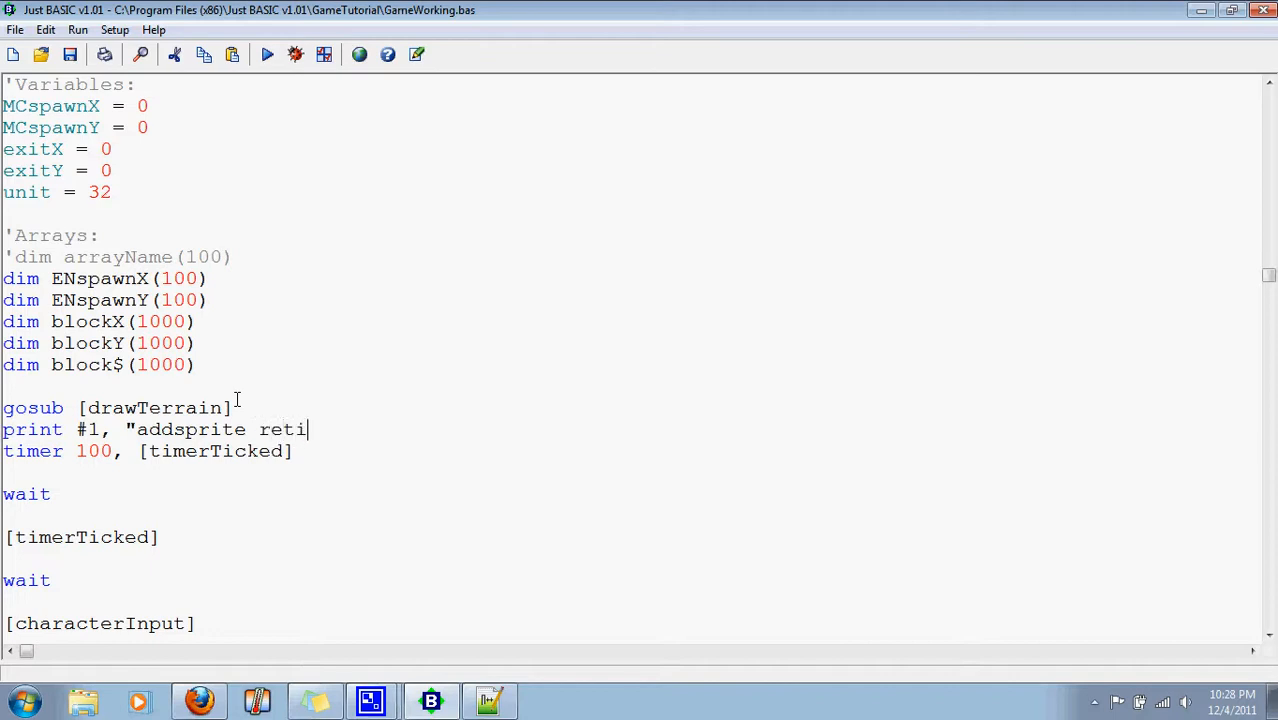
{"action": "type", "text": "cu"}
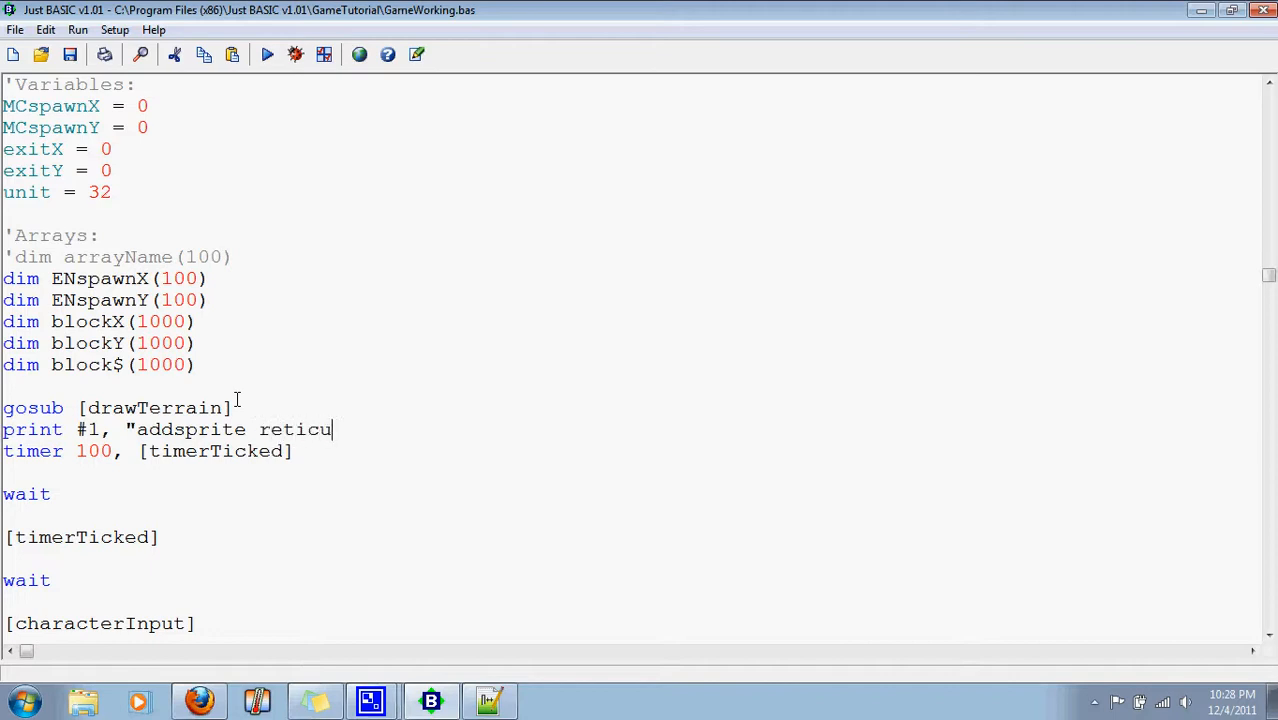
{"action": "type", "text": "le"}
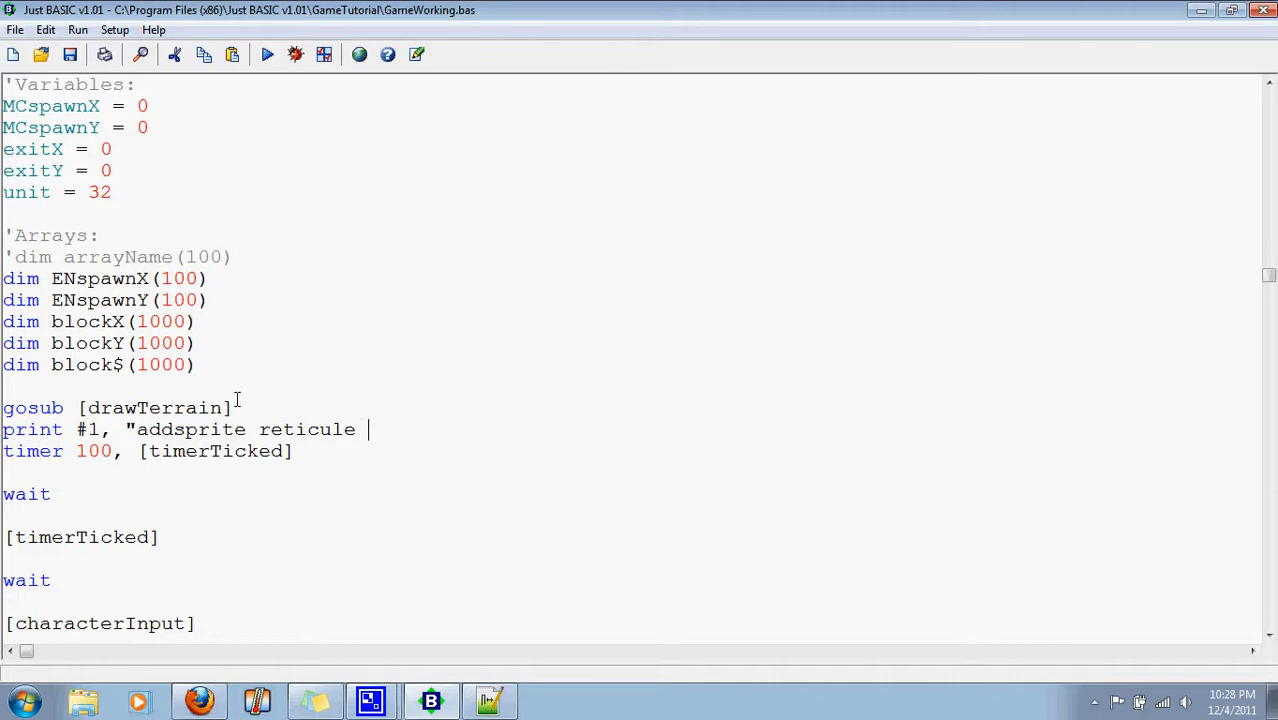
{"action": "type", "text": "ret"}
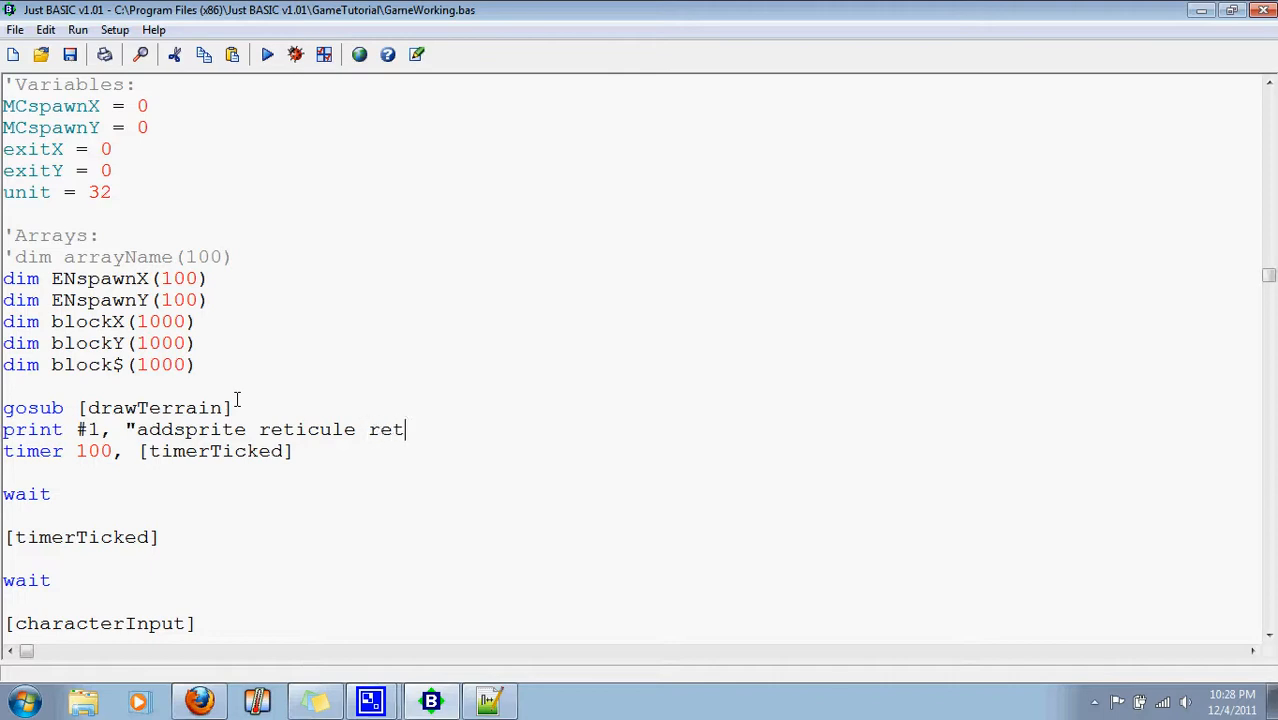
{"action": "type", "text": "icule\""}
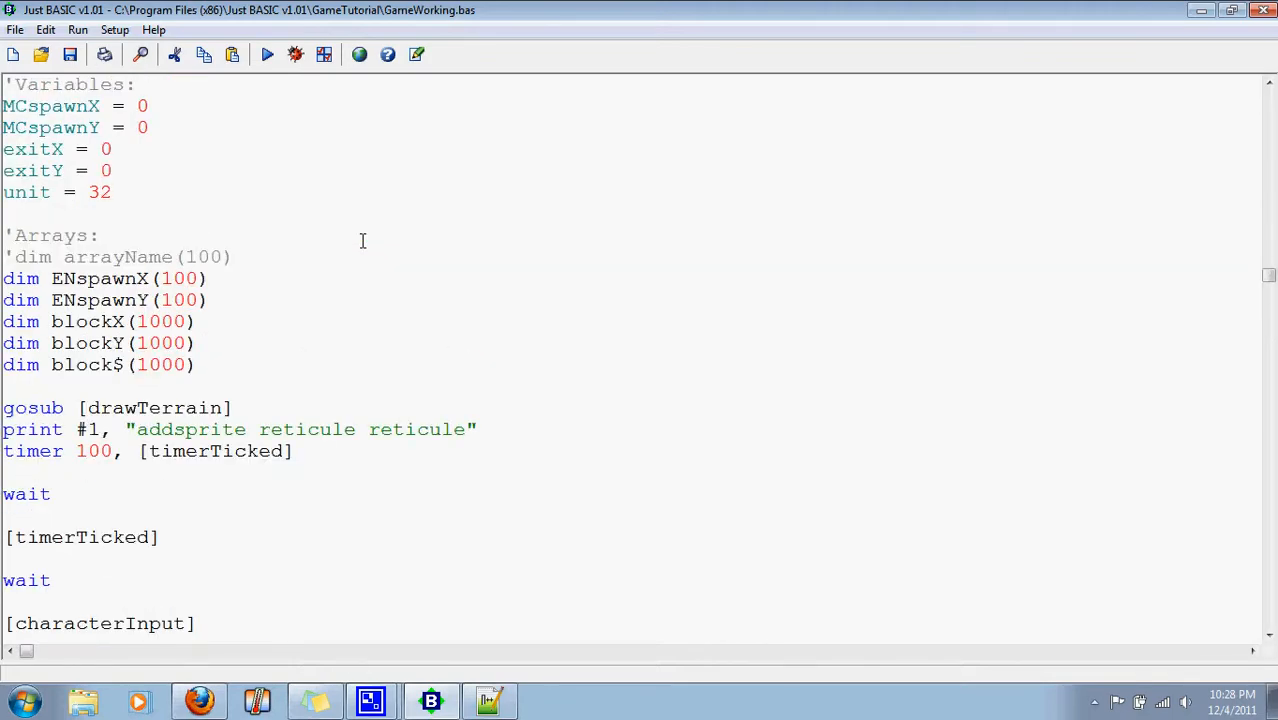
{"action": "scroll", "scroll_direction": "down", "scroll_amount": 3}
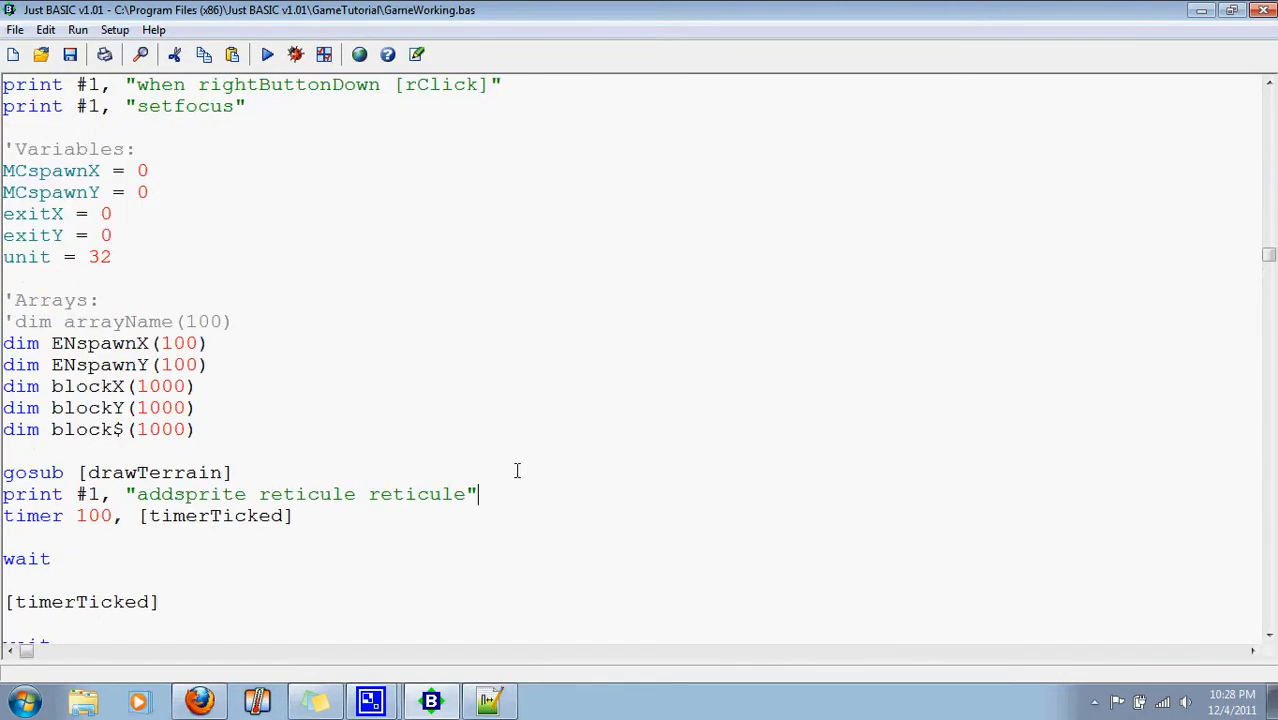
{"action": "scroll", "scroll_direction": "down", "scroll_amount": 3}
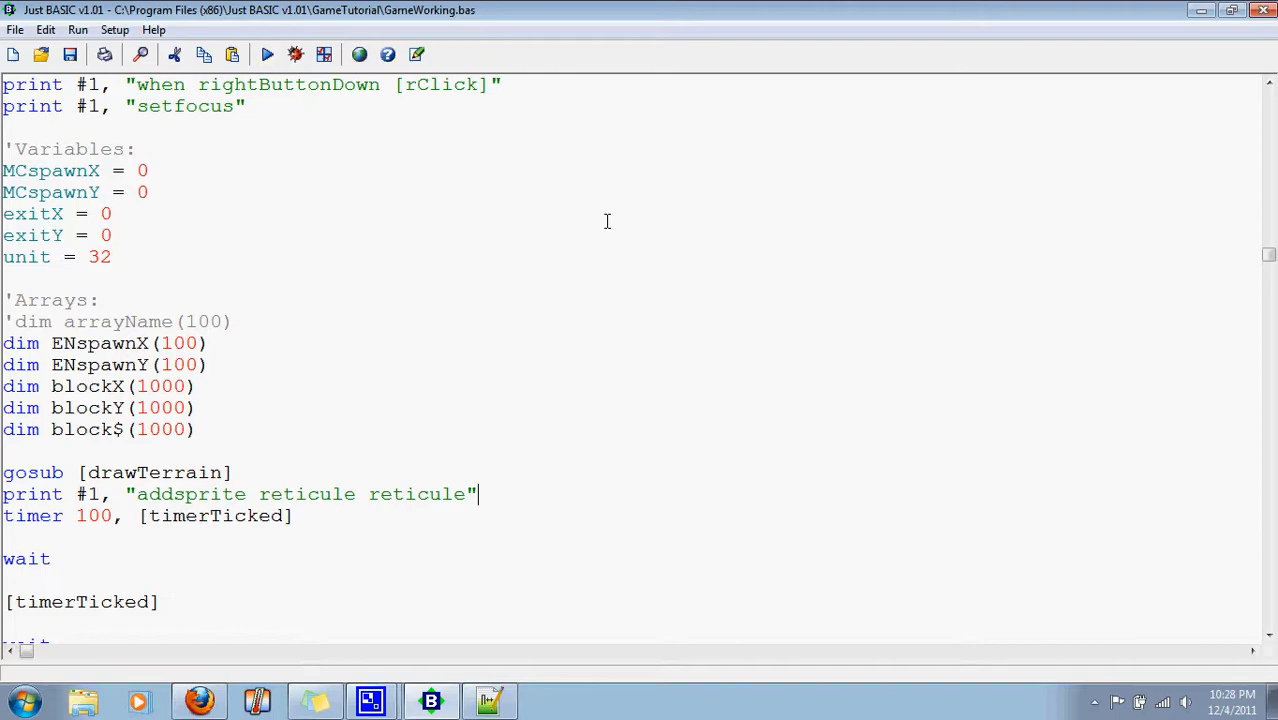
{"action": "scroll", "scroll_direction": "down", "scroll_amount": 3}
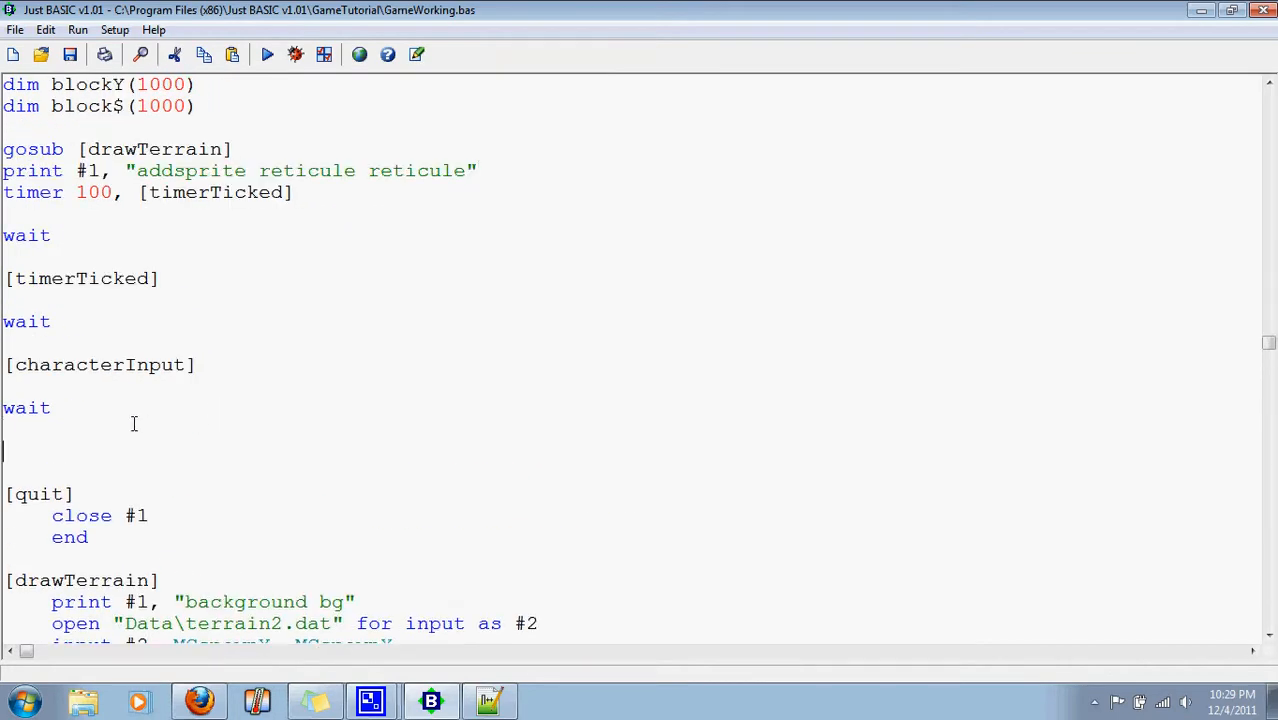
Create a [target] label before [quit] with a scan line and begin a print statement
{"action": "type", "text": "["}
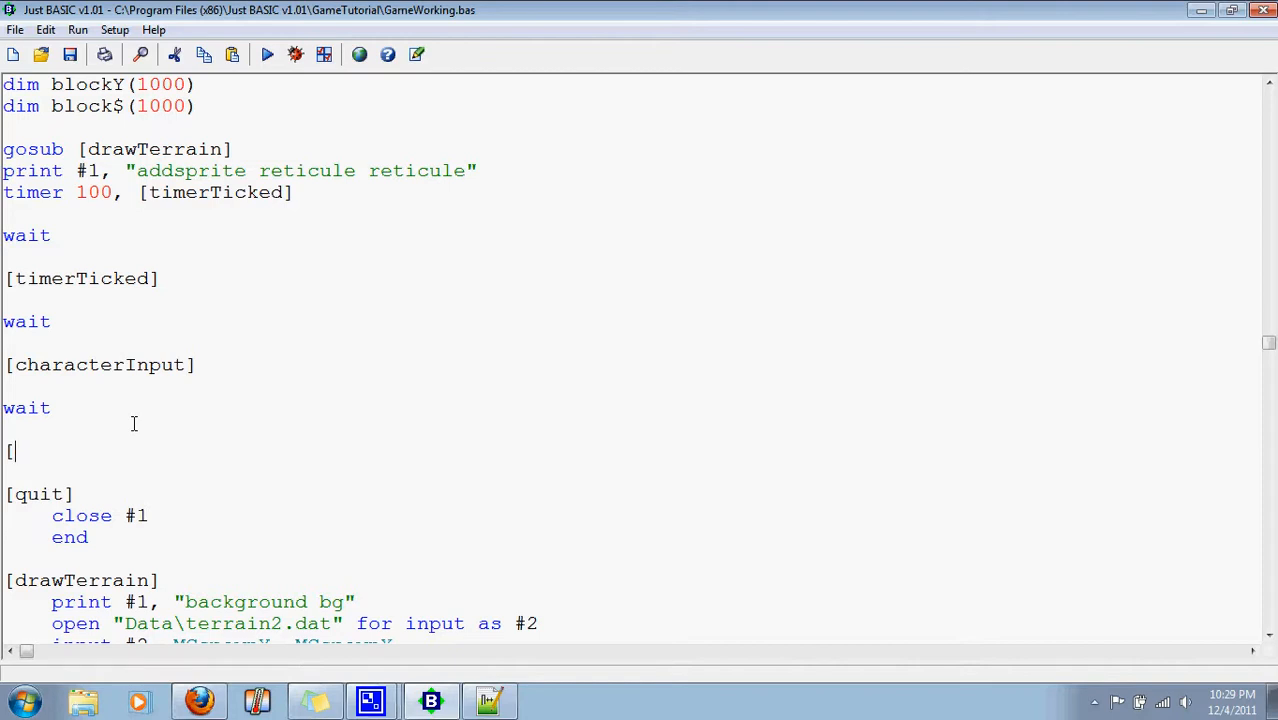
{"action": "type", "text": "target"}
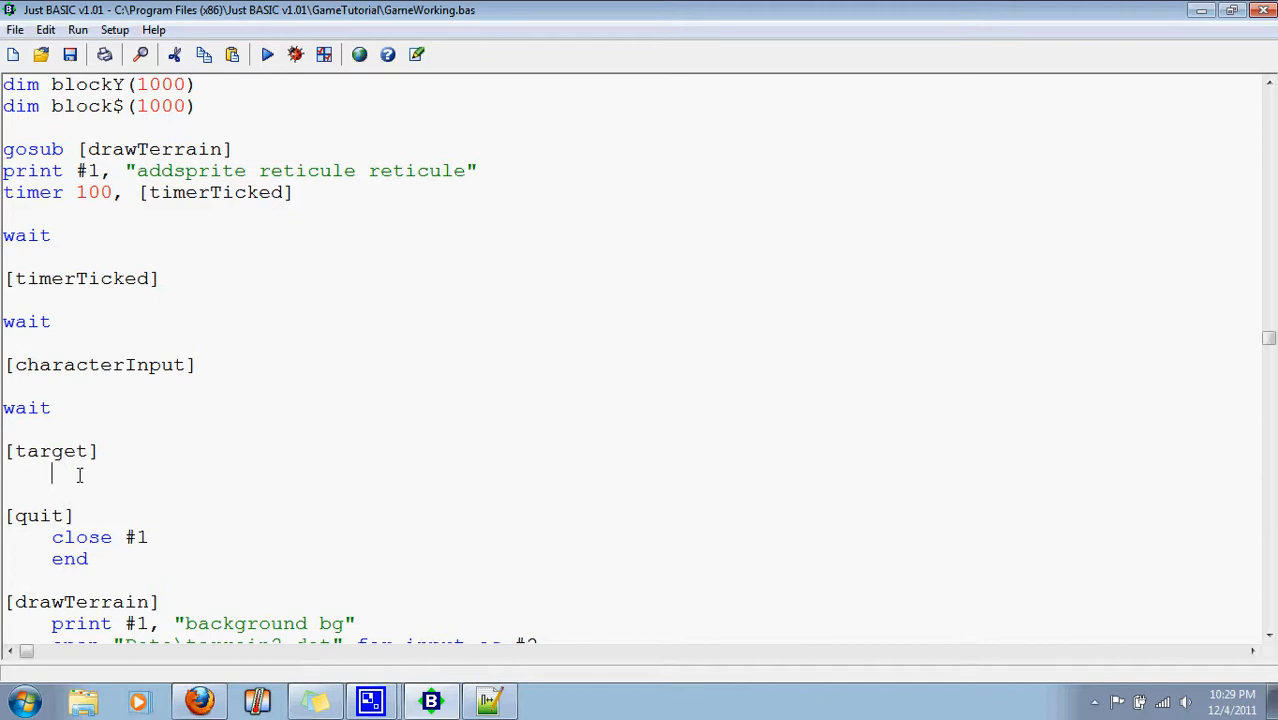
{"action": "mouse_move", "coordinate": [836, 492]}
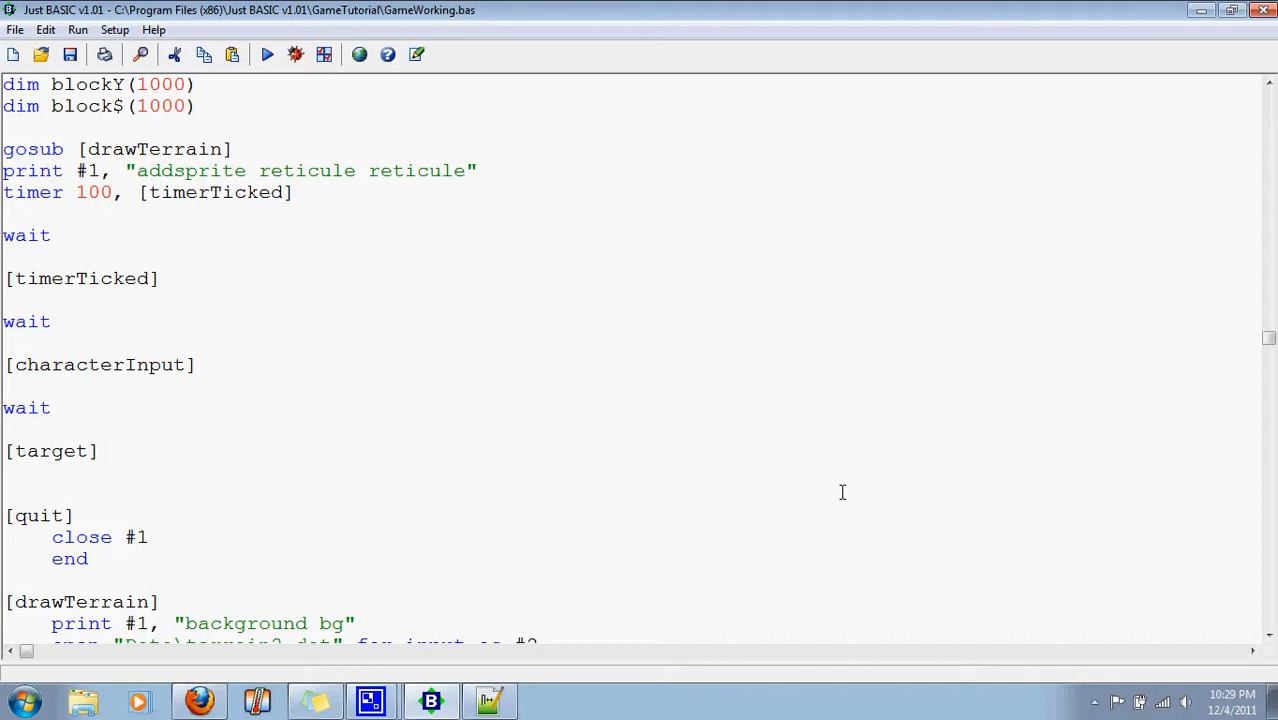
{"action": "type", "text": "scan"}
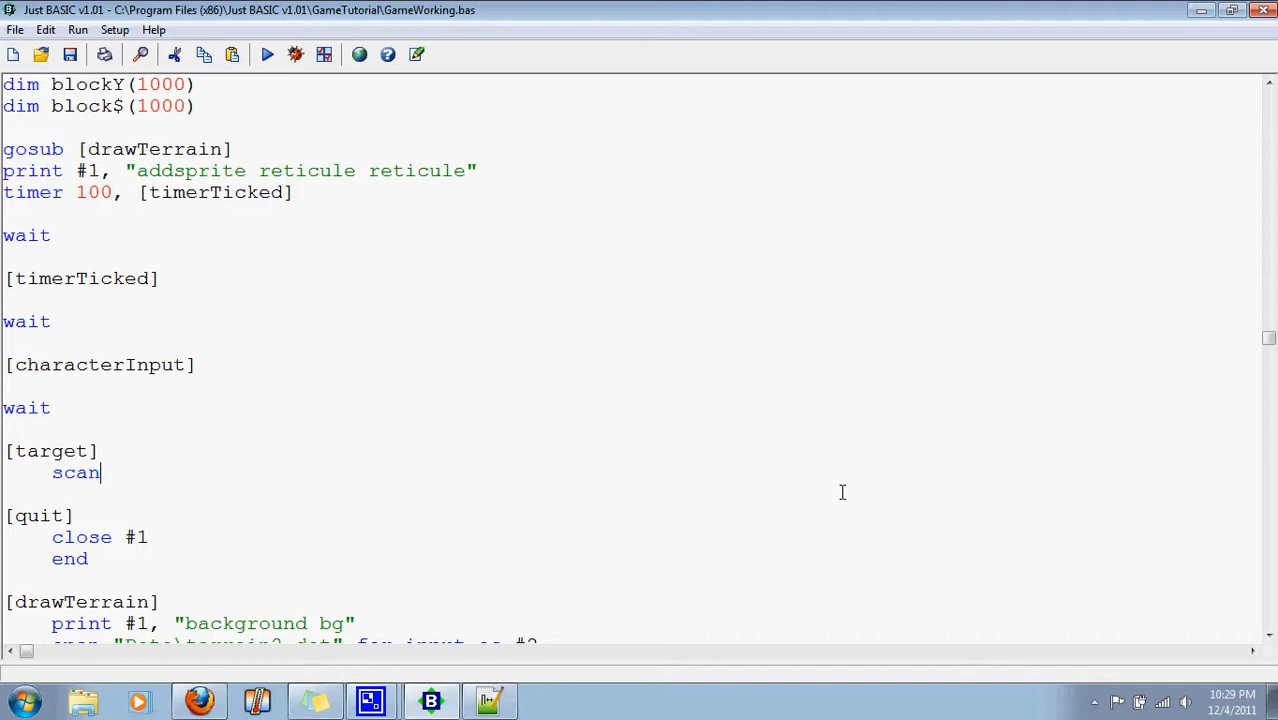
{"action": "key", "text": "Enter"}
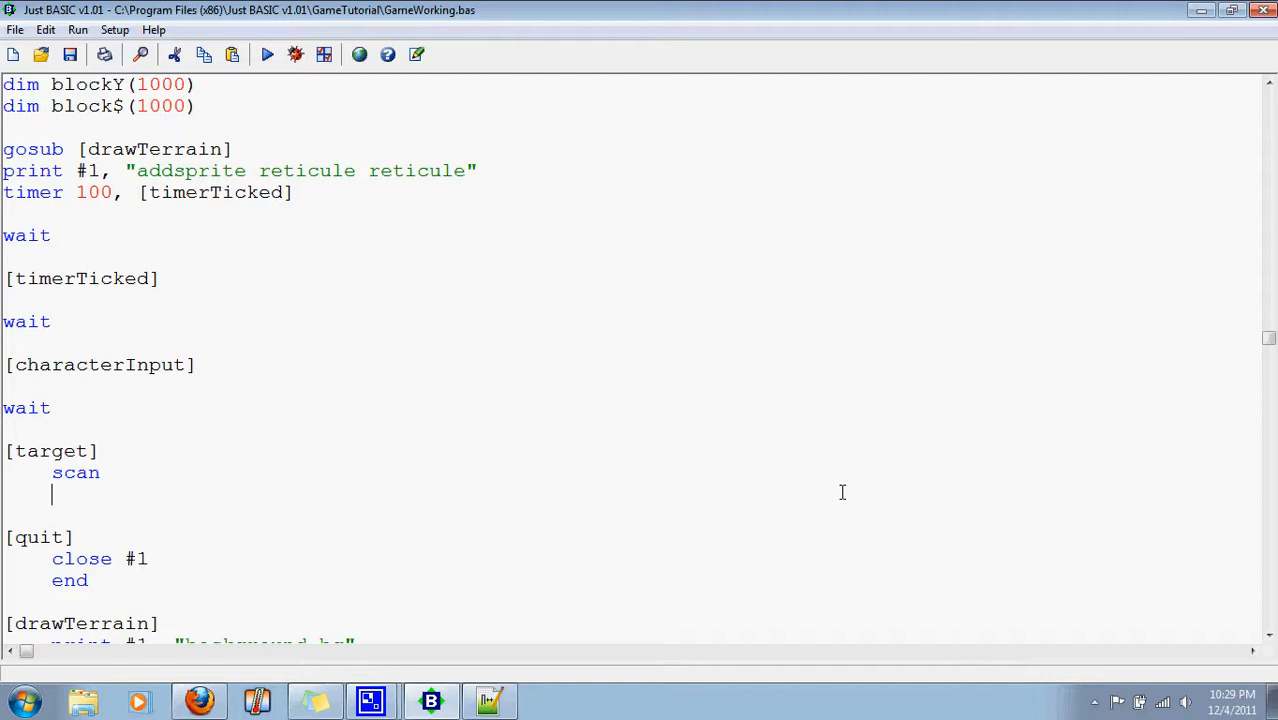
{"action": "key", "text": "Backspace"}
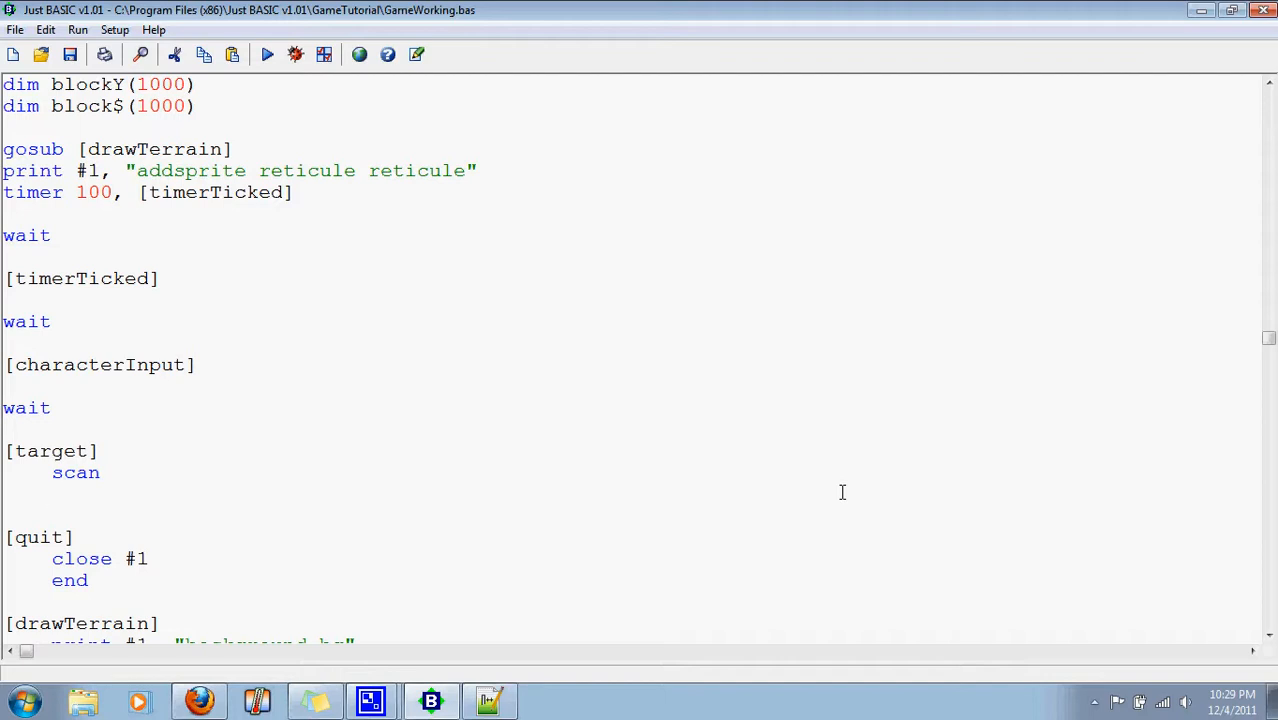
{"action": "type", "text": "print"}
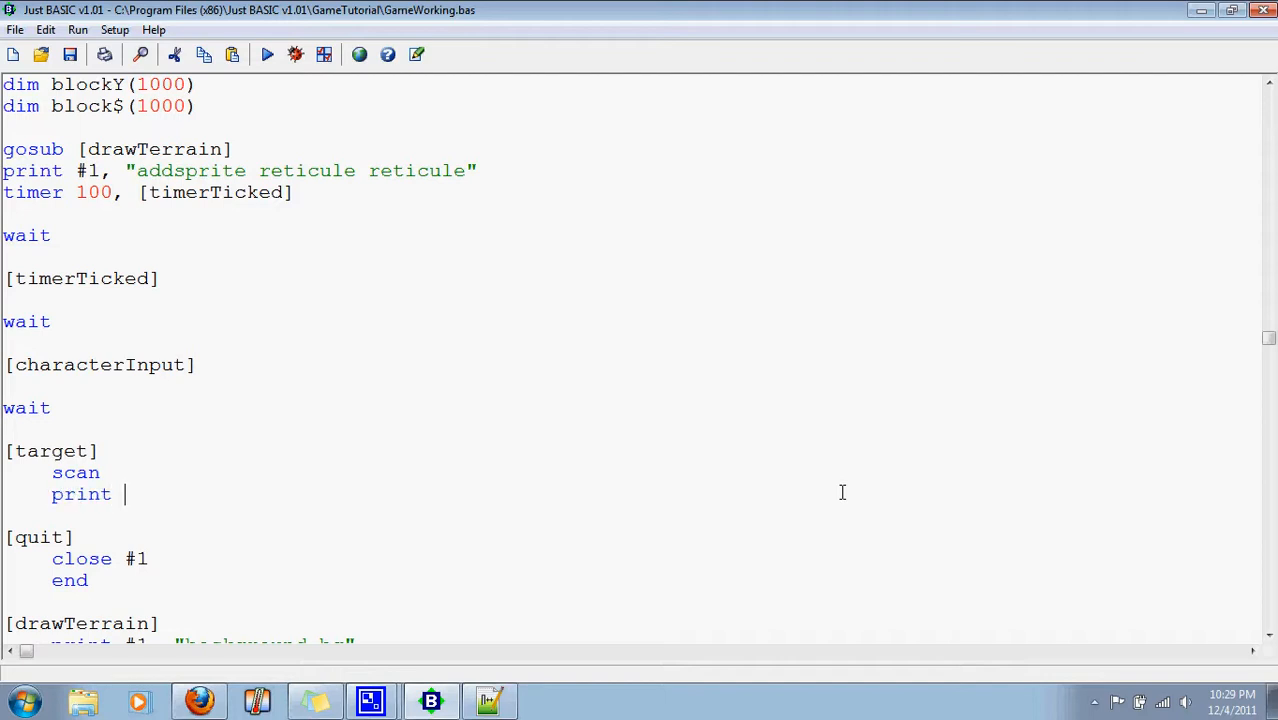
Write print #1, "spritexy reticule "; MouseX; " "; MouseY under scan in [target]
{"action": "type", "text": "$"}
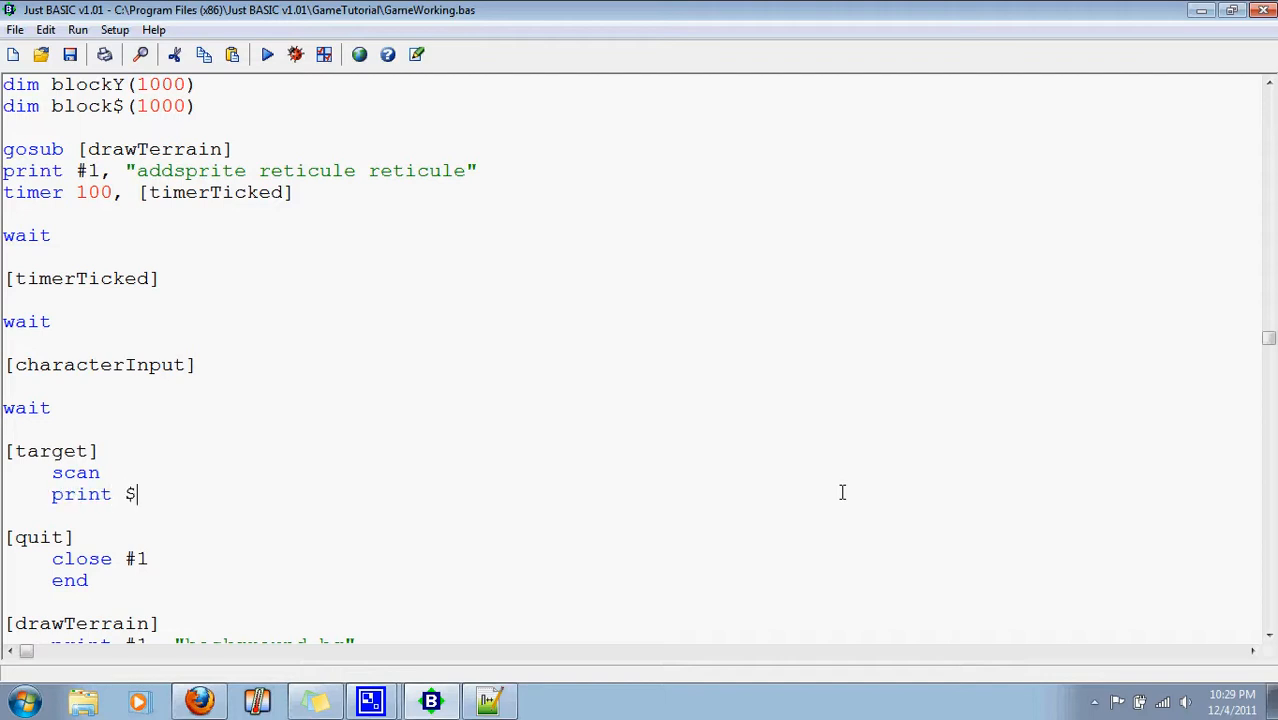
{"action": "type", "text": "#1,"}
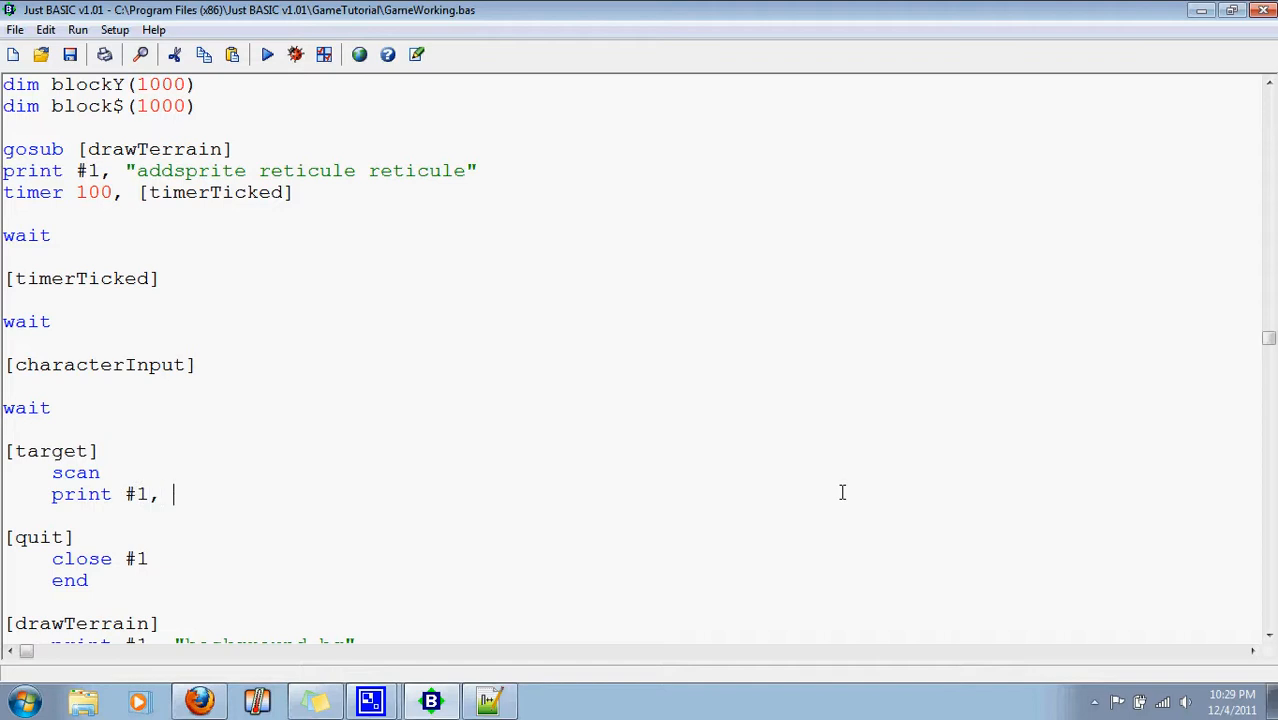
{"action": "key", "text": "BackSpace"}
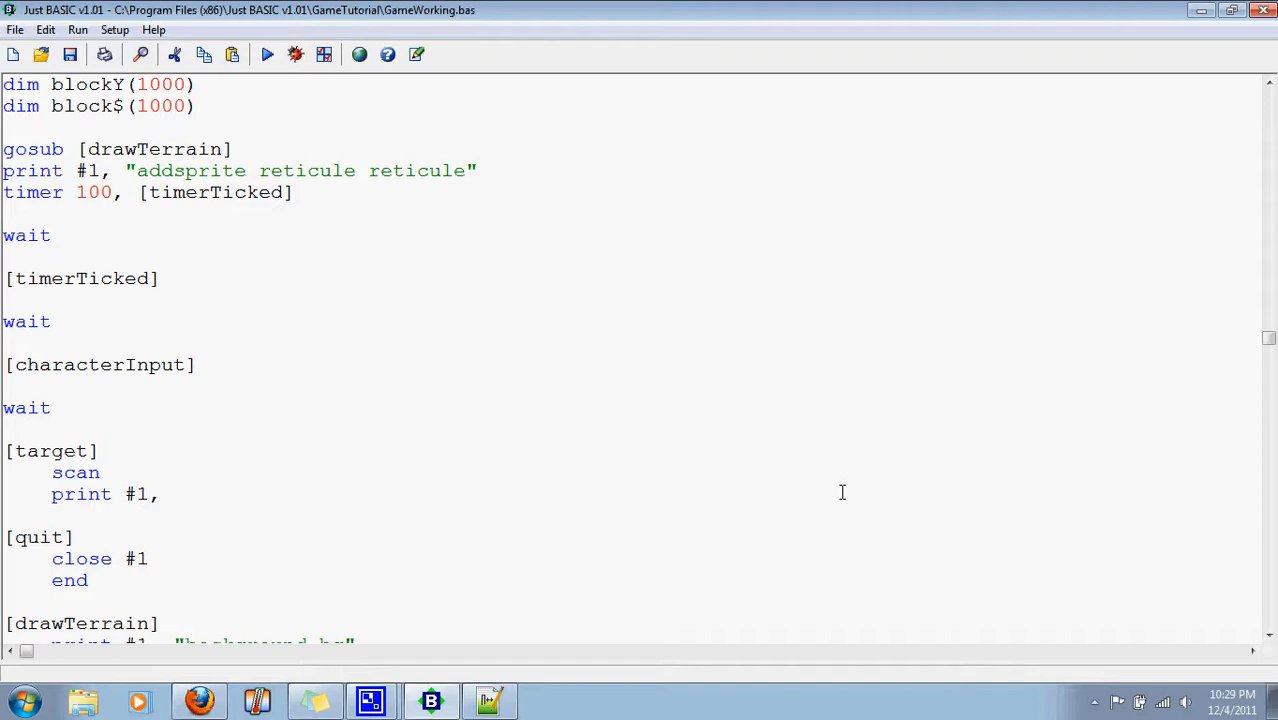
{"action": "type", "text": "\"spritexy"}
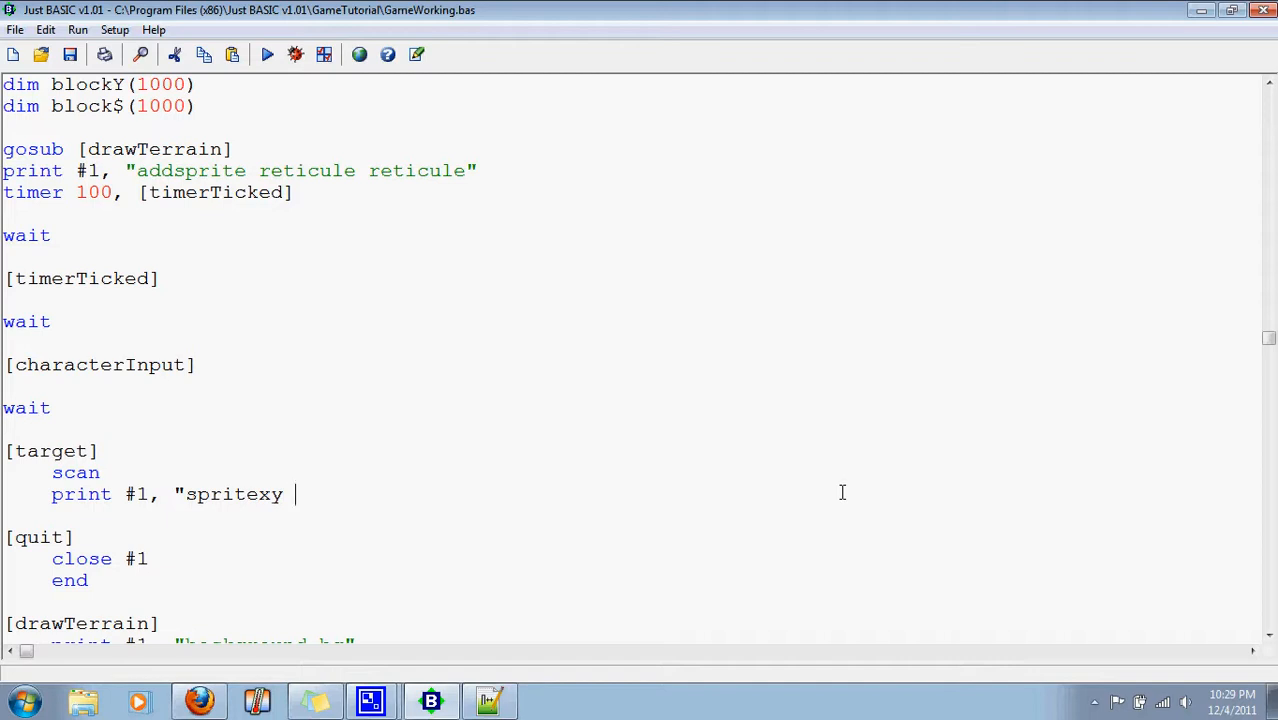
{"action": "type", "text": "reticul"}
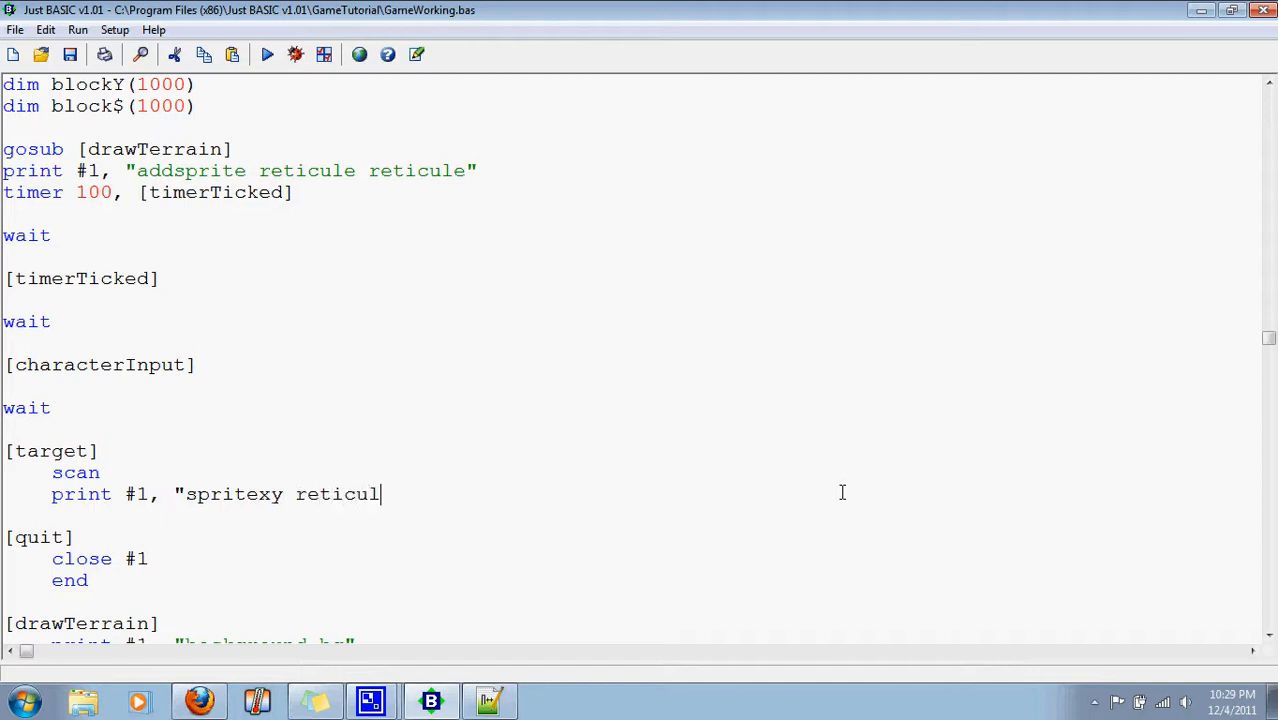
{"action": "type", "text": "e \";"}
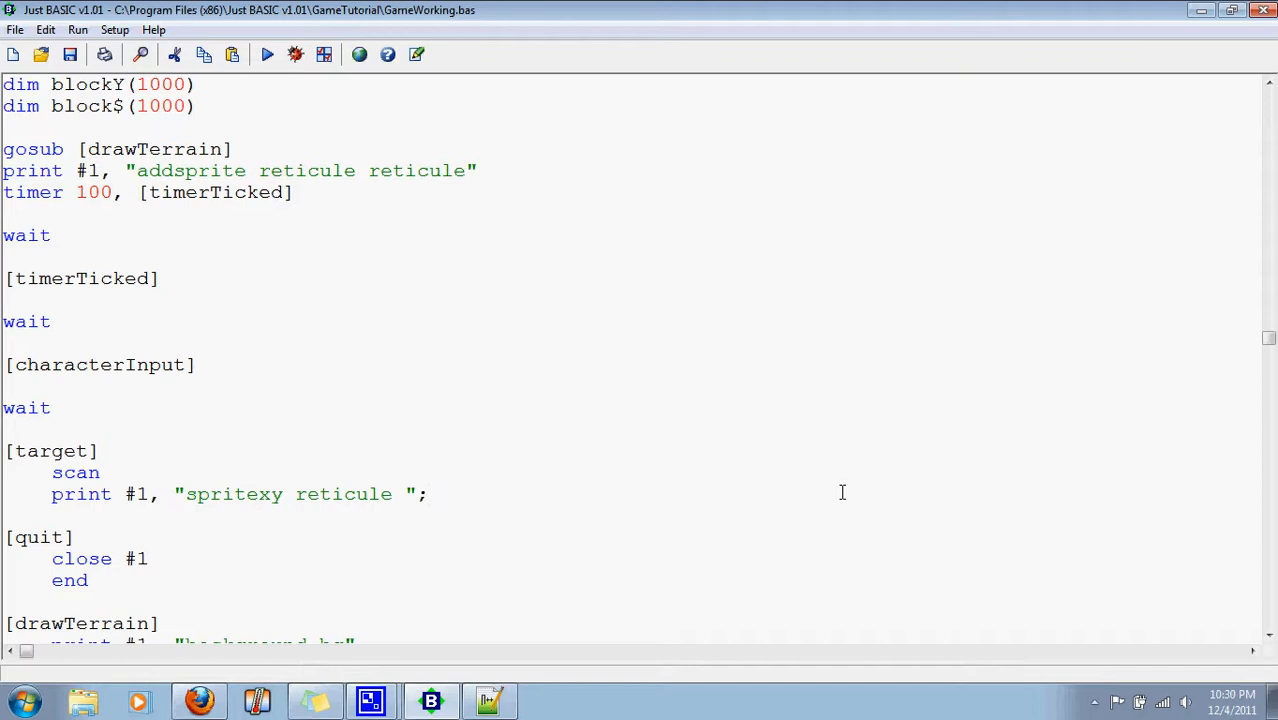
{"action": "type", "text": "MouseX"}
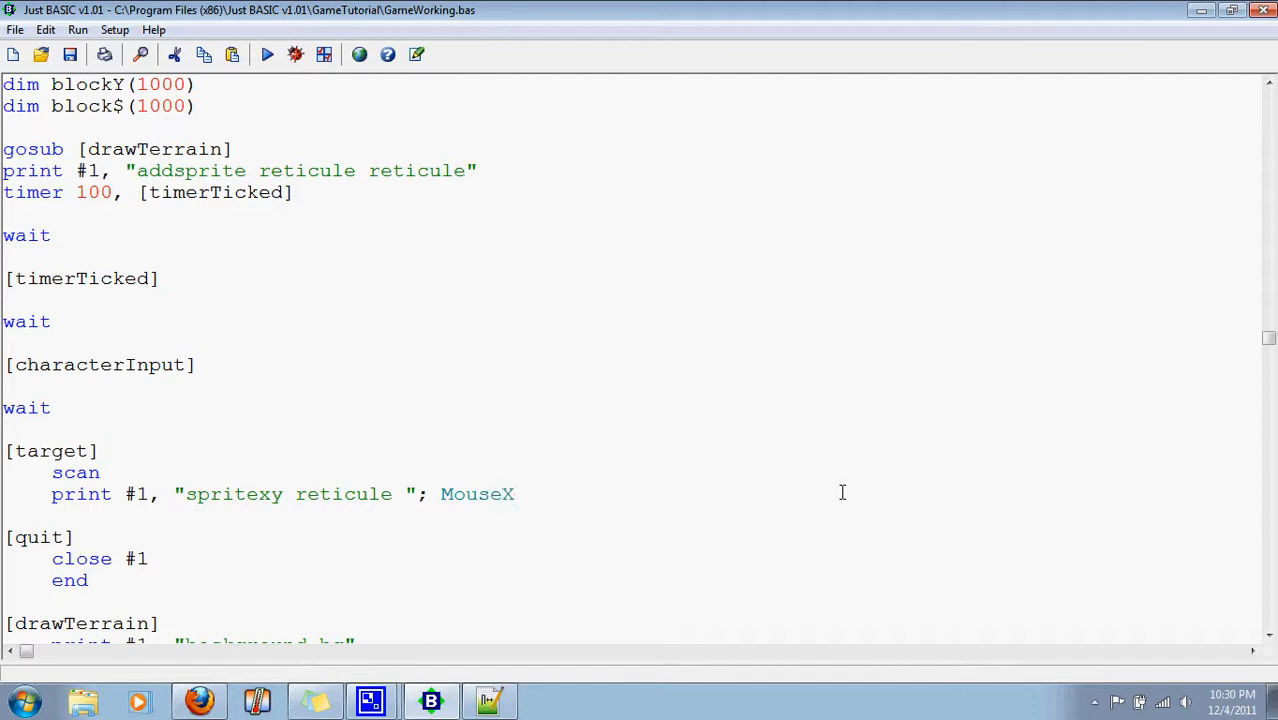
{"action": "left_click", "coordinate": [524, 494]}
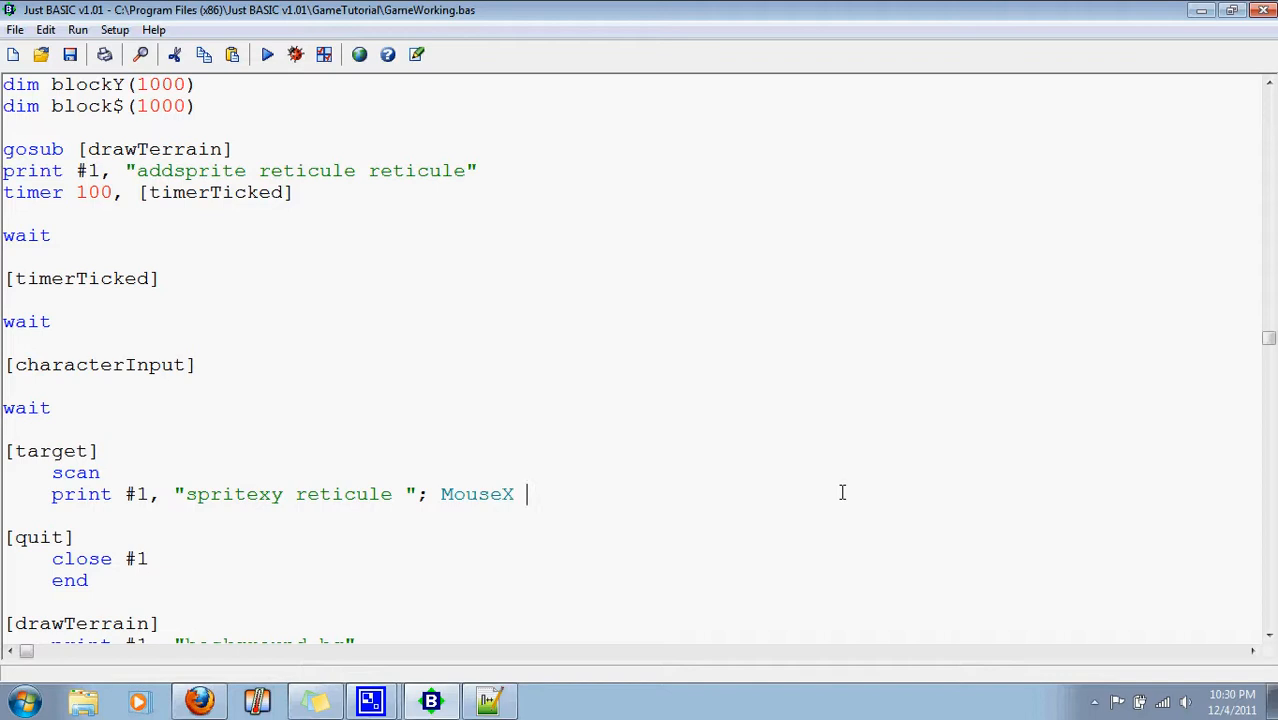
{"action": "mouse_move", "coordinate": [608, 496]}
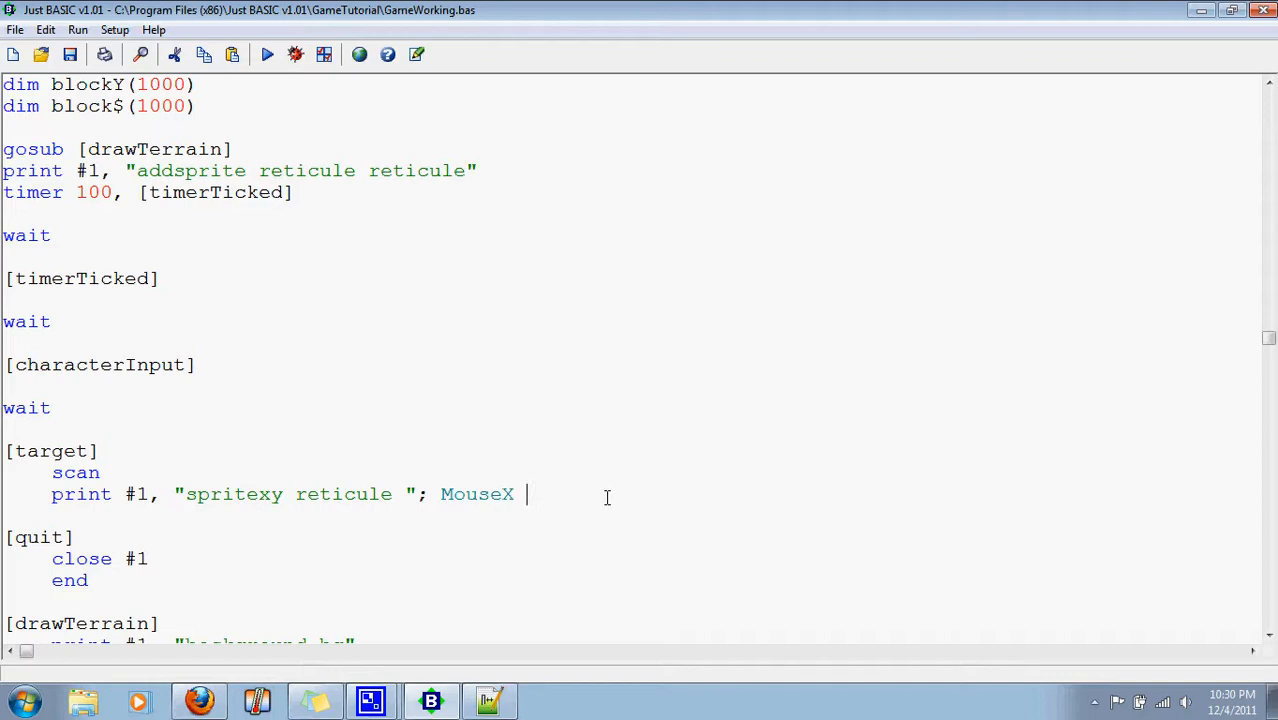
{"action": "type", "text": "; \" \"; Mouse"}
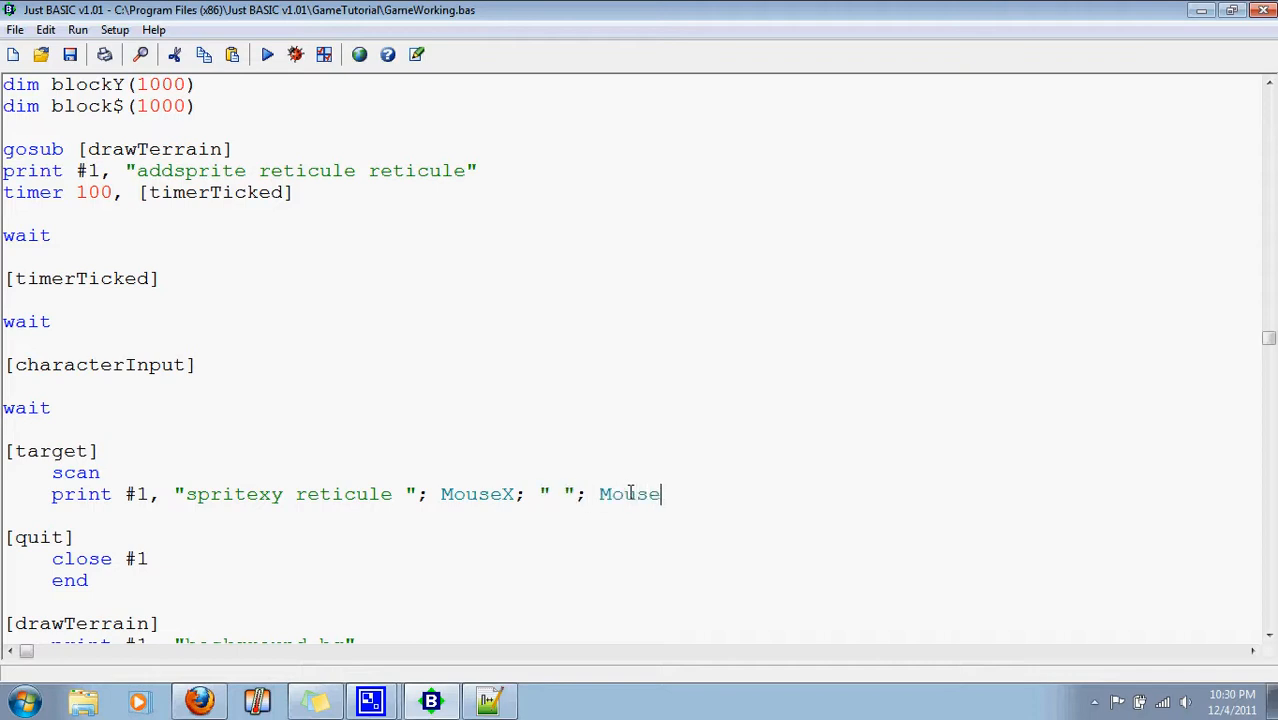
{"action": "type", "text": "Y"}
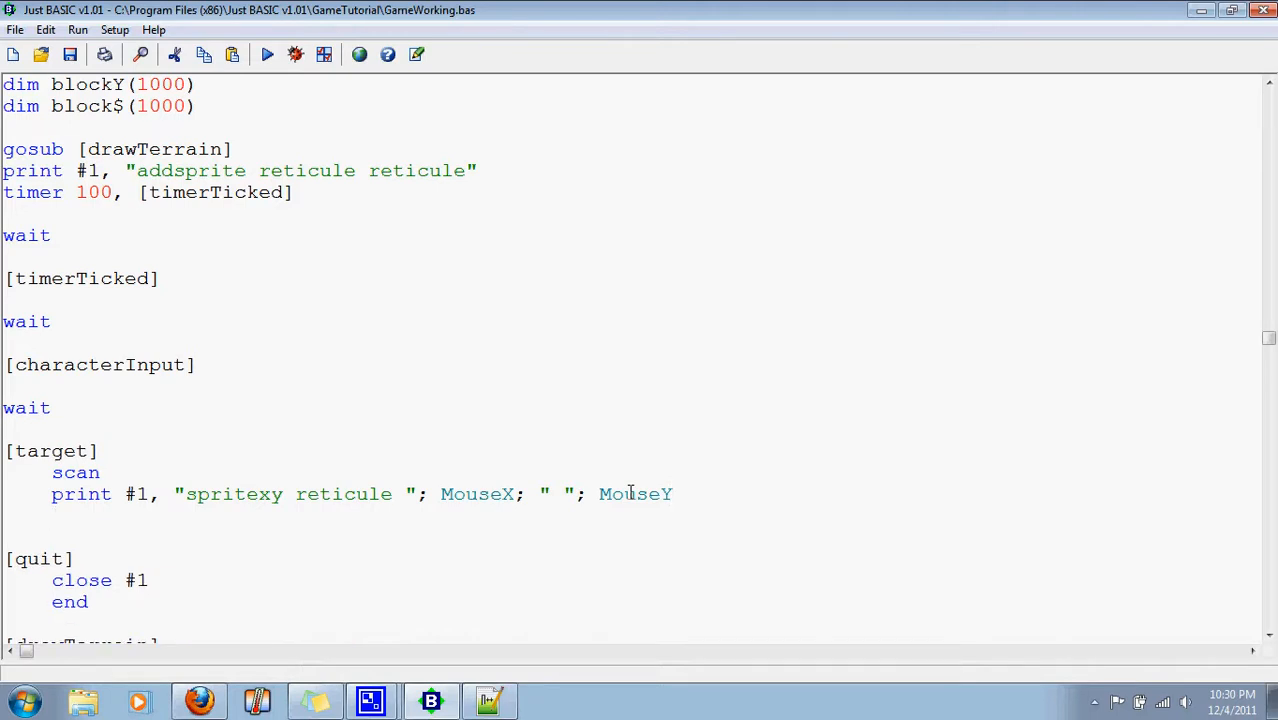
Add print #1, "drawsprites" and wait to [target], then run the game to test the reticule
{"action": "type", "text": "pri"}
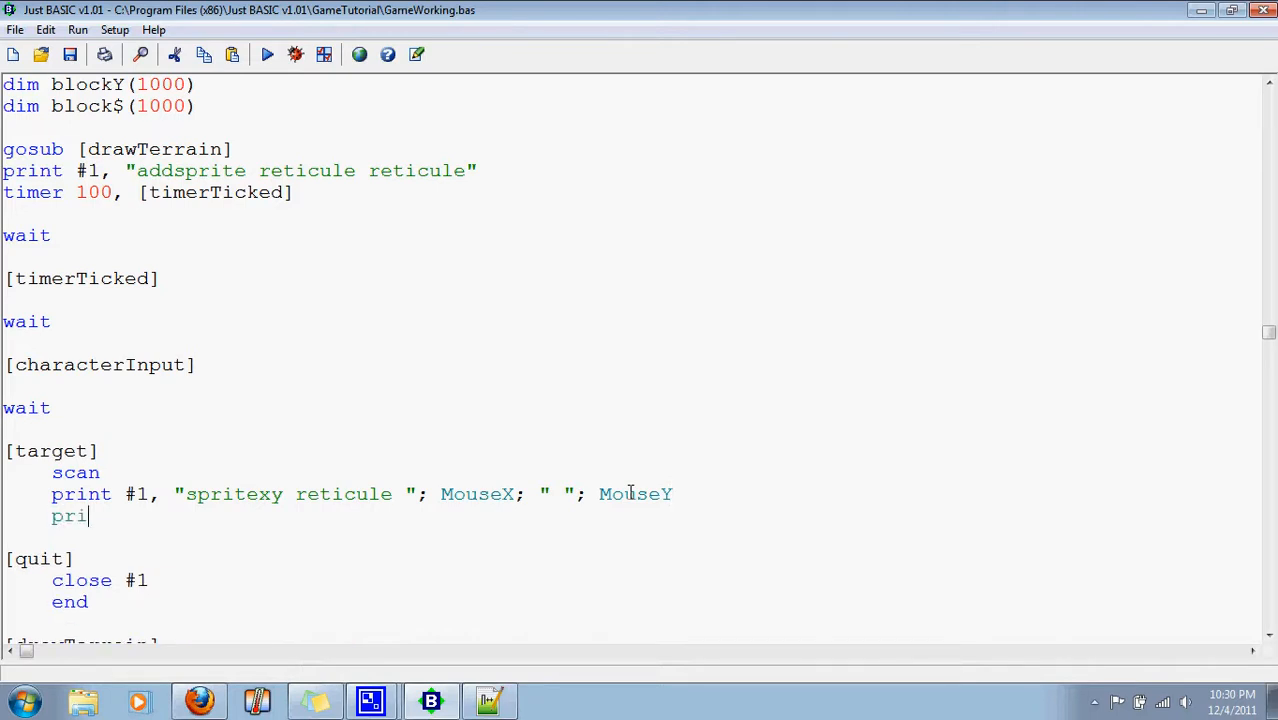
{"action": "type", "text": "nt #1, \""}
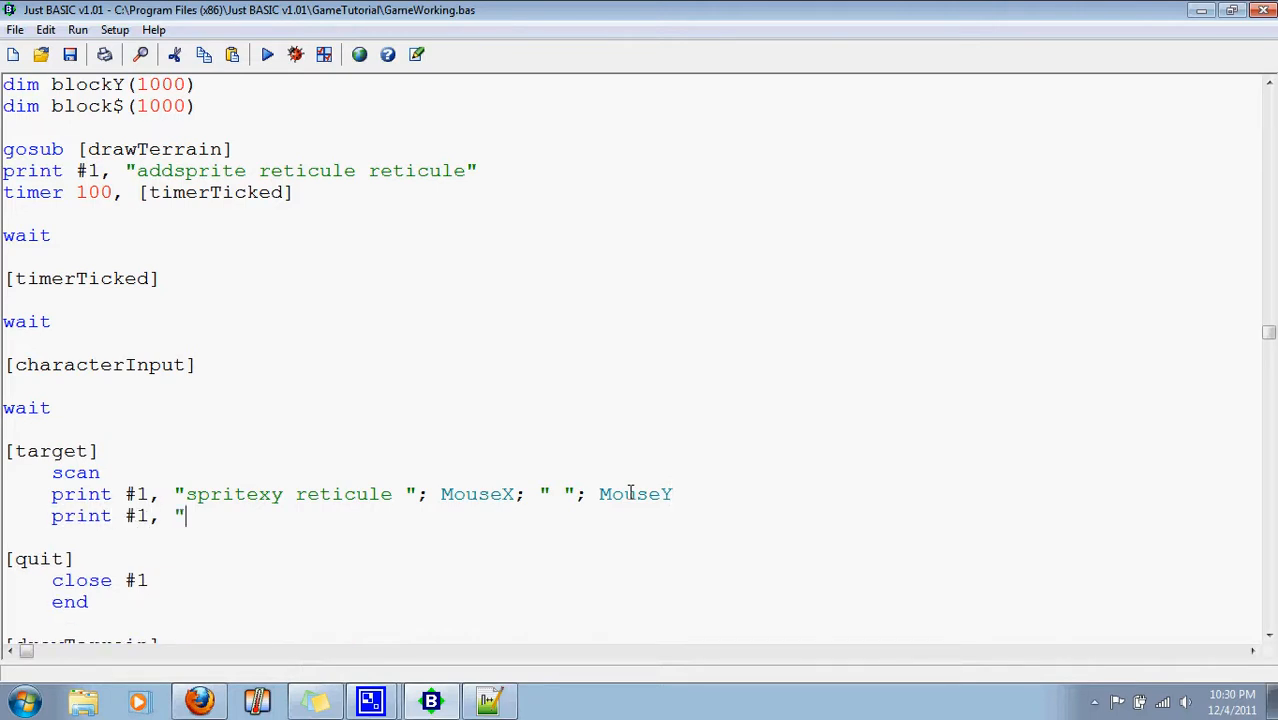
{"action": "type", "text": "drawsprites"}
{"action": "type", "text": "wait"}
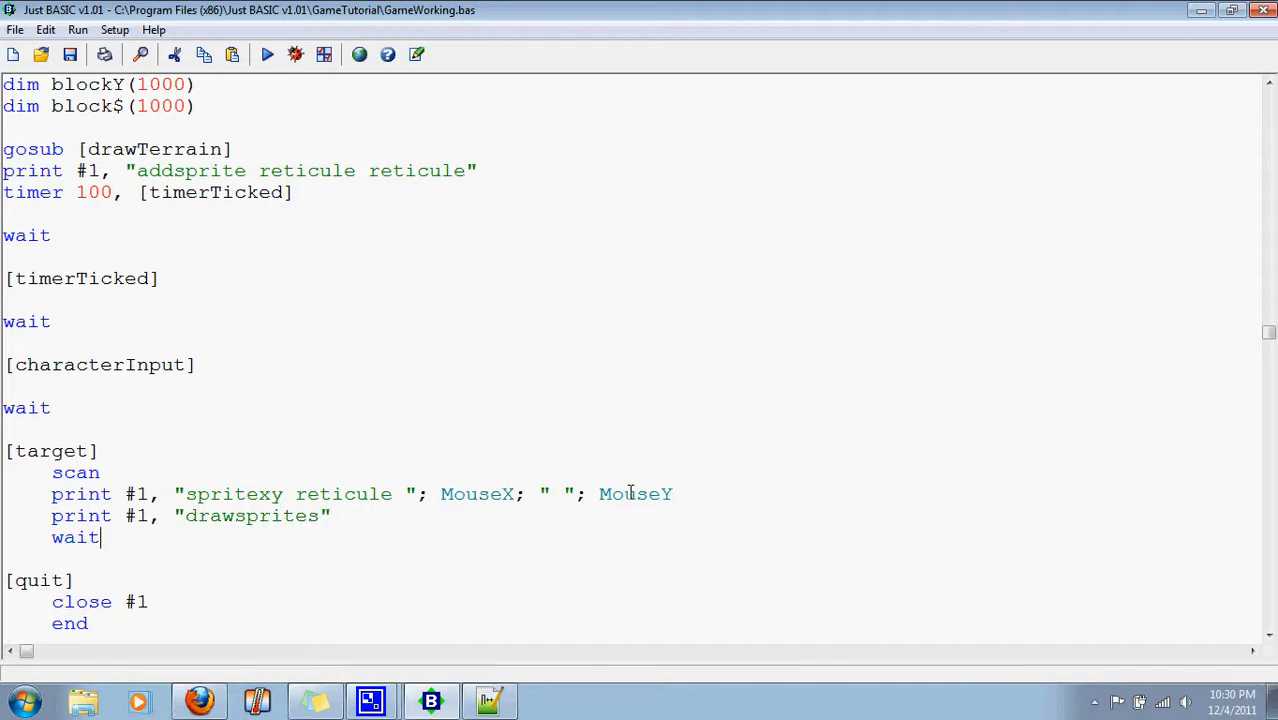
{"action": "scroll", "scroll_direction": "down", "scroll_amount": 3}
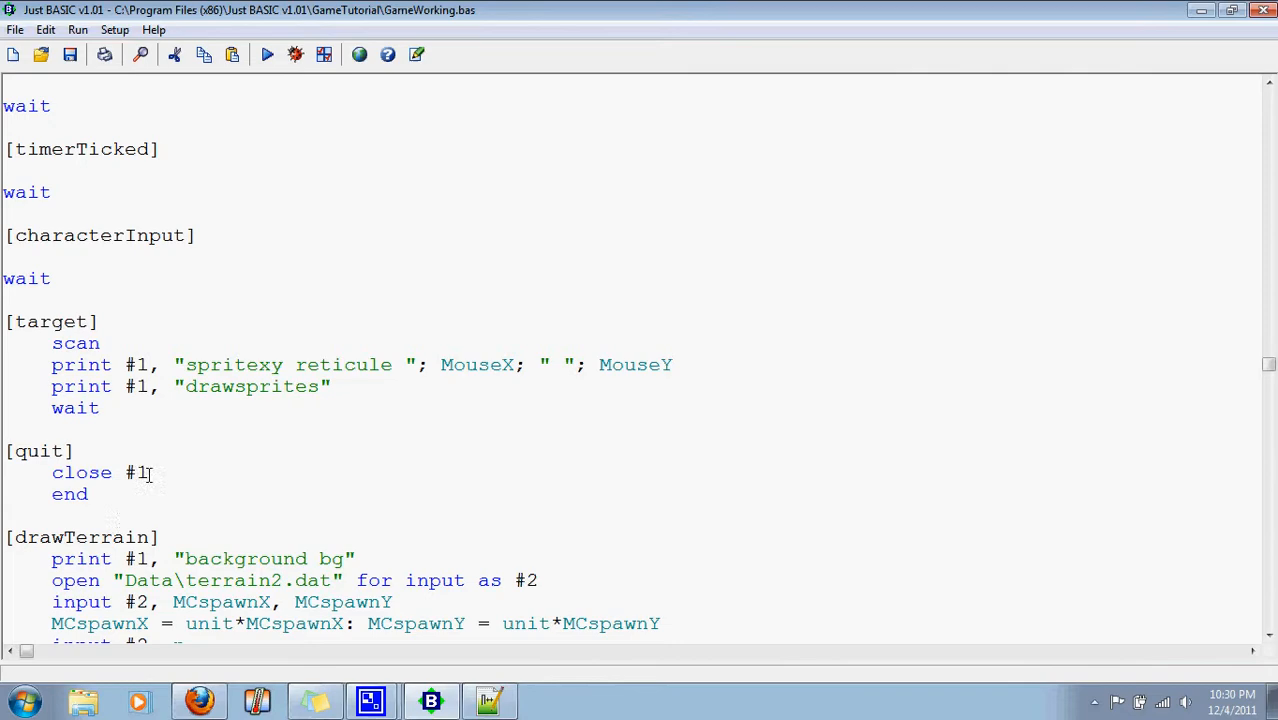
{"action": "scroll", "scroll_direction": "down", "scroll_amount": 3}
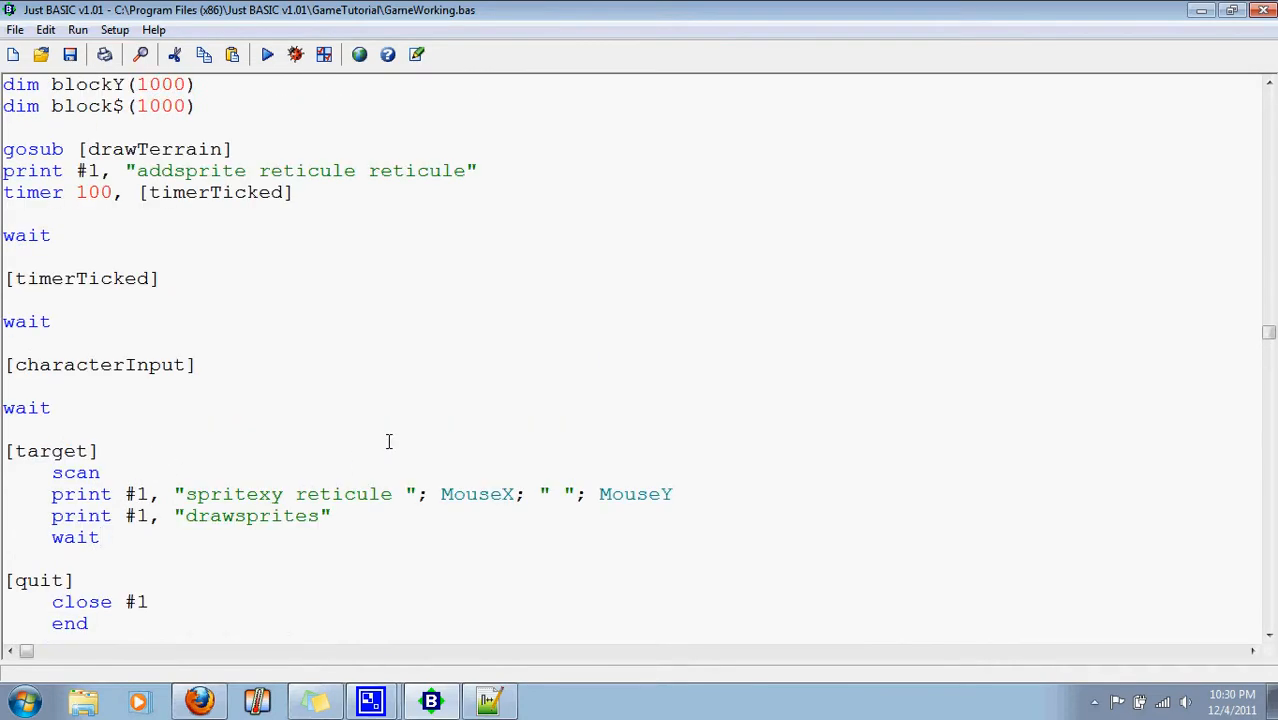
{"action": "left_click", "coordinate": [268, 54]}
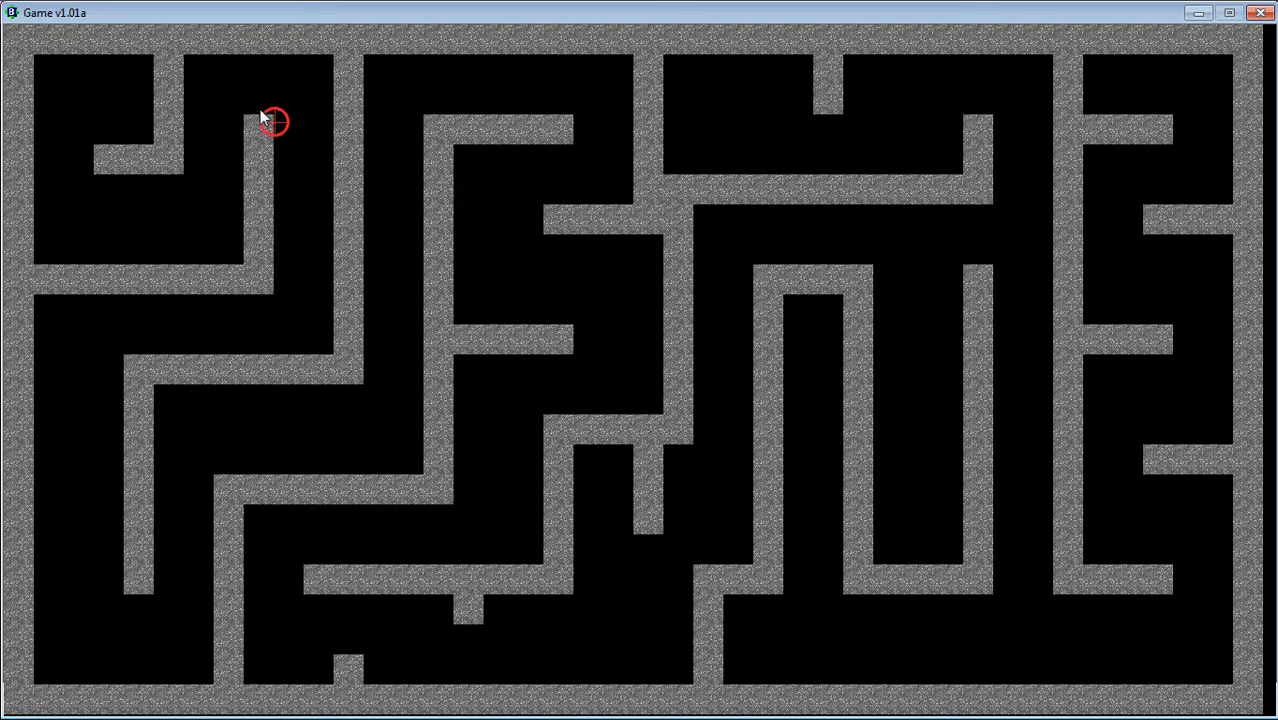
{"action": "mouse_move", "coordinate": [392, 110]}
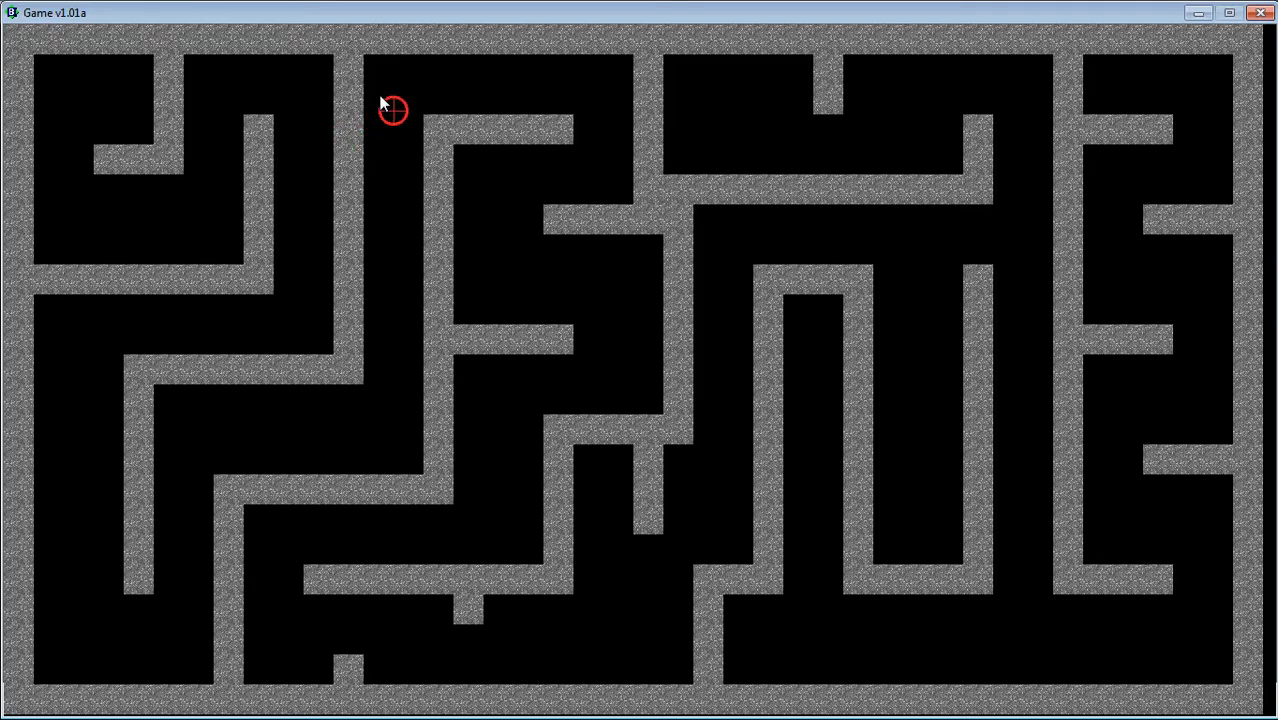
{"action": "mouse_move", "coordinate": [412, 92]}
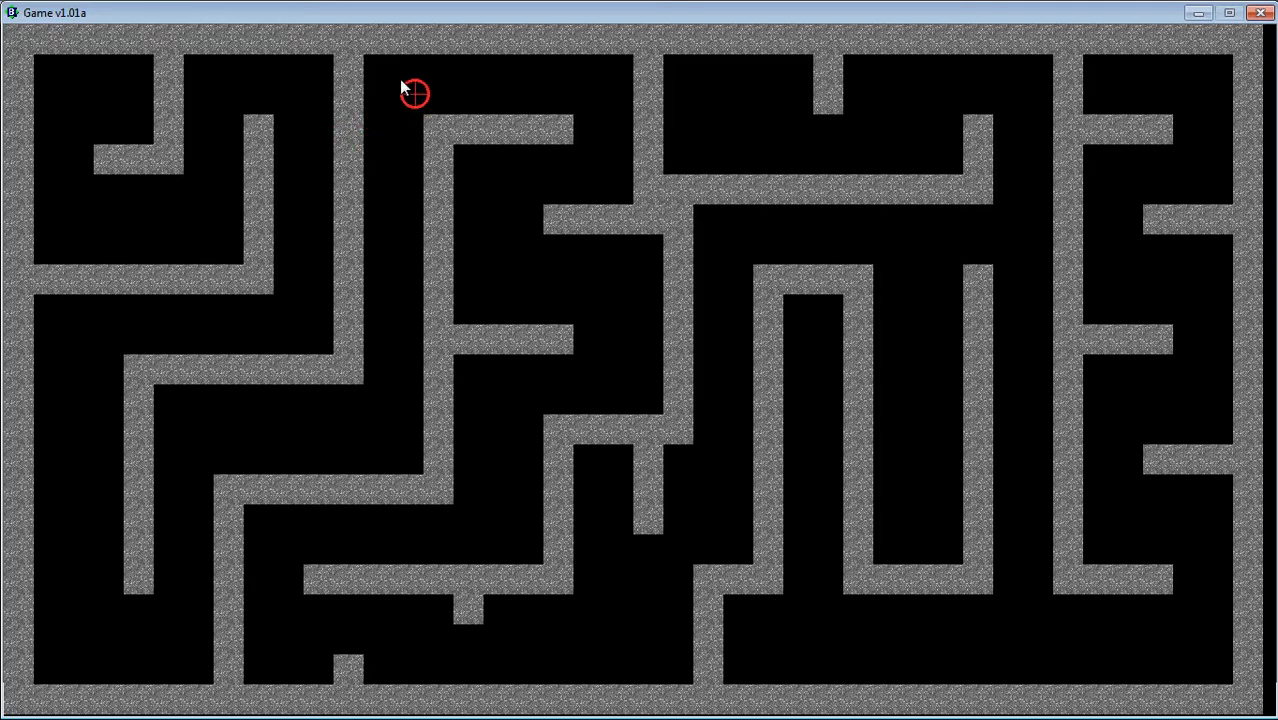
{"action": "mouse_move", "coordinate": [388, 108]}
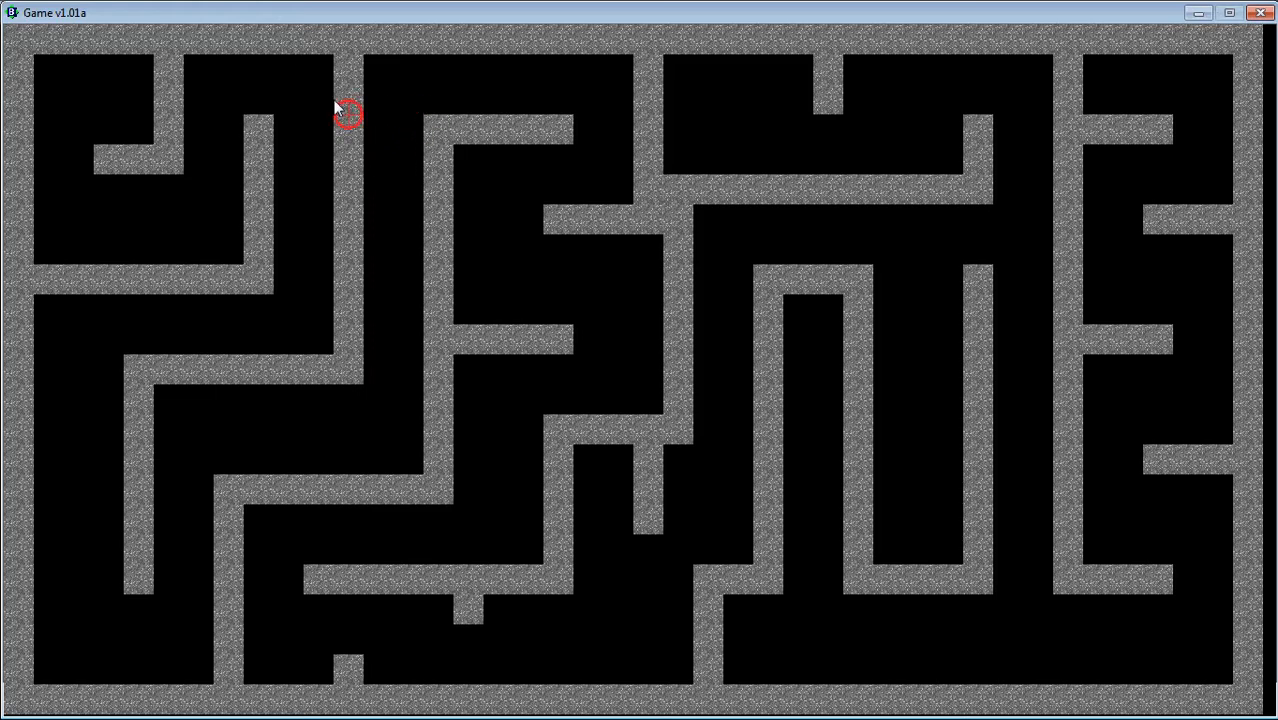
{"action": "mouse_move", "coordinate": [396, 104]}
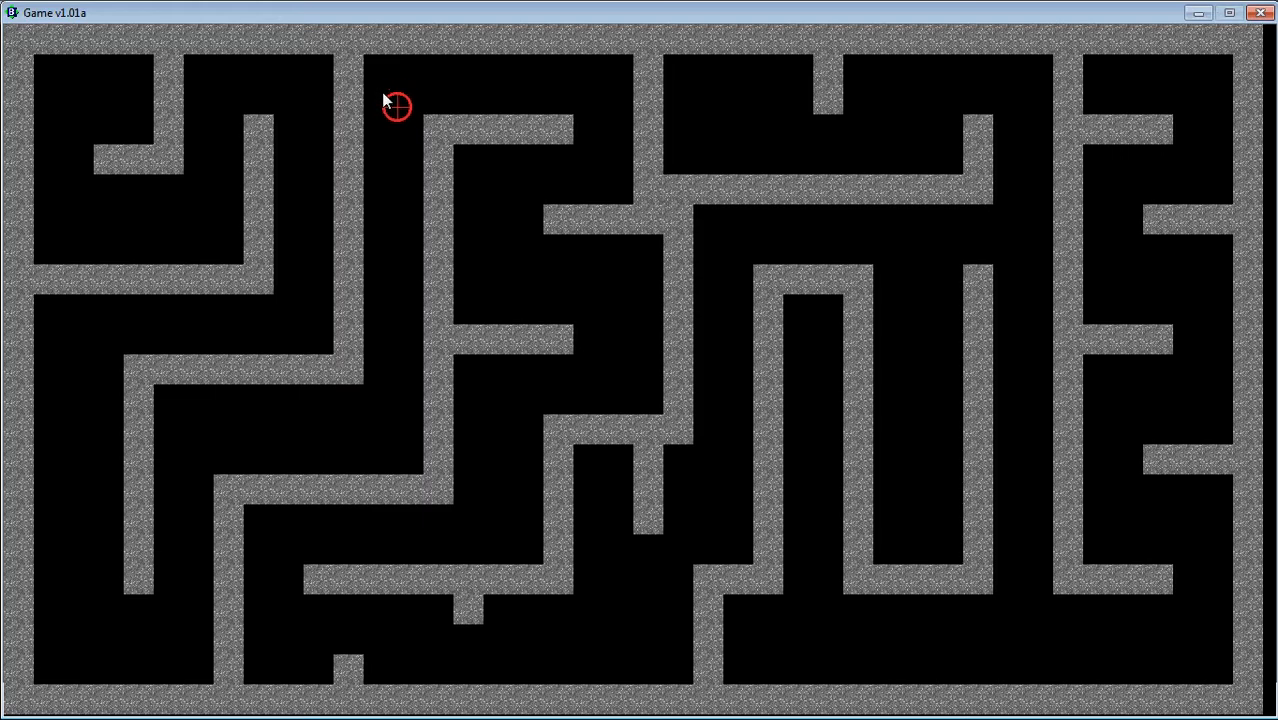
{"action": "mouse_move", "coordinate": [392, 106]}
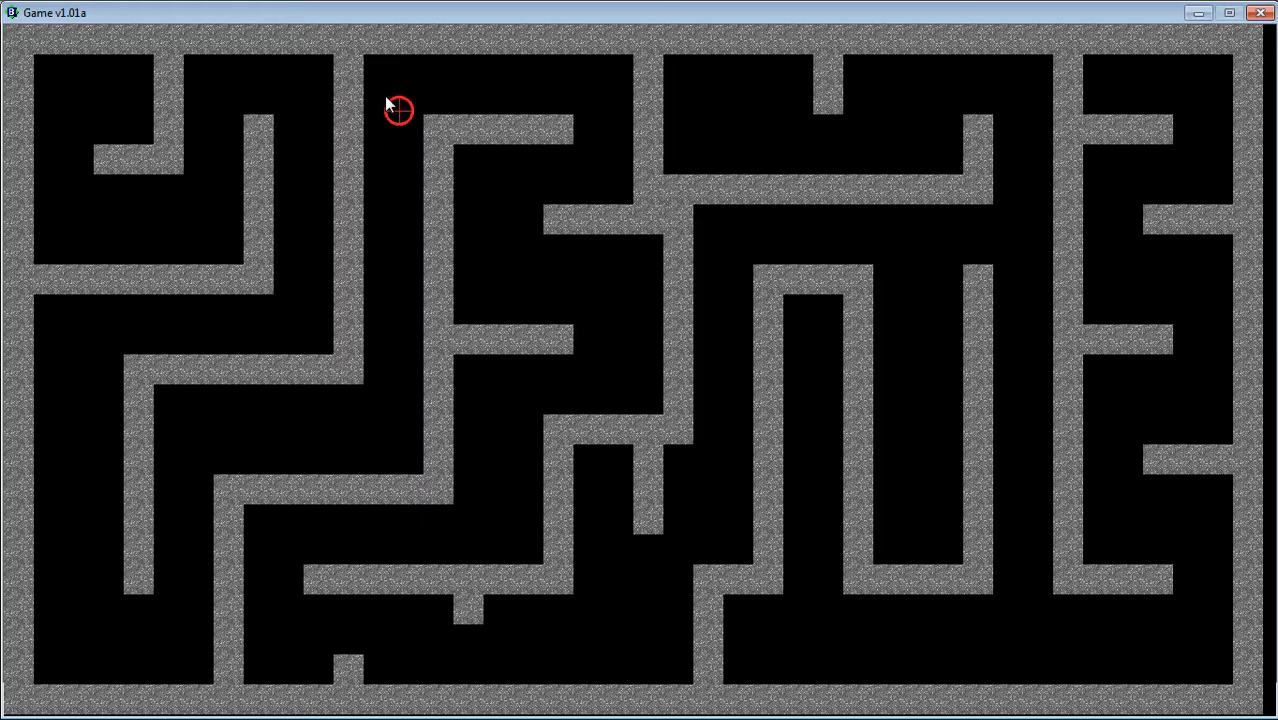
{"action": "mouse_move", "coordinate": [262, 108]}
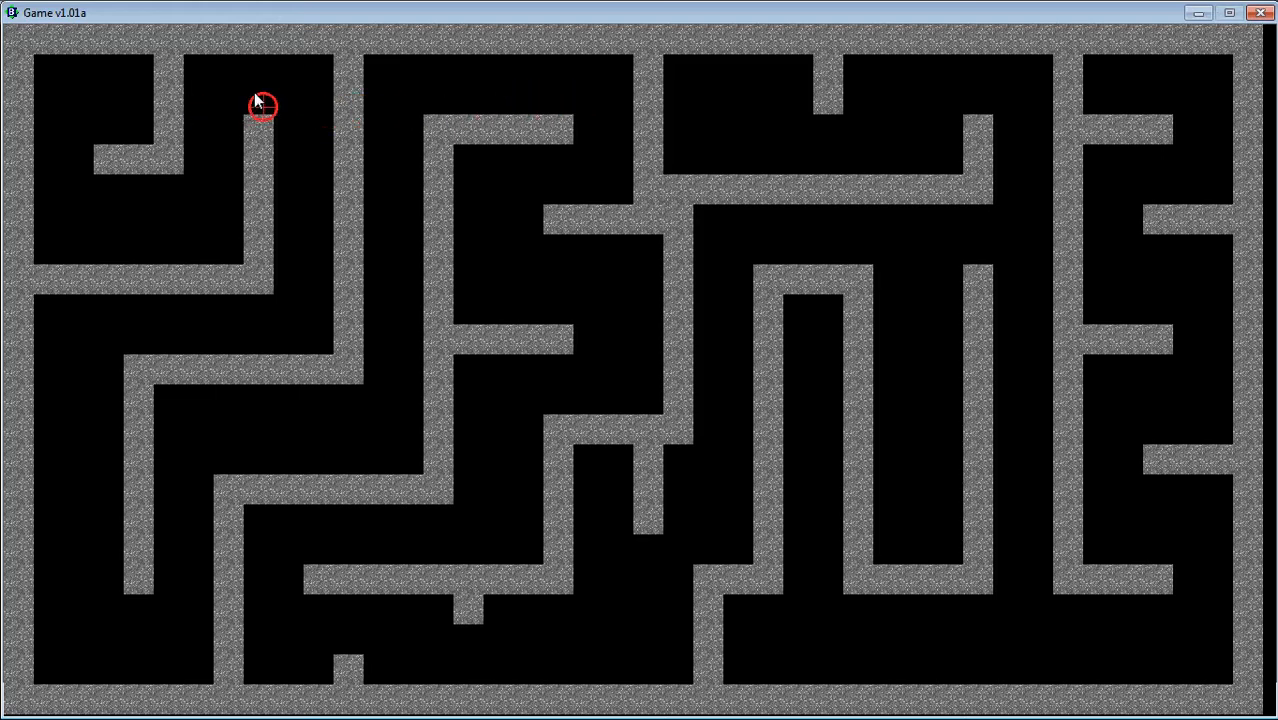
{"action": "mouse_move", "coordinate": [396, 104]}
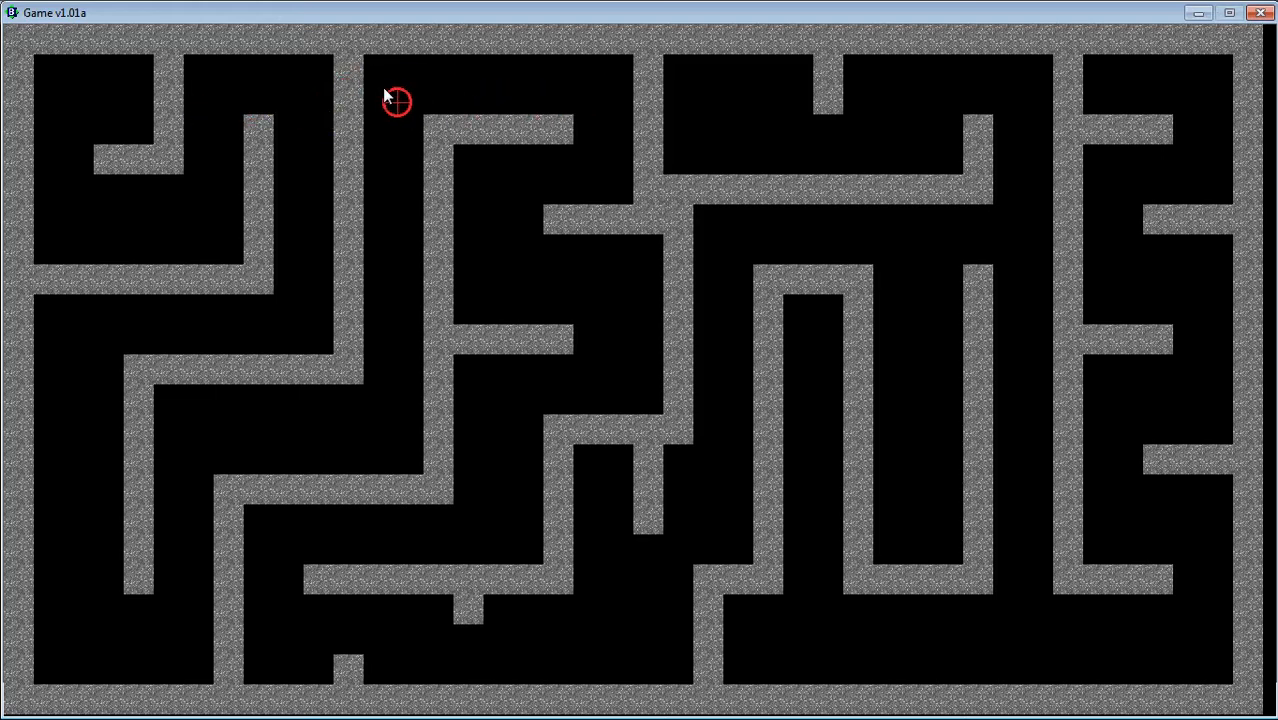
{"action": "mouse_move", "coordinate": [284, 130]}
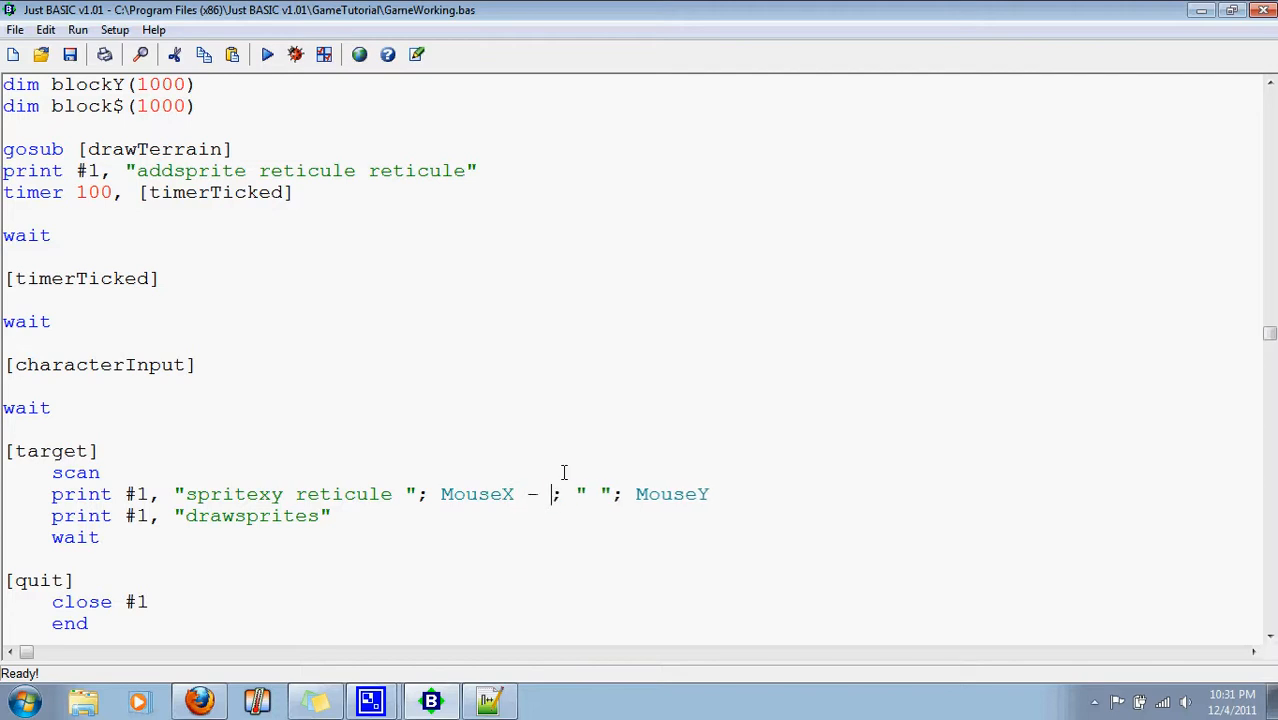
Center the reticule using MouseX - unit/2 and MouseY - unit/2 in the spritexy line
{"action": "type", "text": "unit/2"}
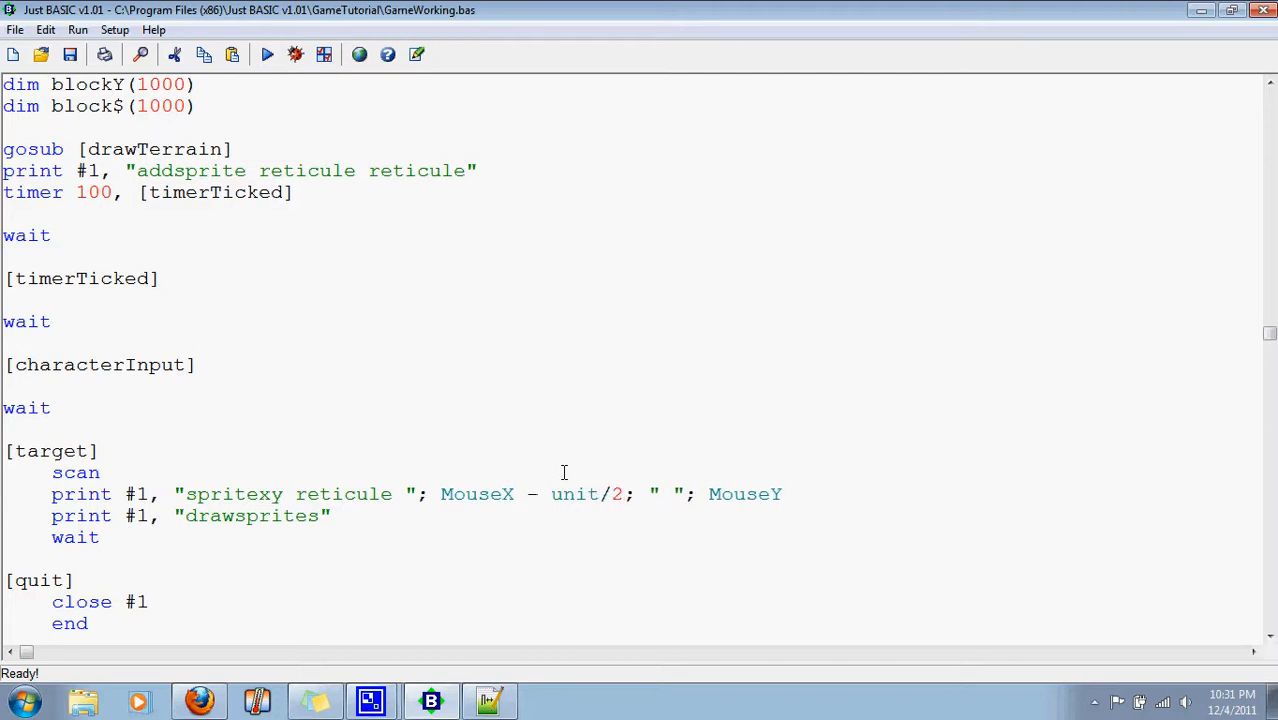
{"action": "type", "text": "-"}
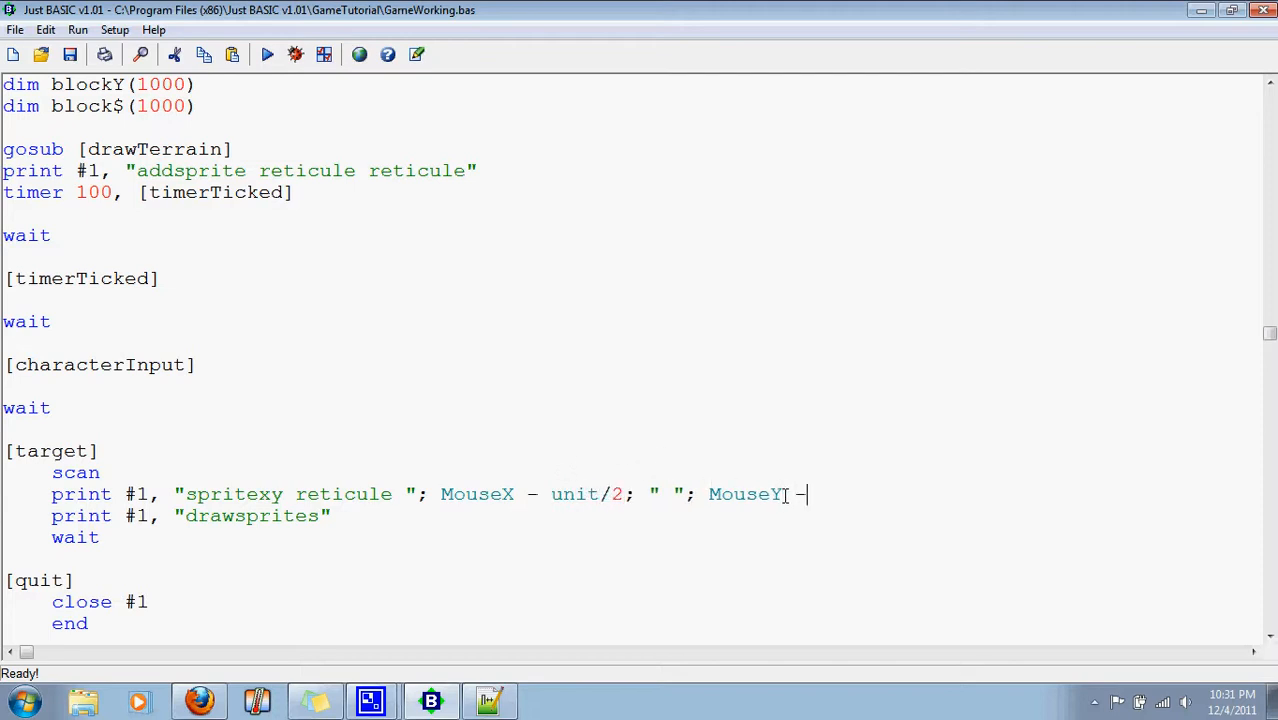
{"action": "type", "text": "unit/2"}
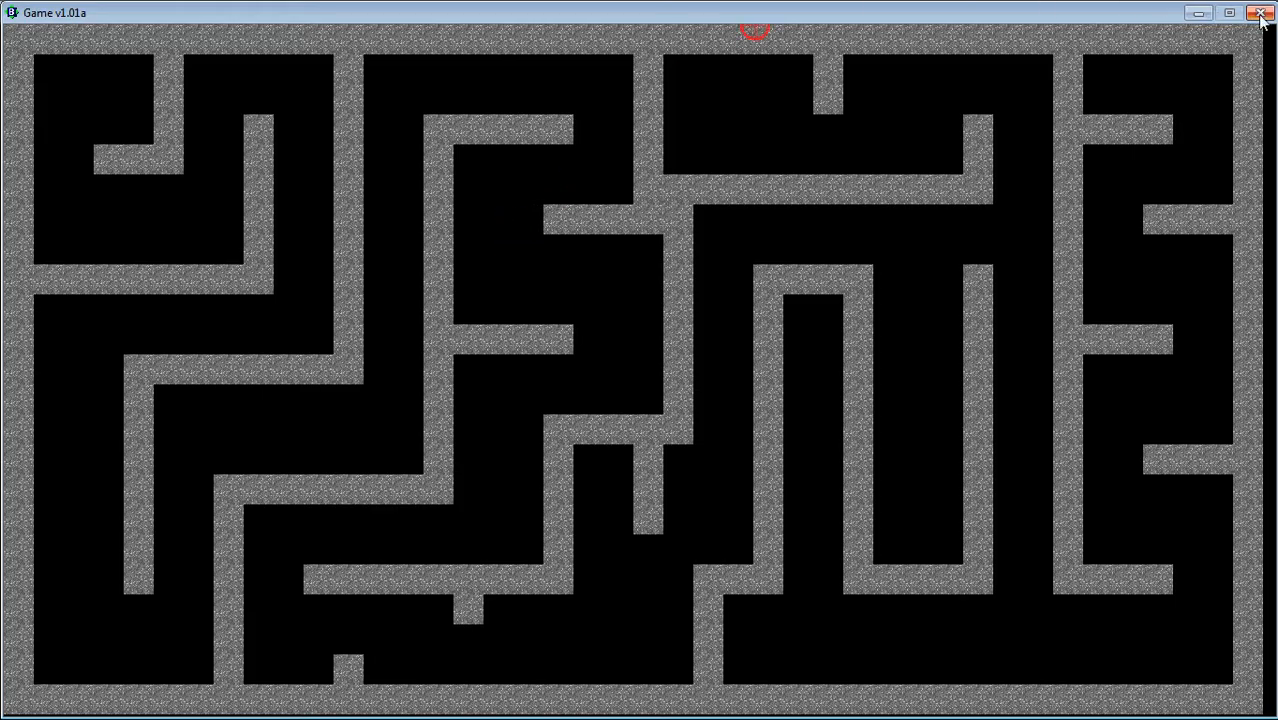
Close the game, run it again to test the centered reticule, then close it
{"action": "left_click", "coordinate": [1260, 12]}
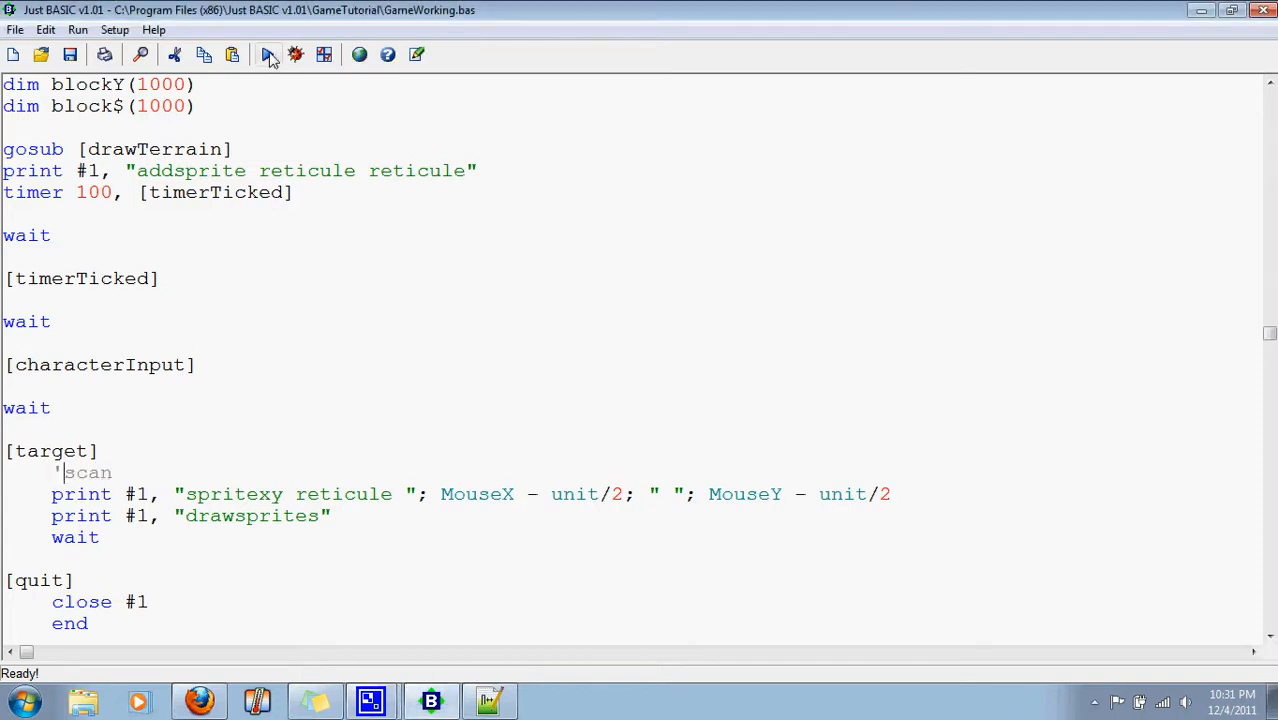
{"action": "left_click", "coordinate": [268, 54]}
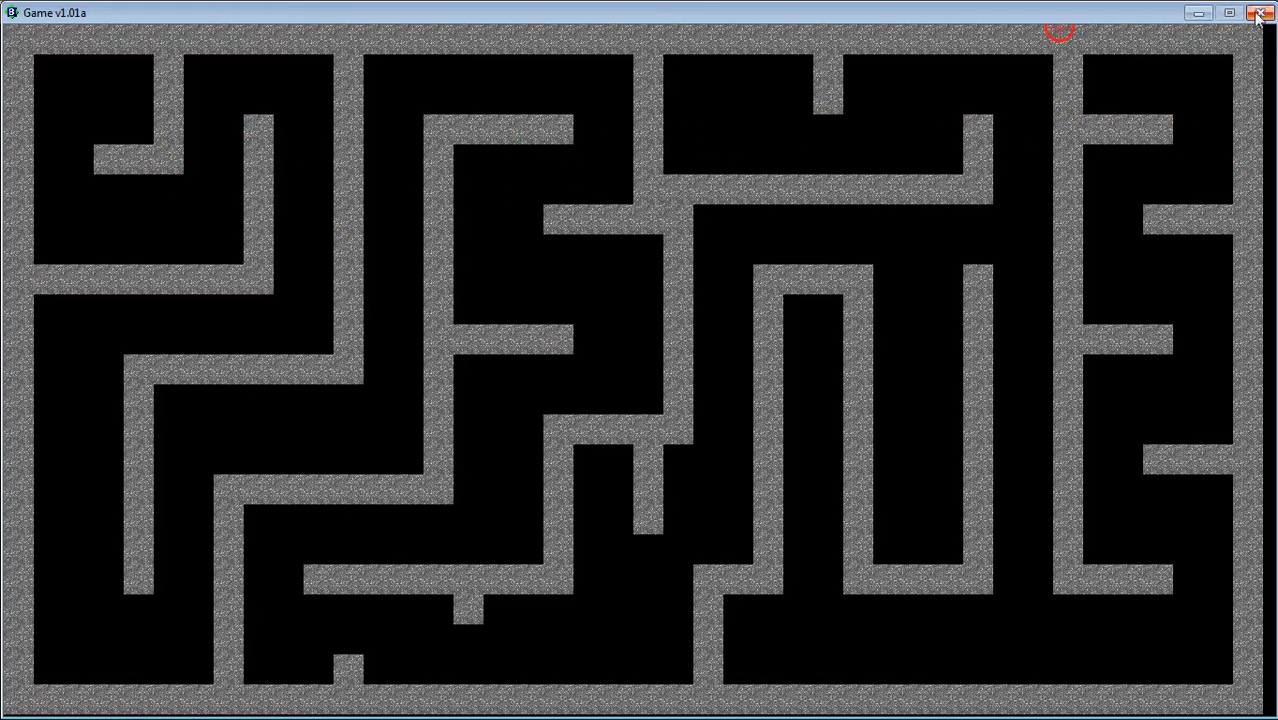
{"action": "left_click", "coordinate": [1260, 12]}
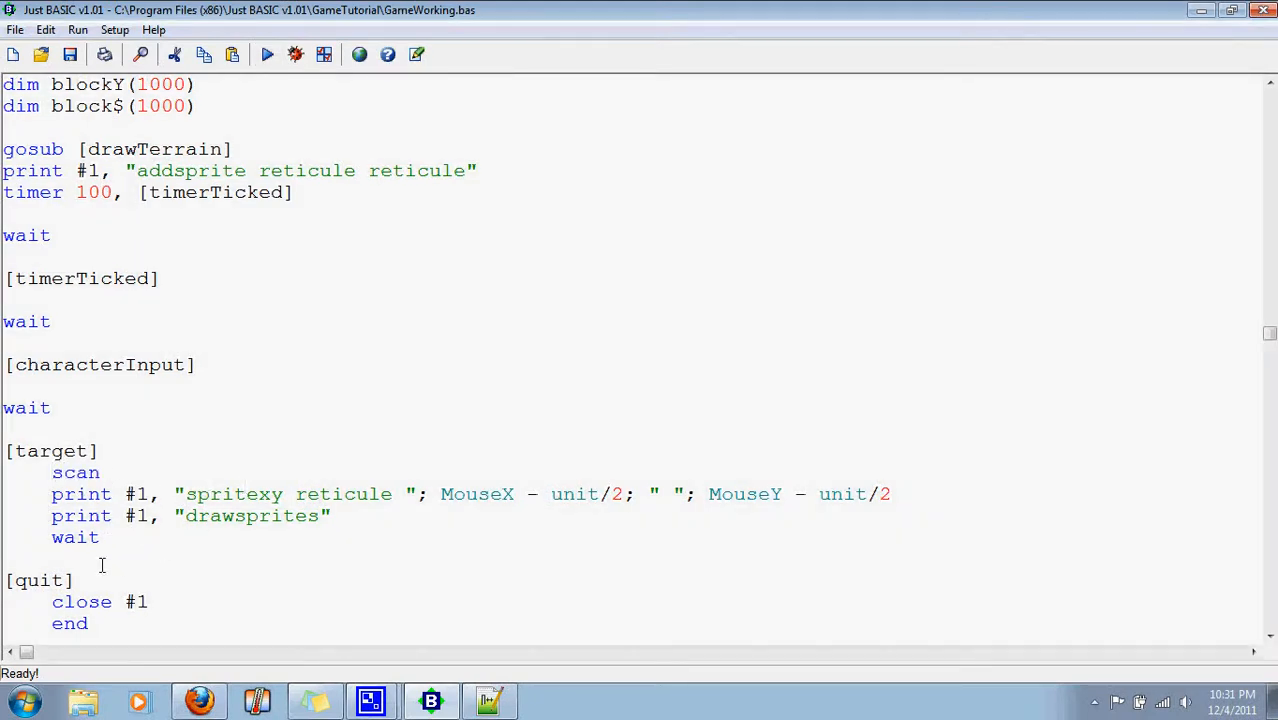
Scroll to the [target] routine and place the cursor below its wait line for a new label
{"action": "scroll", "scroll_direction": "down", "scroll_amount": 3}
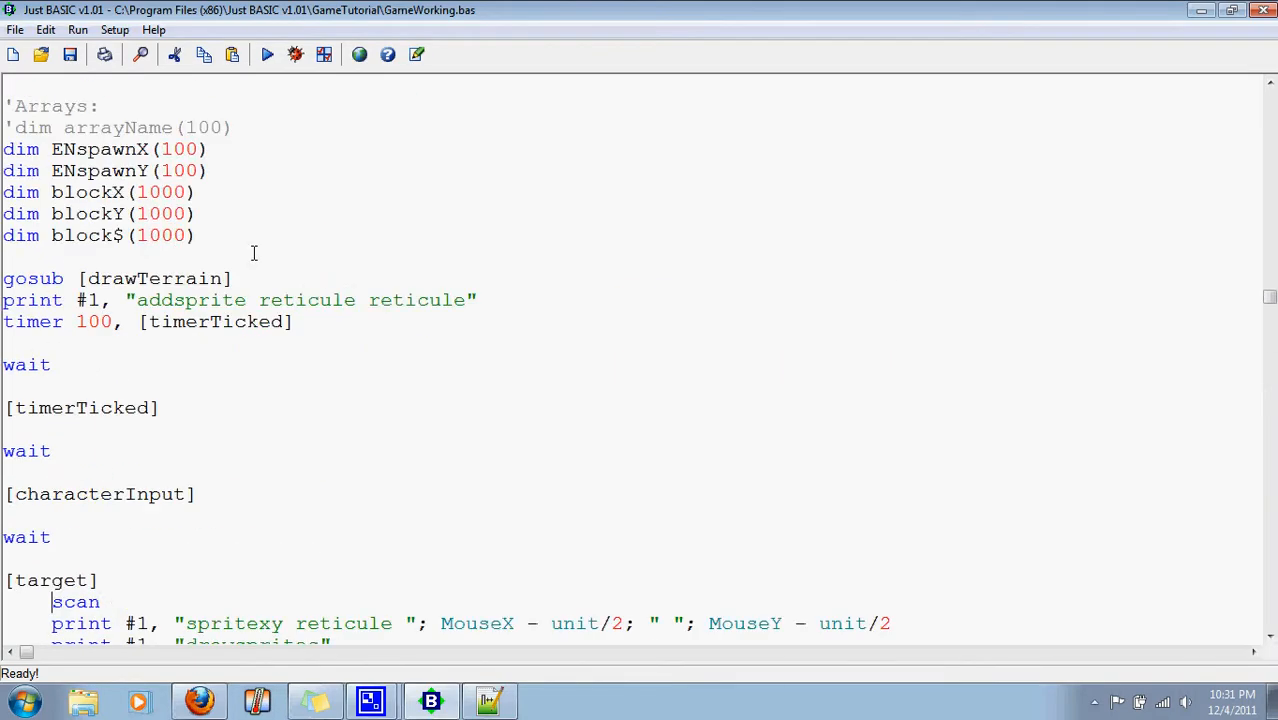
{"action": "scroll", "scroll_direction": "down", "scroll_amount": 3}
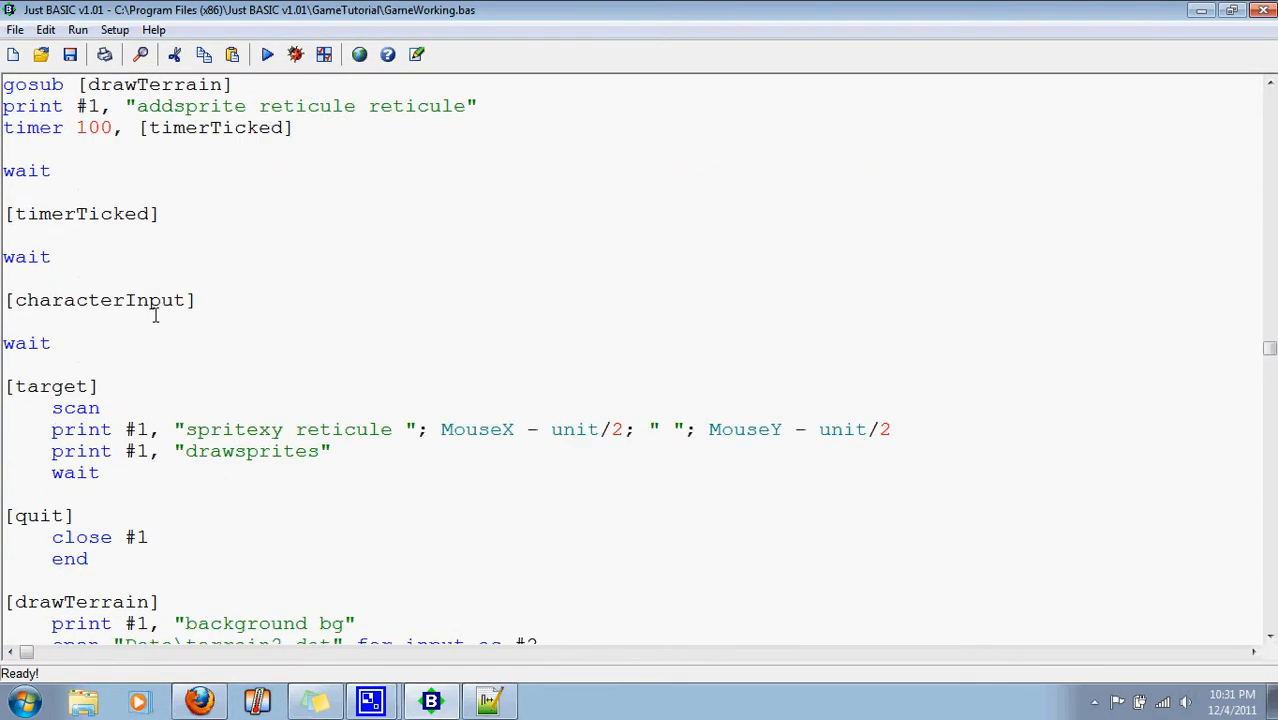
{"action": "left_click", "coordinate": [52, 408]}
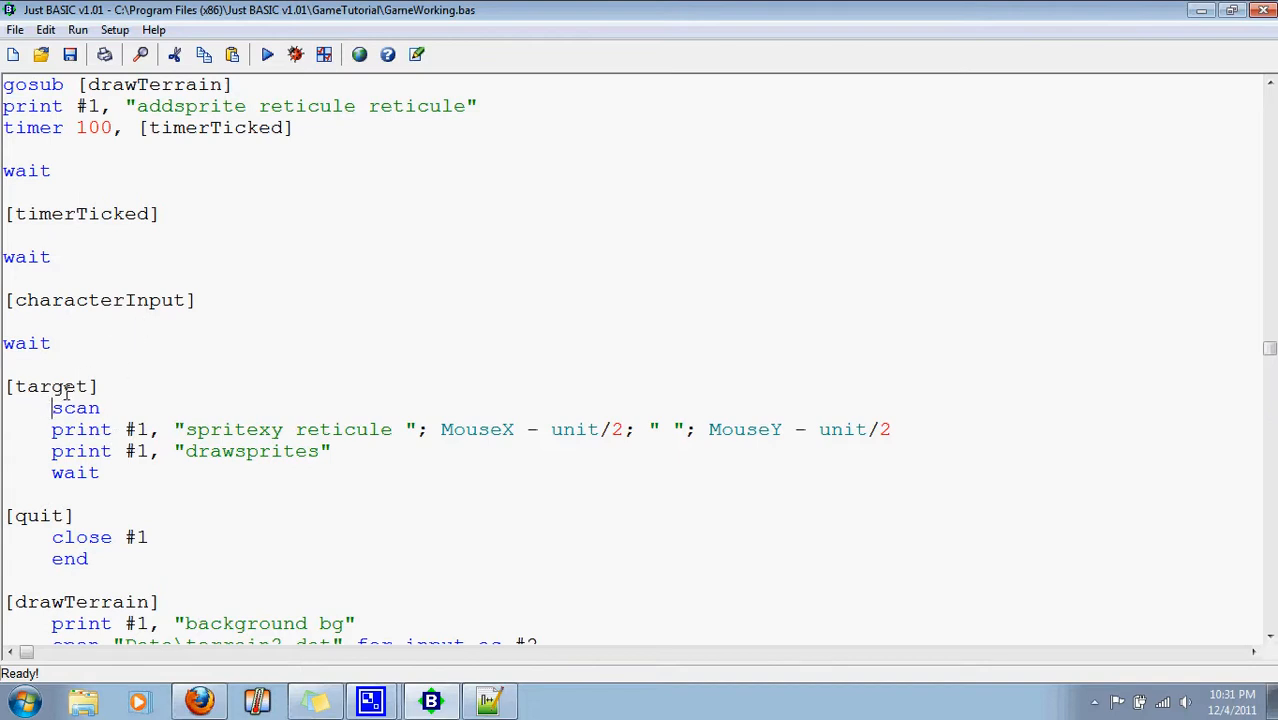
{"action": "mouse_move", "coordinate": [288, 268]}
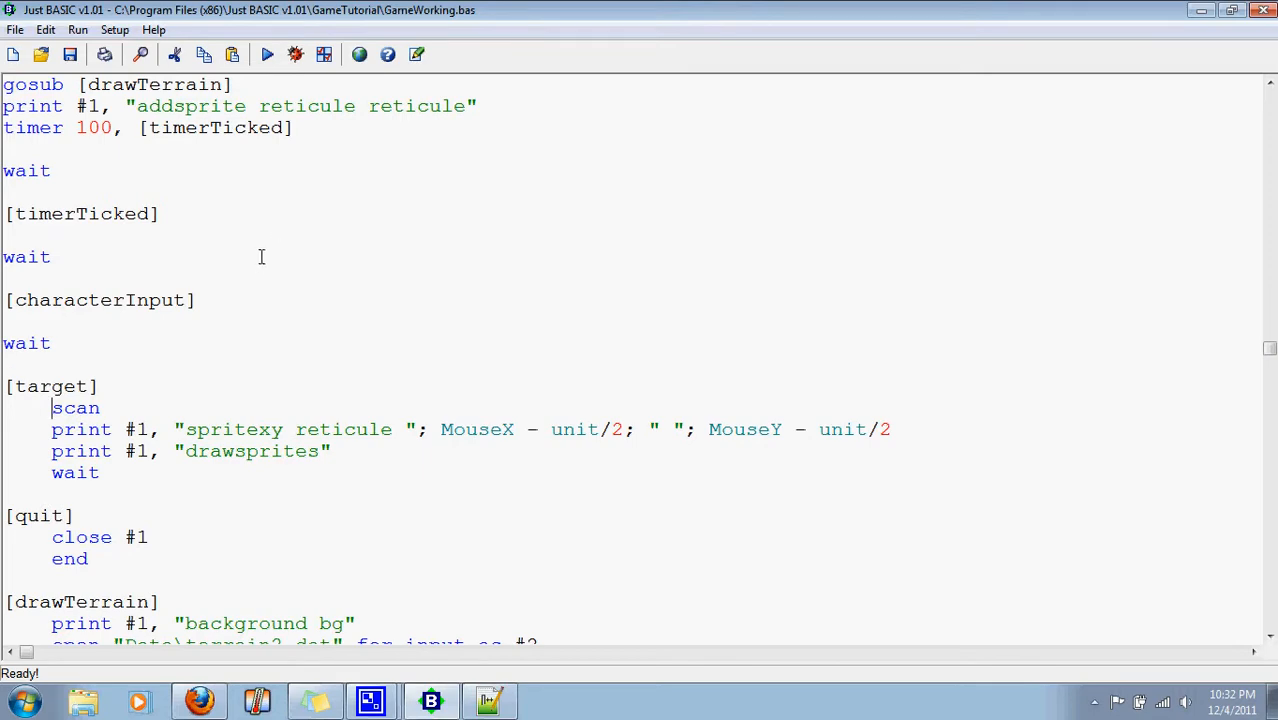
{"action": "mouse_move", "coordinate": [656, 290]}
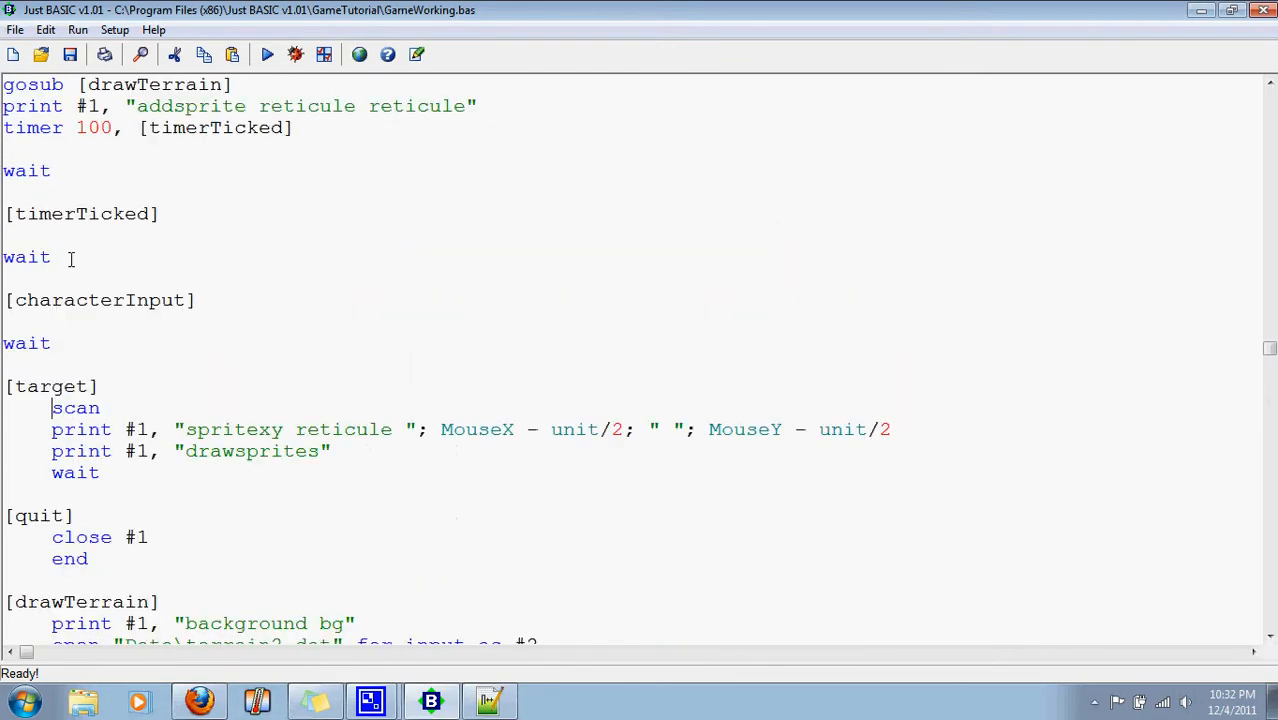
{"action": "mouse_move", "coordinate": [736, 284]}
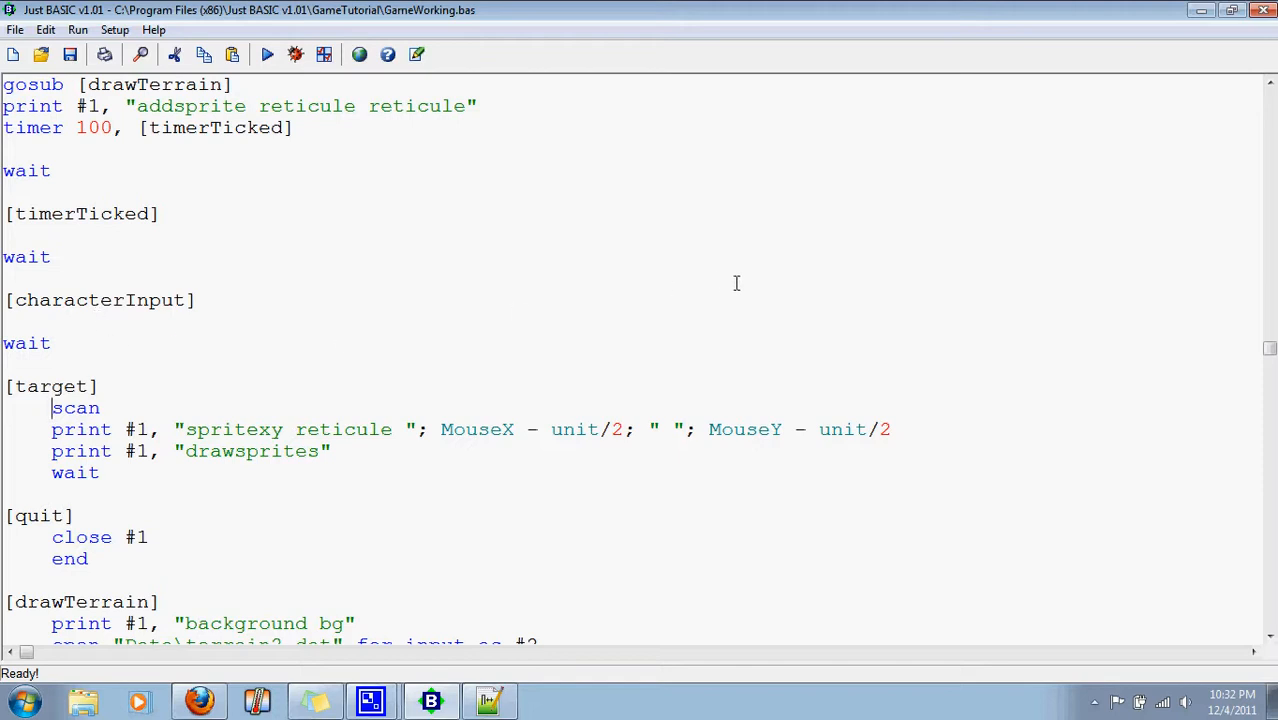
{"action": "mouse_move", "coordinate": [654, 332]}
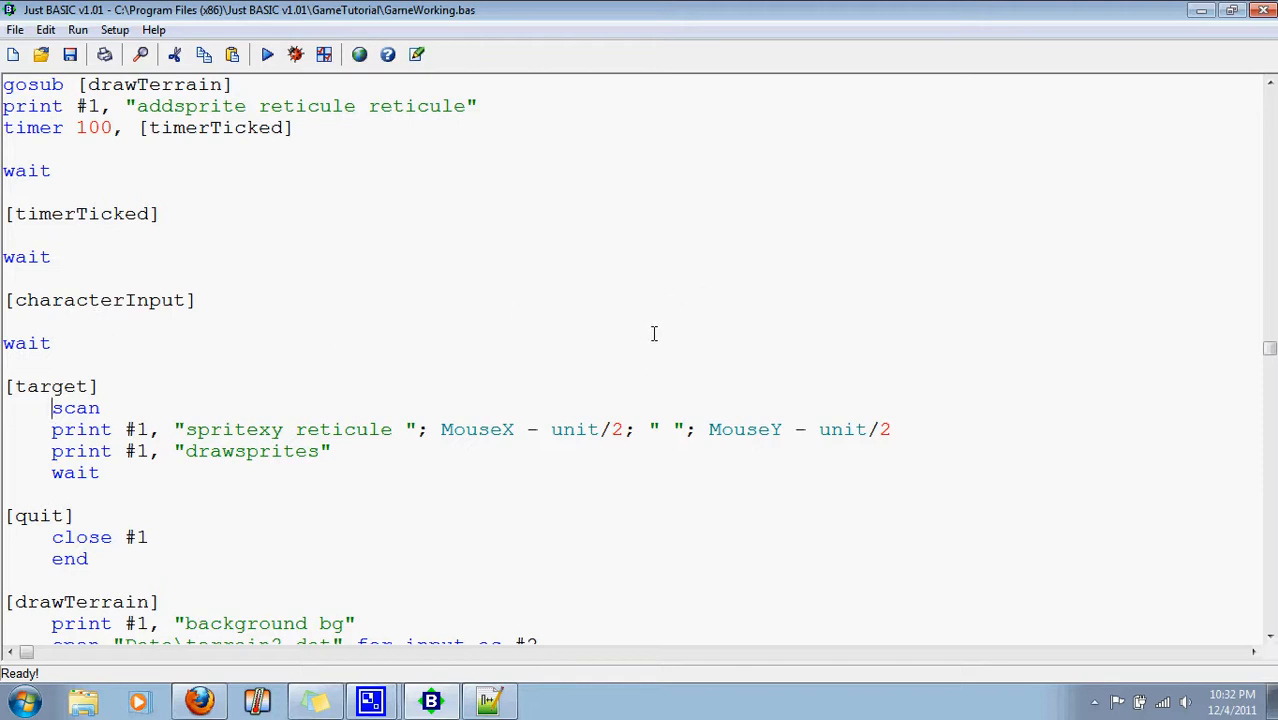
{"action": "mouse_move", "coordinate": [646, 332]}
{"action": "type", "text": "[l"}
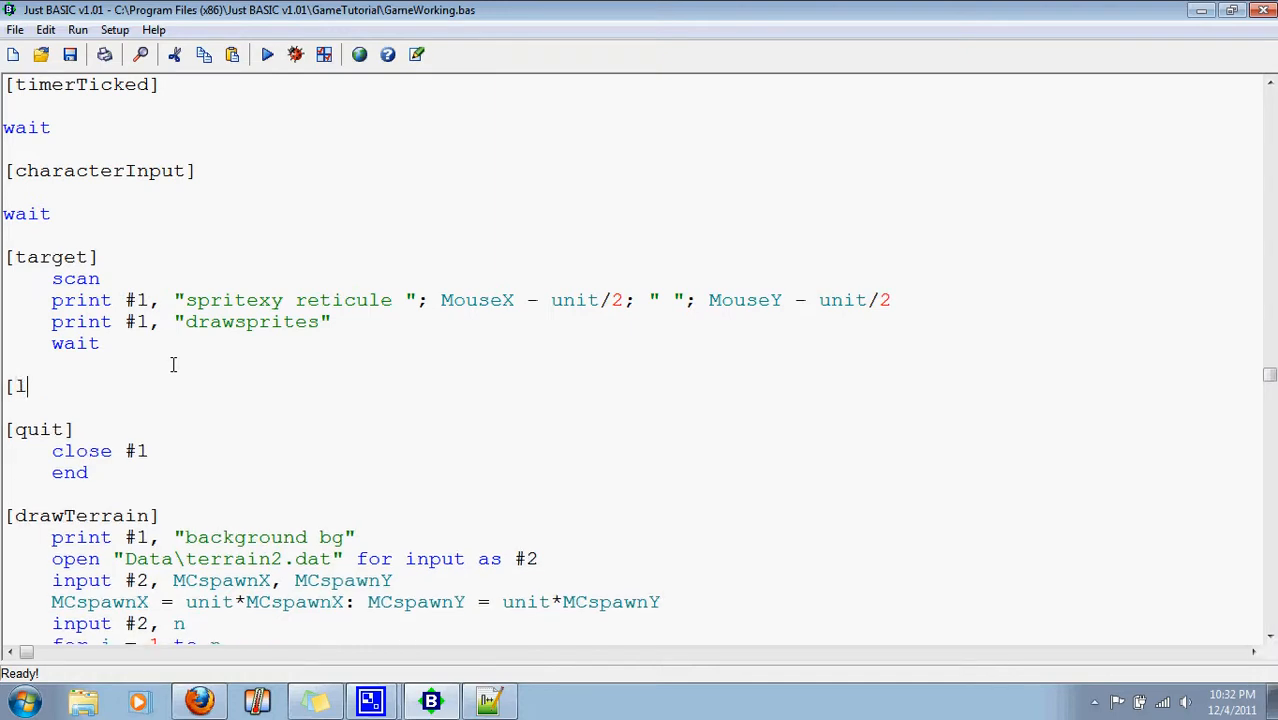
Write [lClick] with comment 'Do some stuff to fire laser gun' and wait, then start [rClick]
{"action": "type", "text": "Click]"}
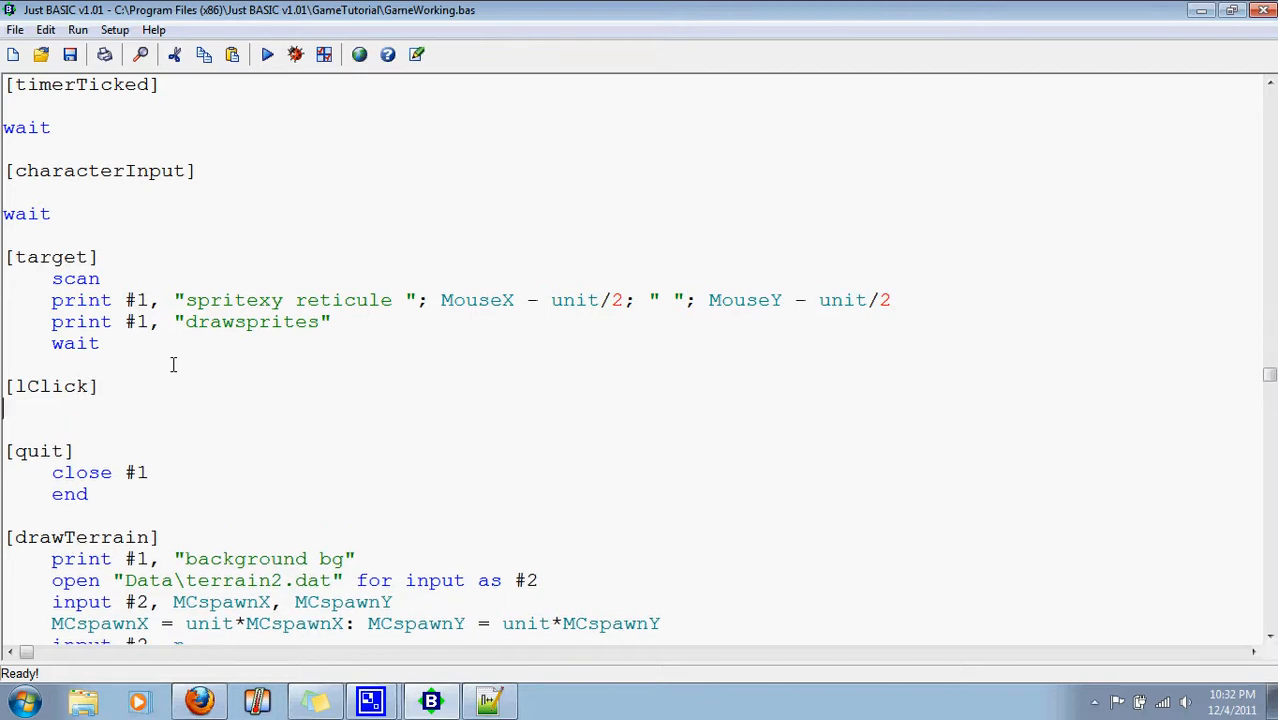
{"action": "type", "text": "'"}
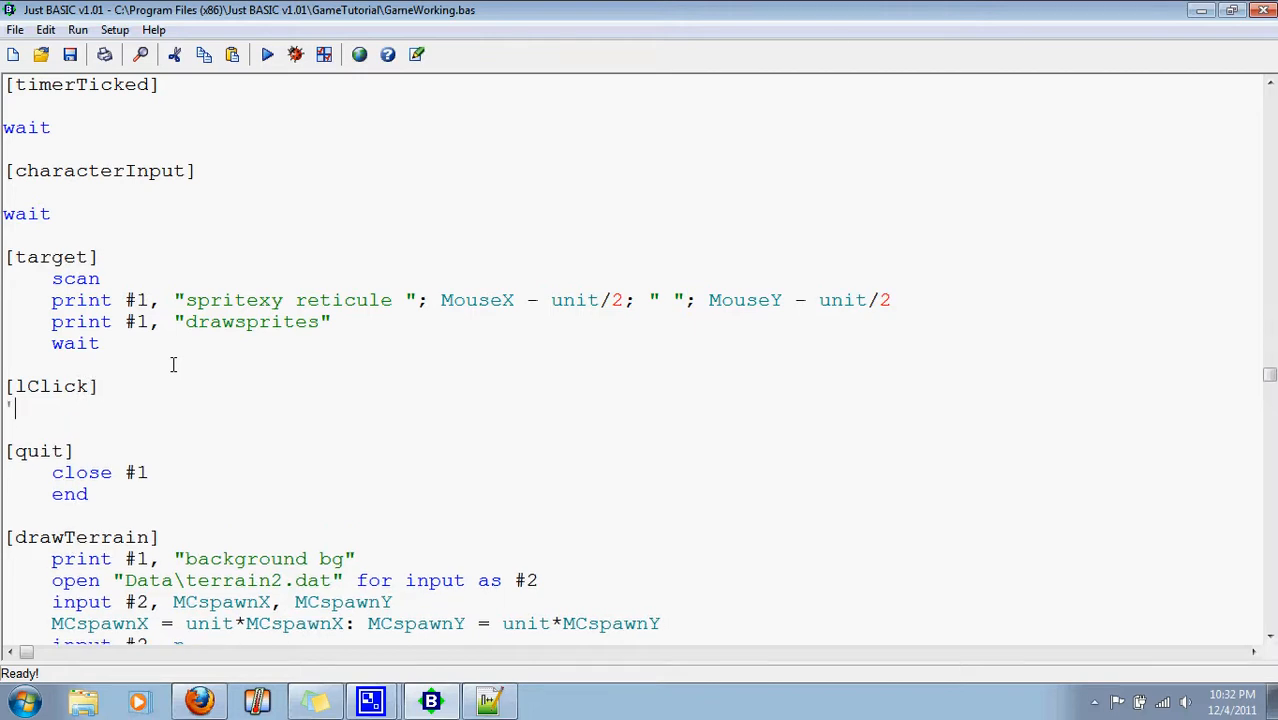
{"action": "type", "text": "Do some stuff to fire laser"}
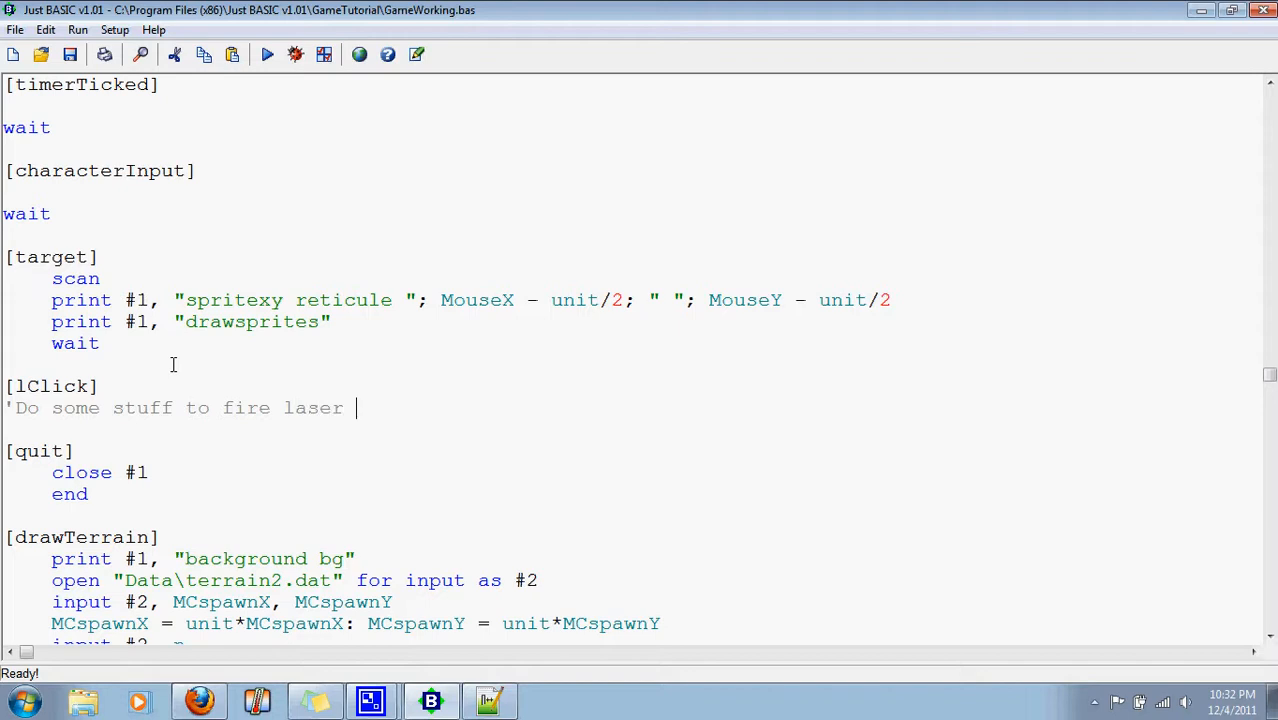
{"action": "type", "text": "gun"}
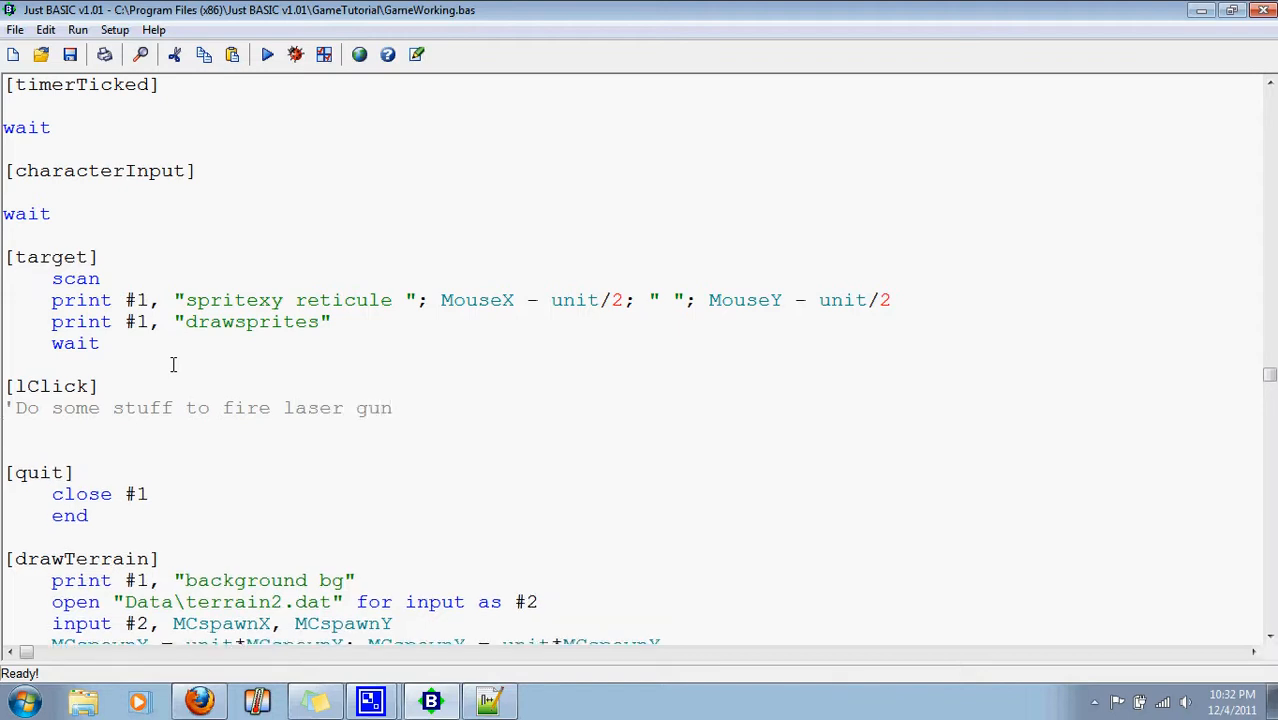
{"action": "type", "text": "wait"}
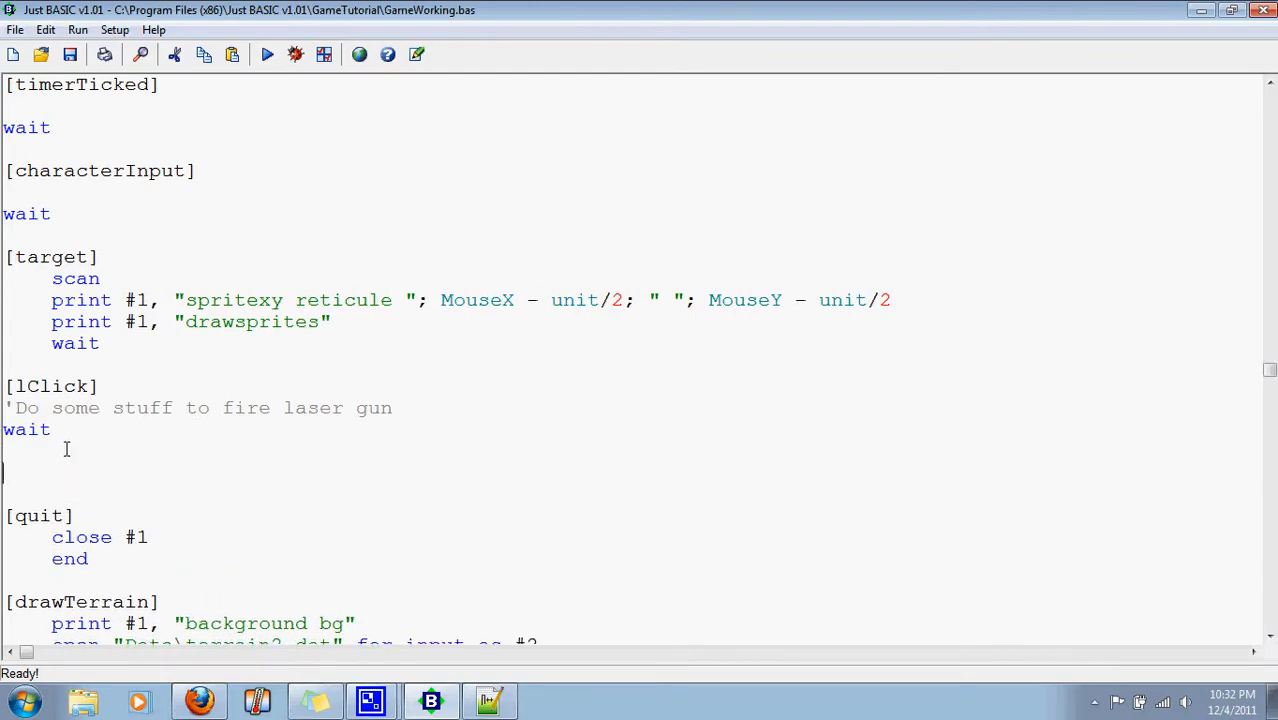
{"action": "type", "text": "[rClick]\""}
{"action": "type", "text": "M"}
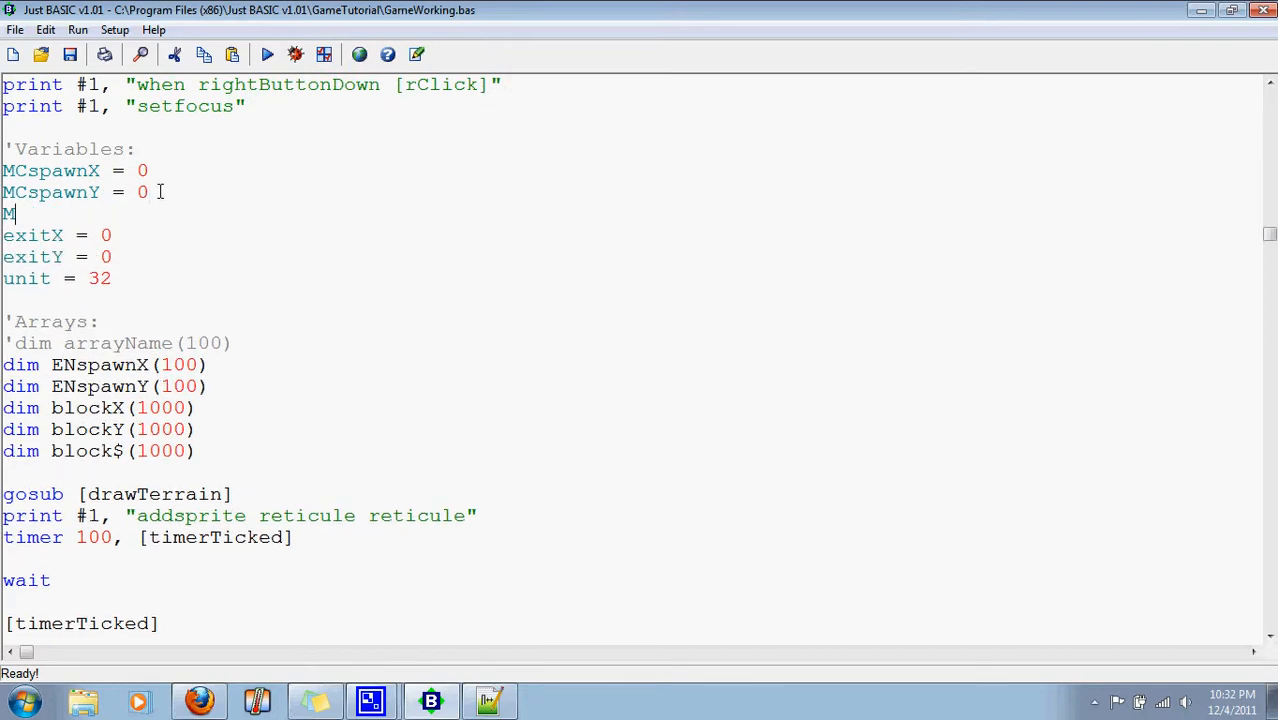
Declare MCx = 0, MCy = 0, MCdx = 0 and MCdy = 0 after MCspawnY in the Variables block
{"action": "type", "text": "Cx"}
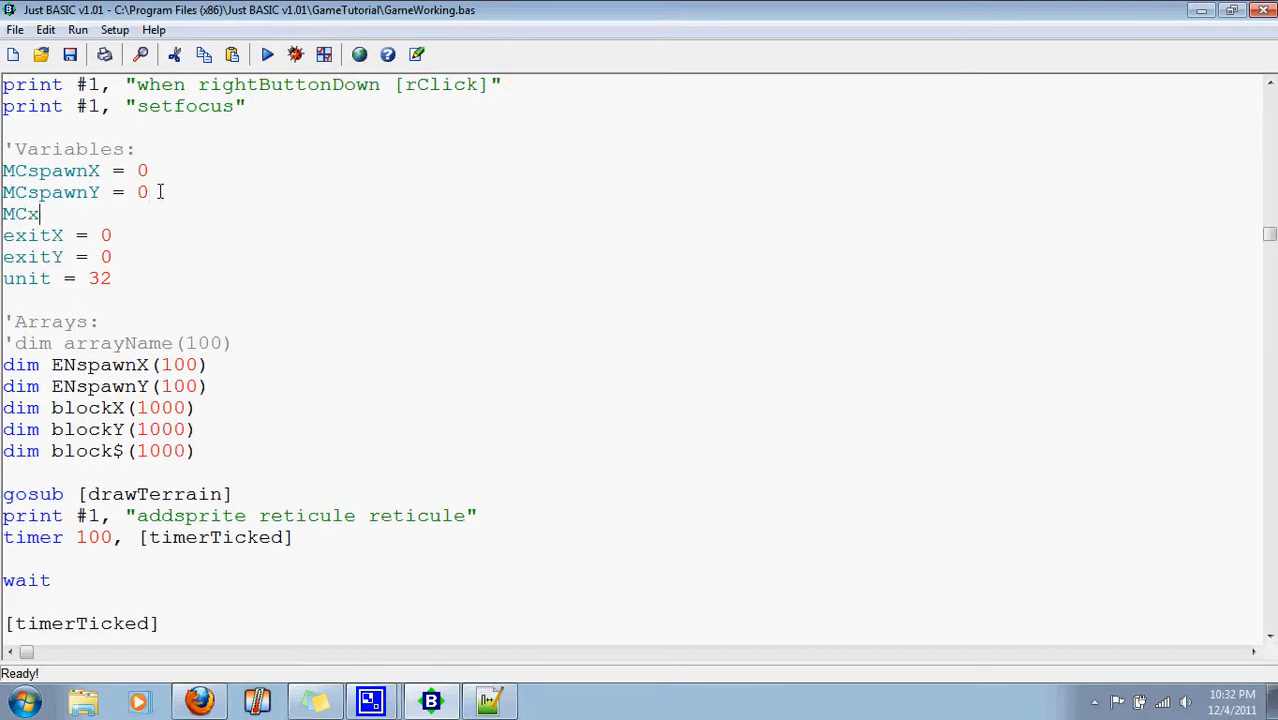
{"action": "type", "text": "= 0"}
{"action": "type", "text": "M"}
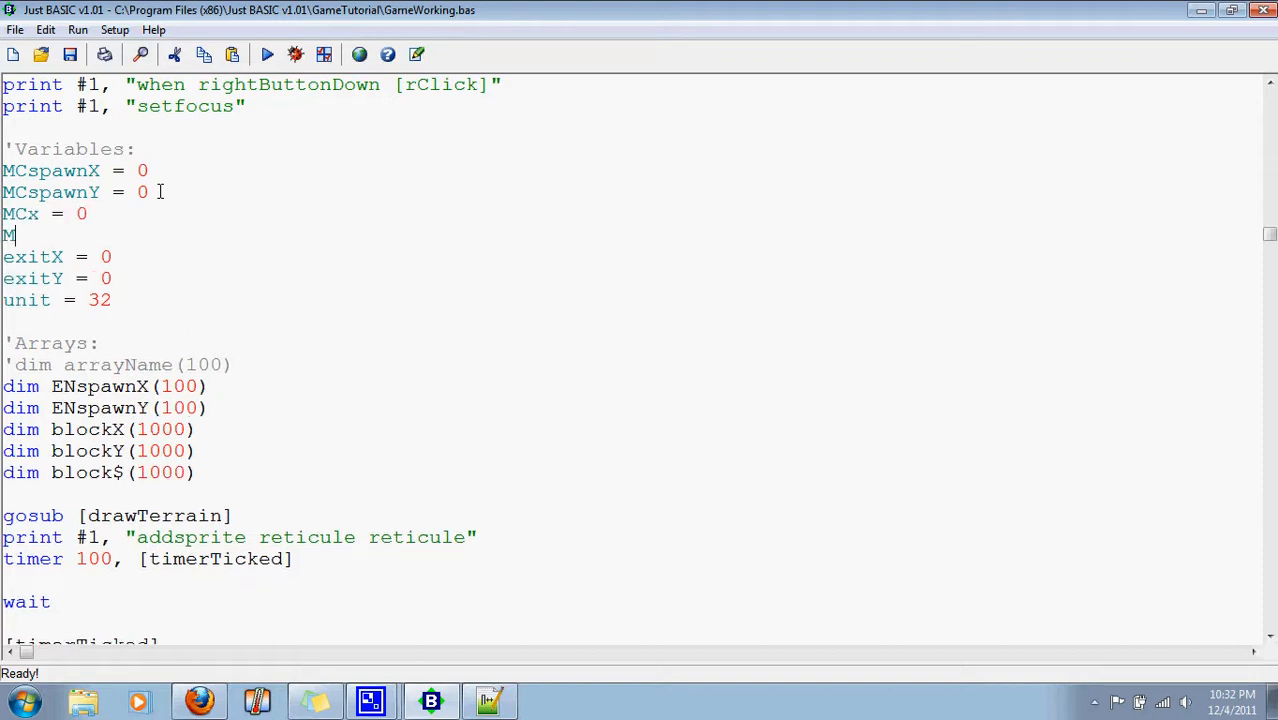
{"action": "type", "text": "Cy = 0"}
{"action": "type", "text": "M"}
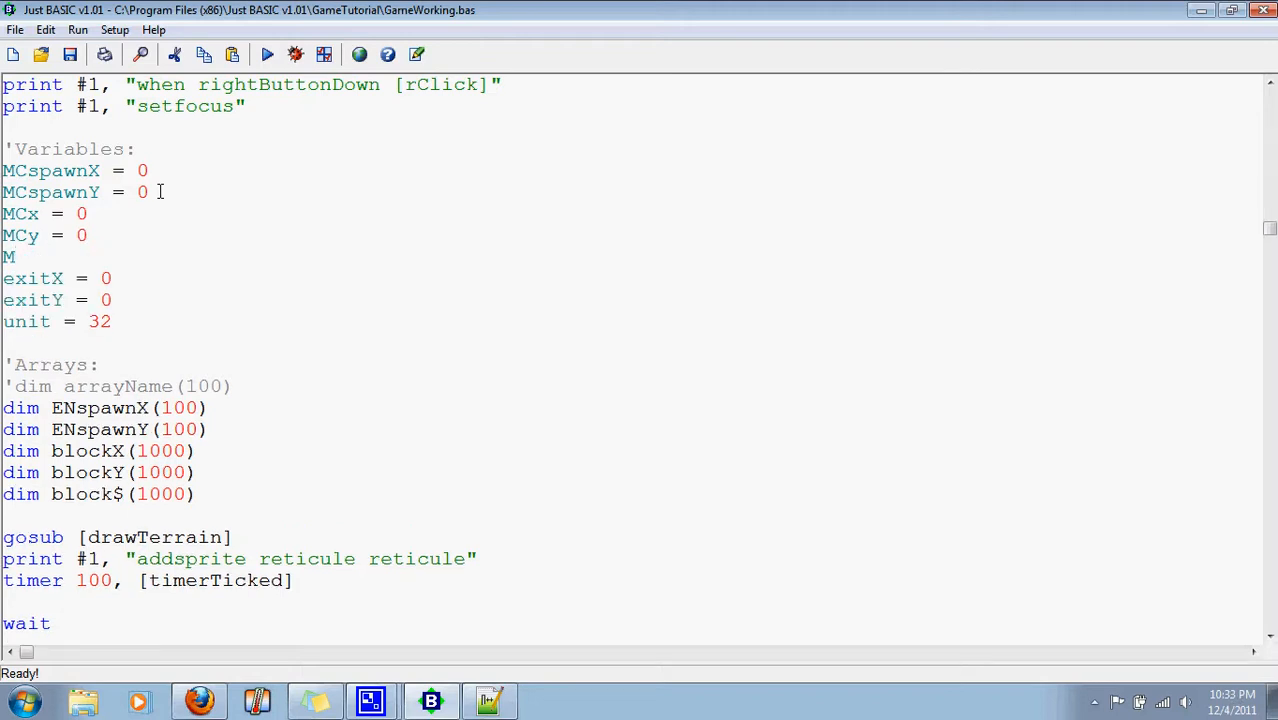
{"action": "type", "text": "Cdx = 0"}
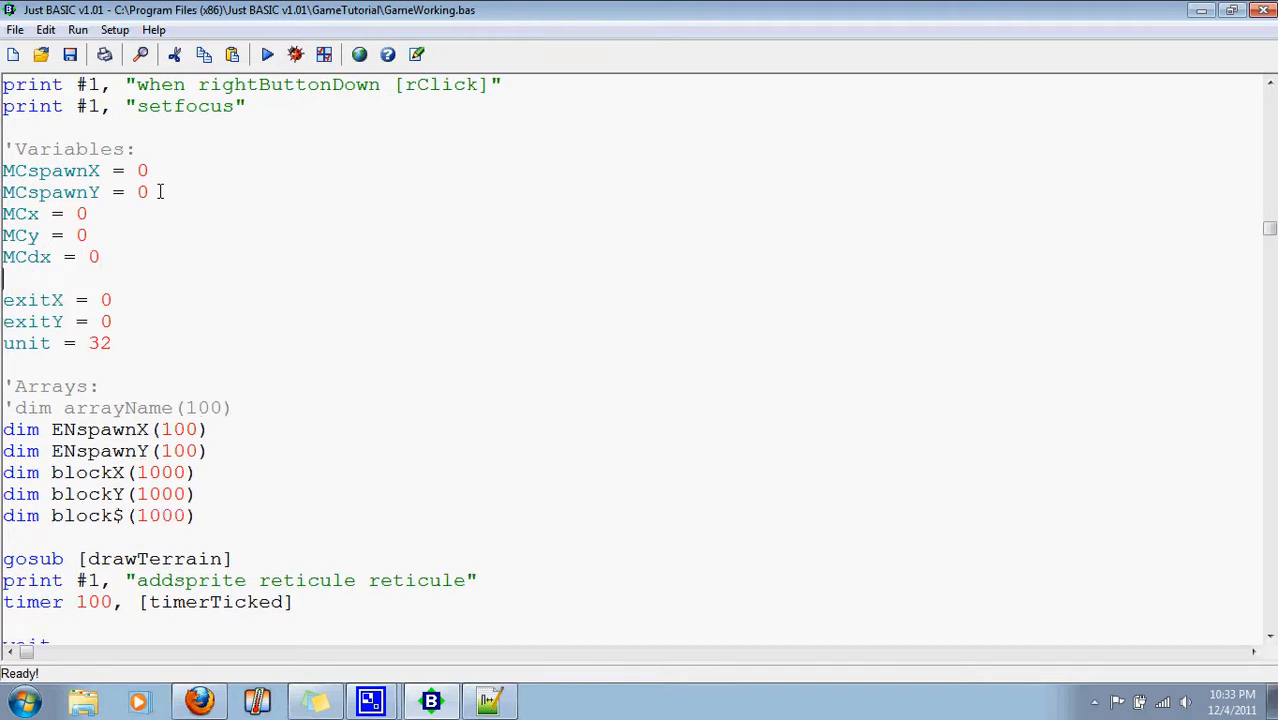
{"action": "type", "text": "MCdy ="}
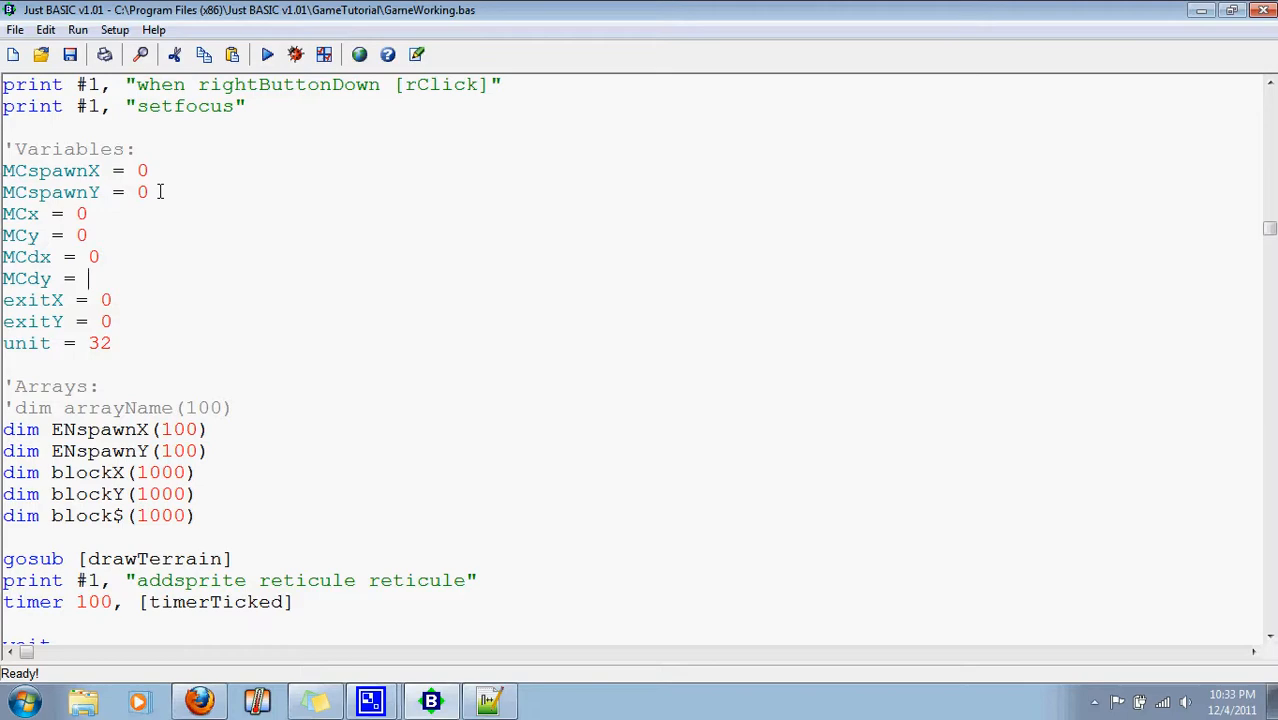
{"action": "type", "text": "0"}
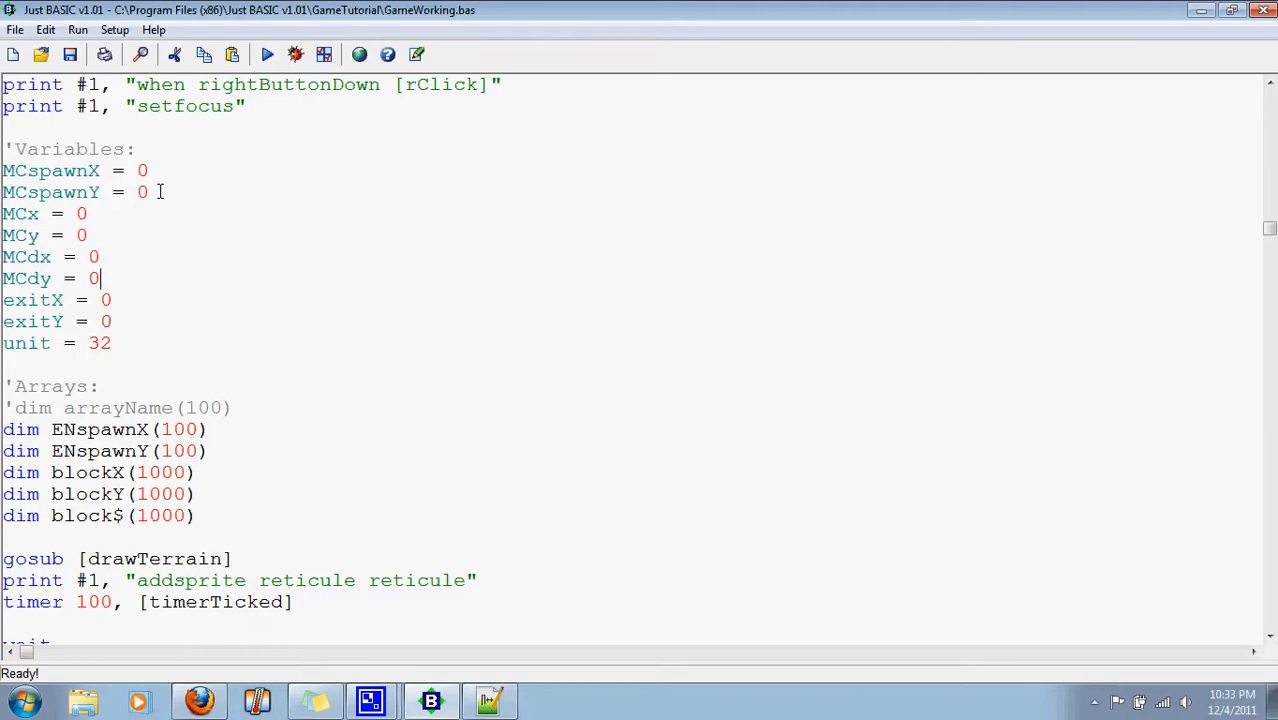
Scroll down to [rClick] and place the cursor on its blank line above wait, ready for code
{"action": "scroll", "scroll_direction": "down", "scroll_amount": 3}
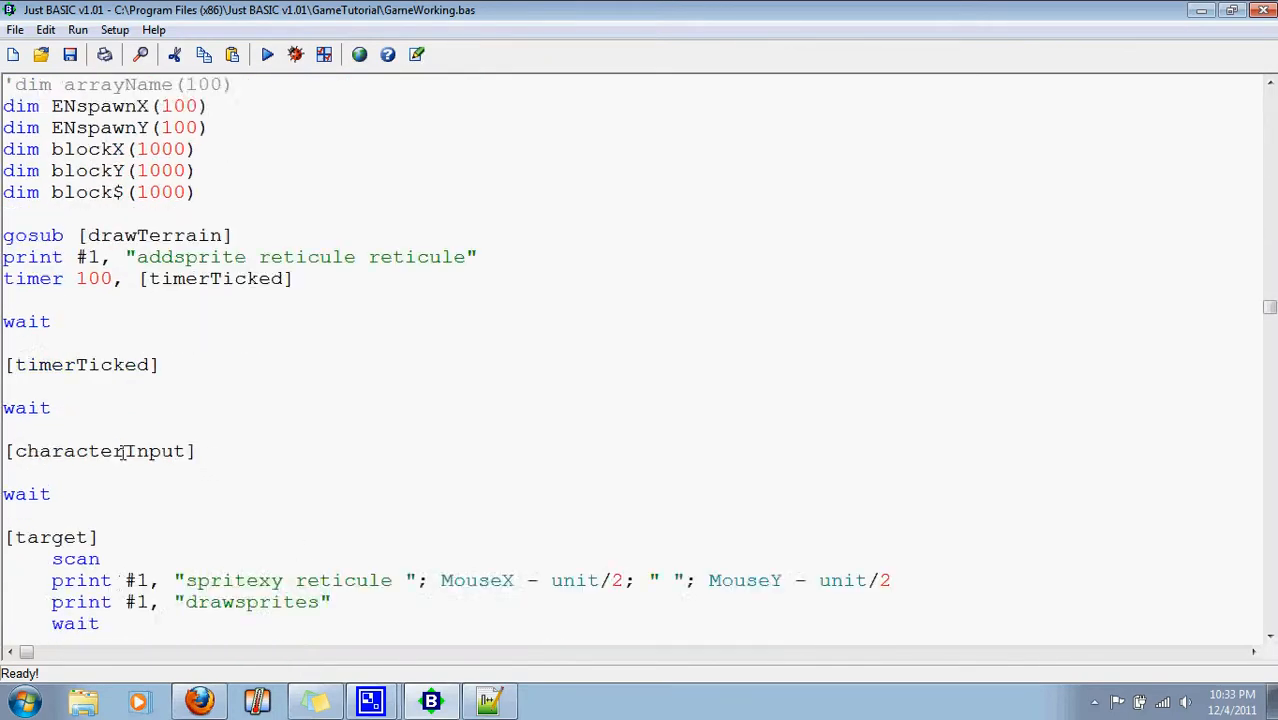
{"action": "scroll", "scroll_direction": "down", "scroll_amount": 3}
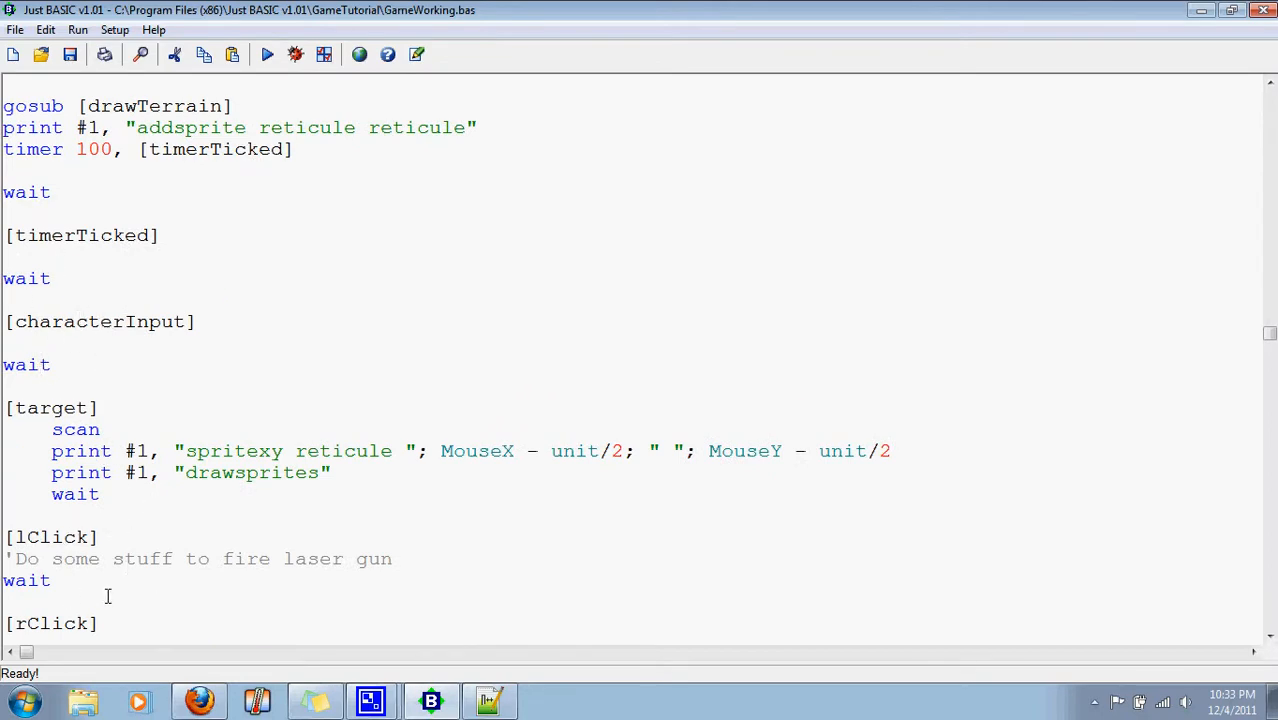
{"action": "scroll", "scroll_direction": "down", "scroll_amount": 3}
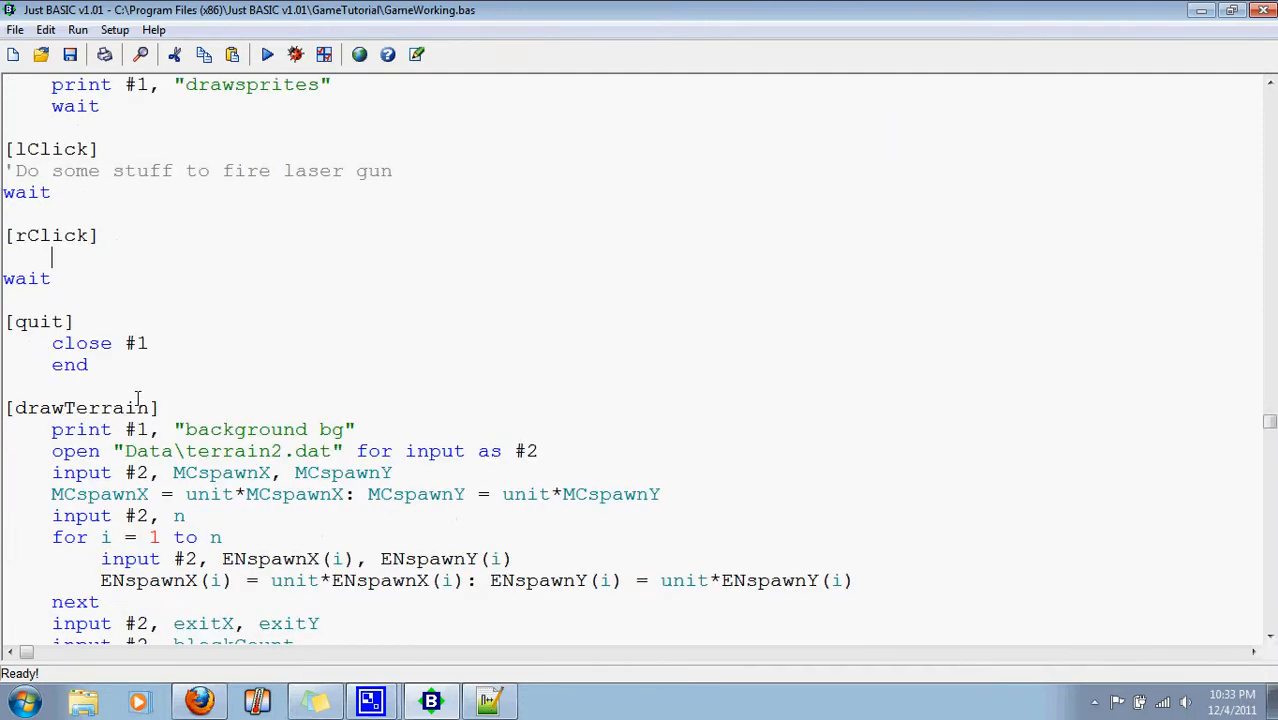
{"action": "mouse_move", "coordinate": [194, 328]}
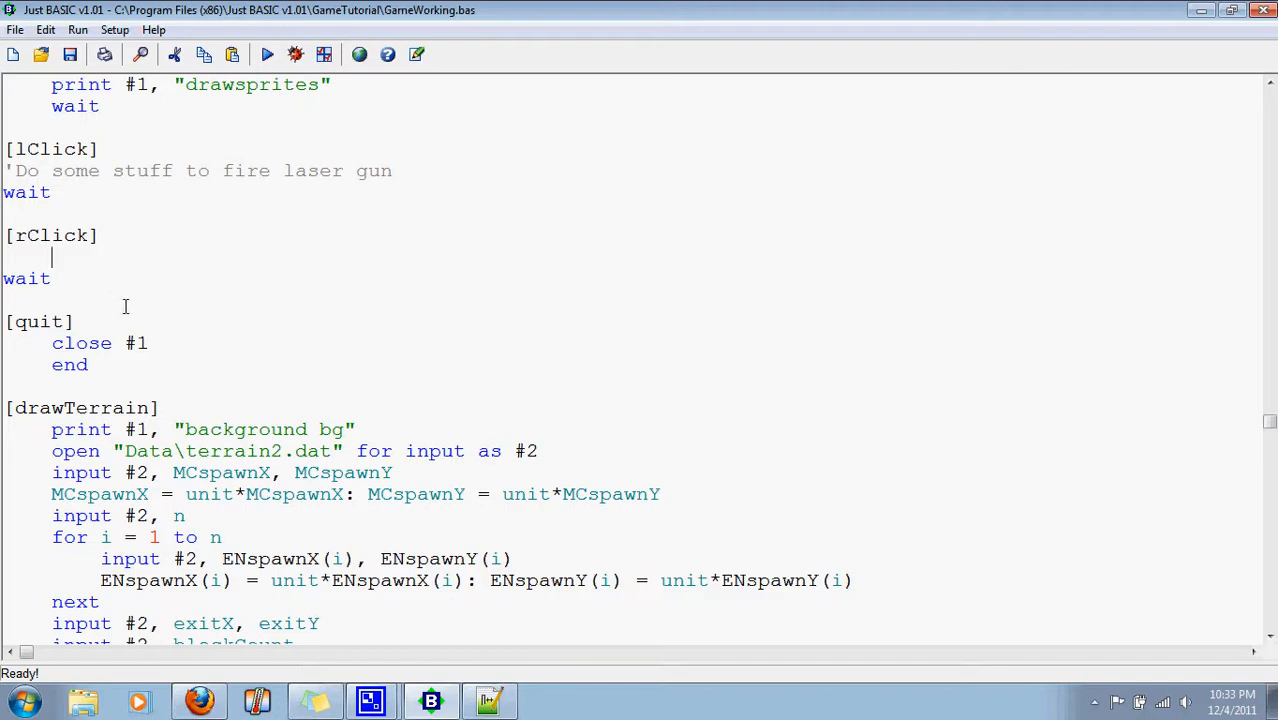
{"action": "mouse_move", "coordinate": [280, 380]}
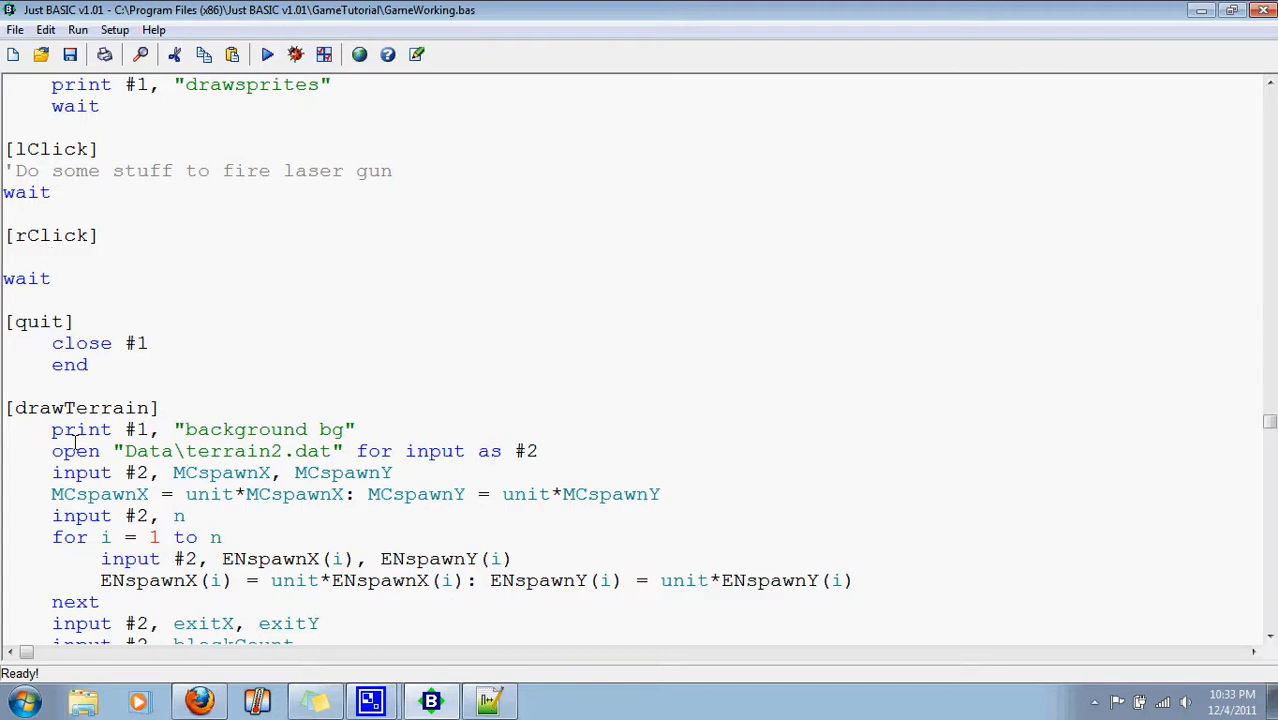
{"action": "mouse_move", "coordinate": [46, 252]}
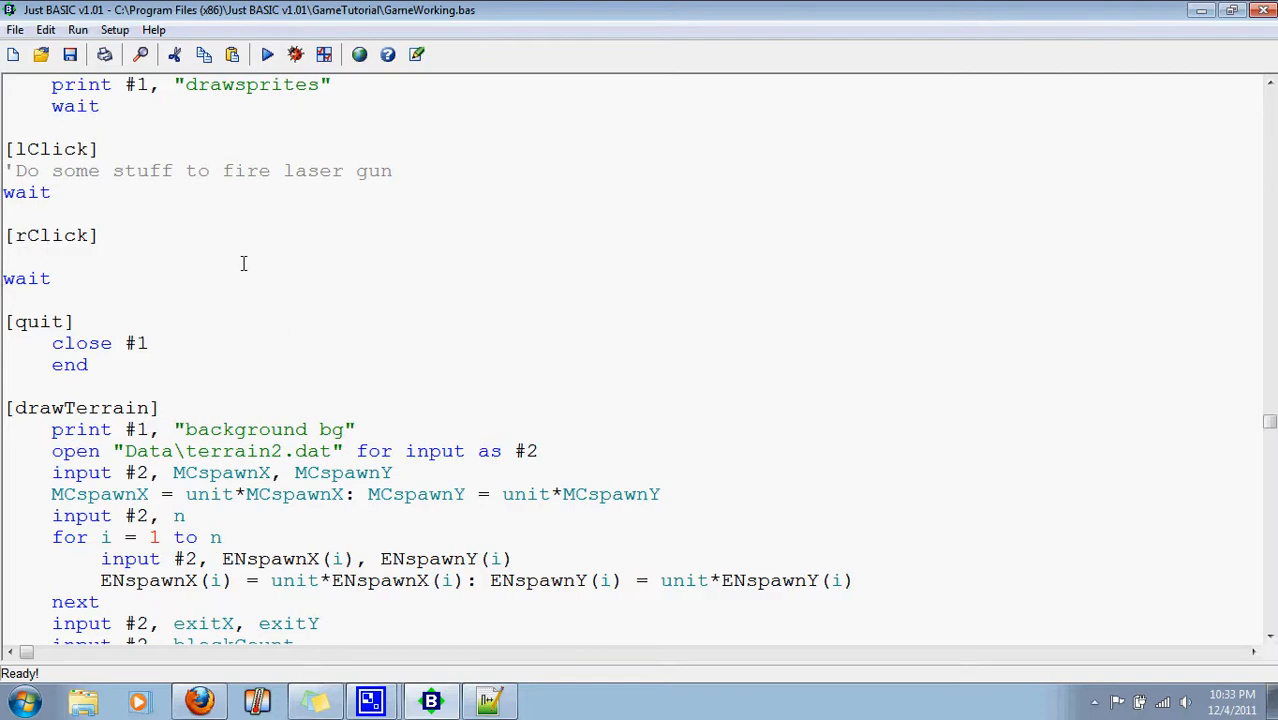
{"action": "left_click", "coordinate": [52, 256]}
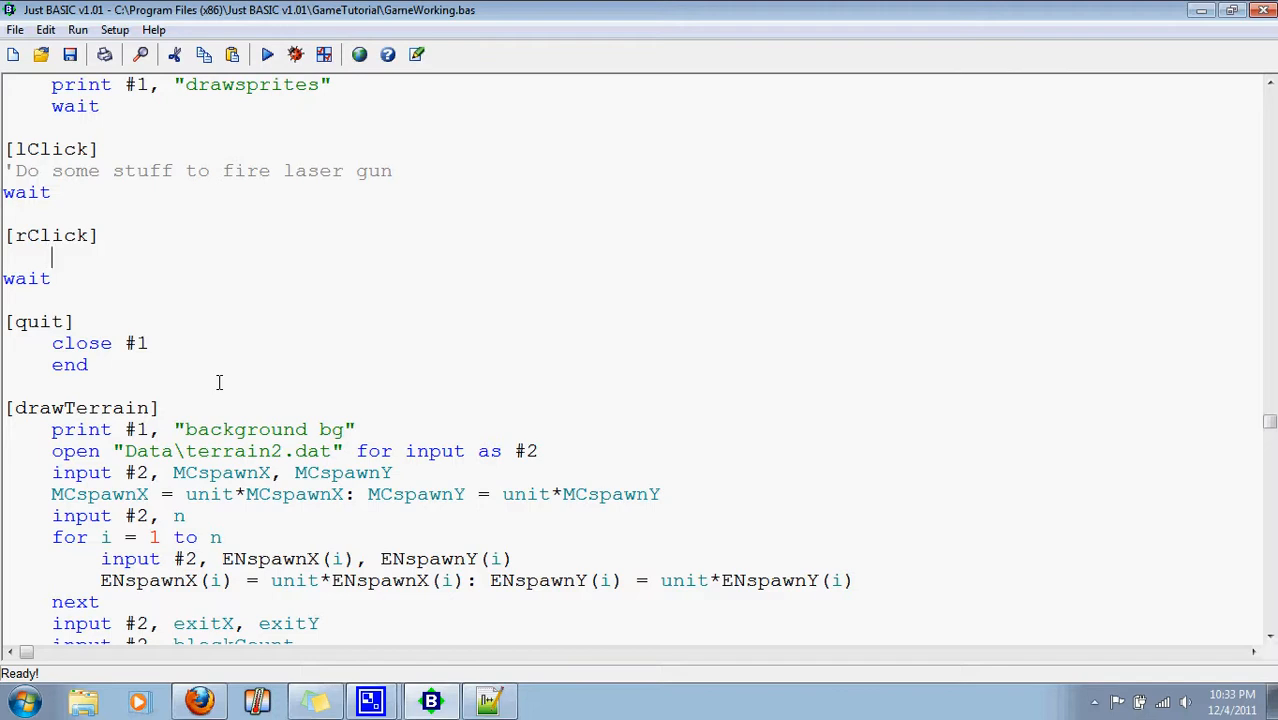
Write the numerator MCdx = (MouseX - MCx)/( under the [rClick] label
{"action": "type", "text": "("}
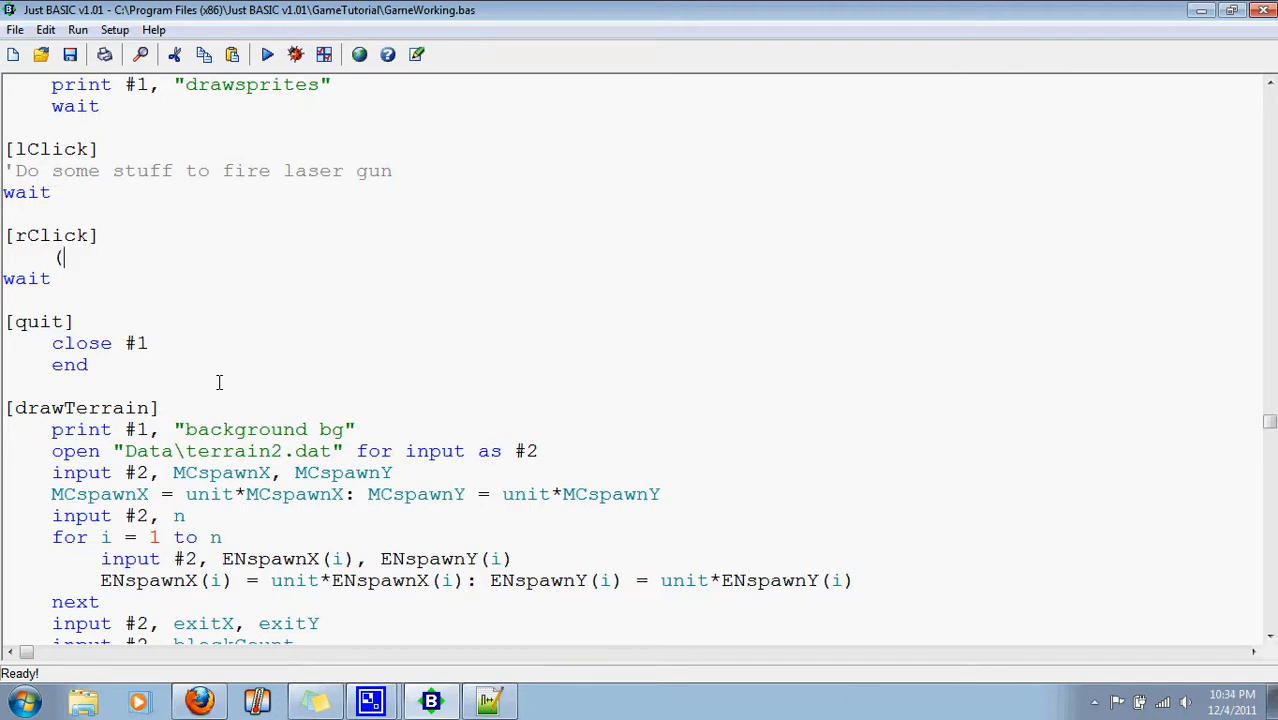
{"action": "type", "text": "Mouse"}
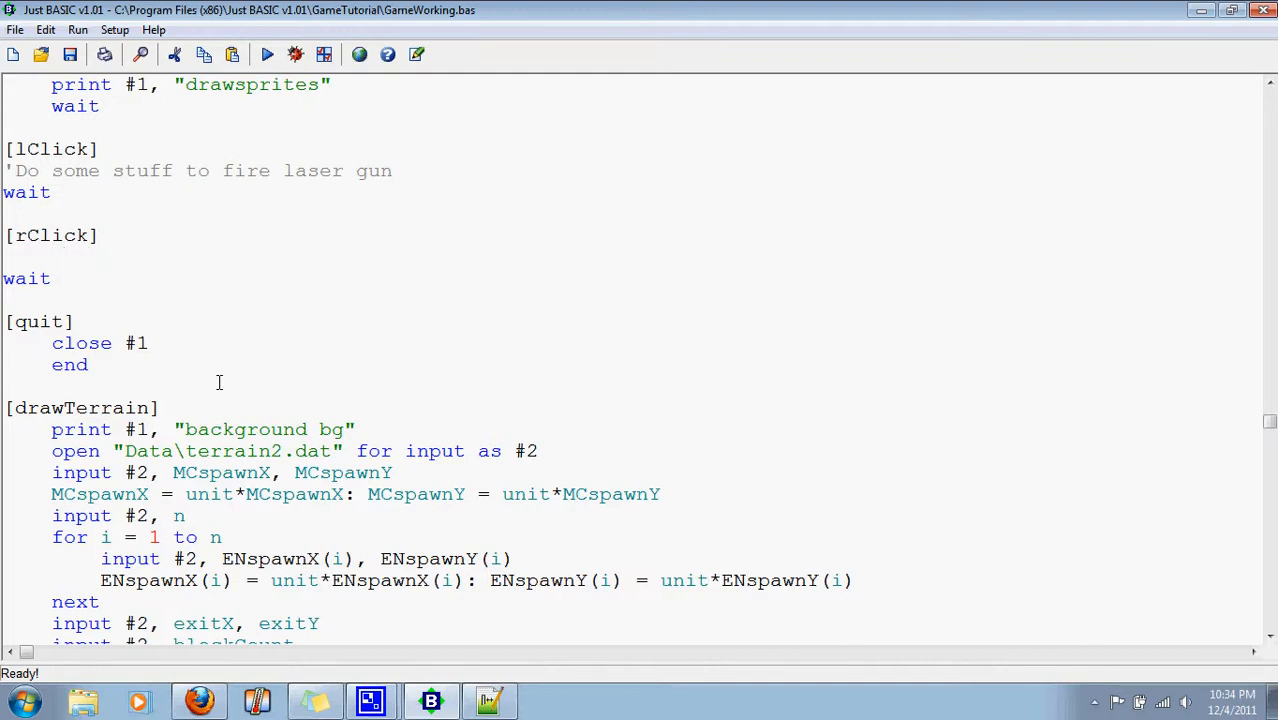
{"action": "type", "text": "MC"}
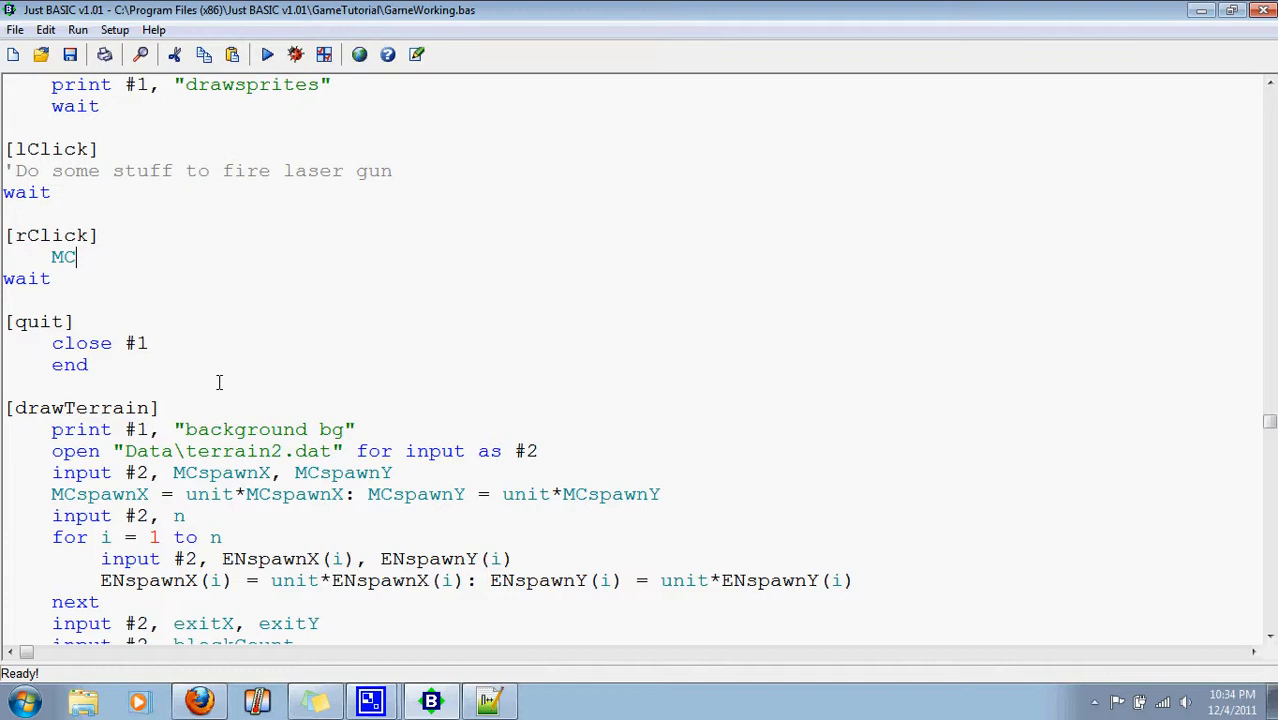
{"action": "type", "text": "dx ="}
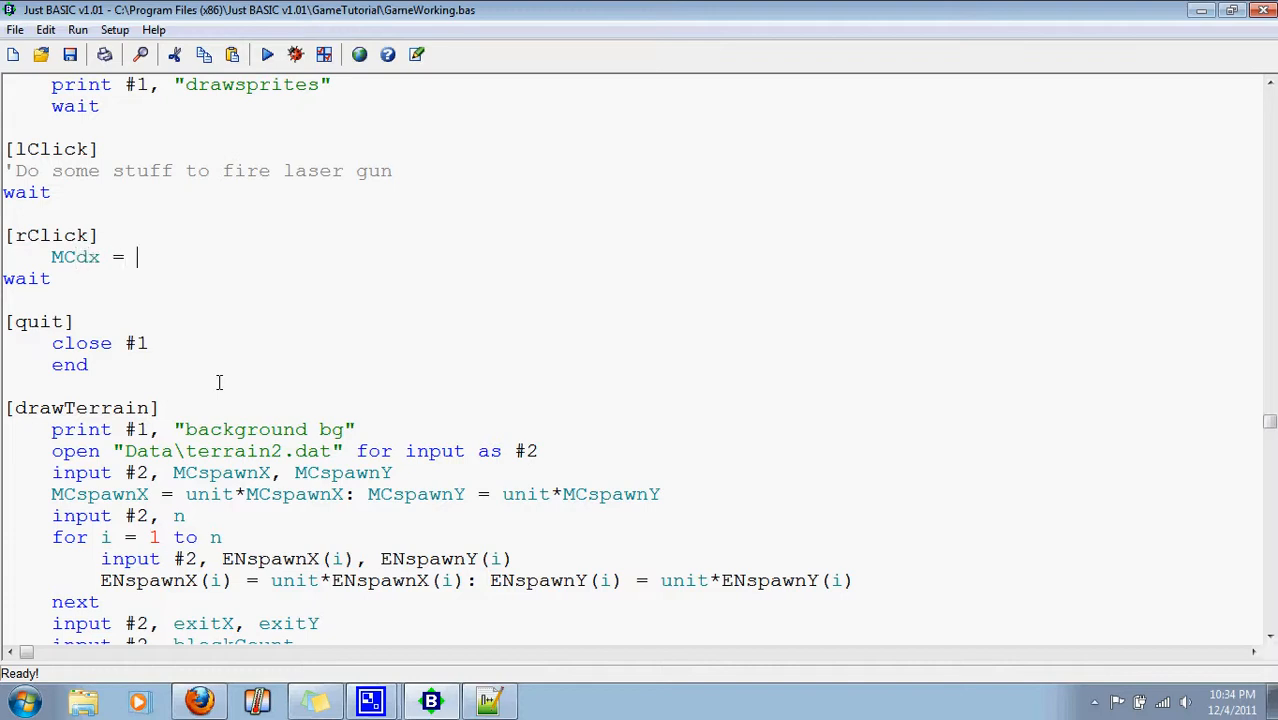
{"action": "type", "text": "("}
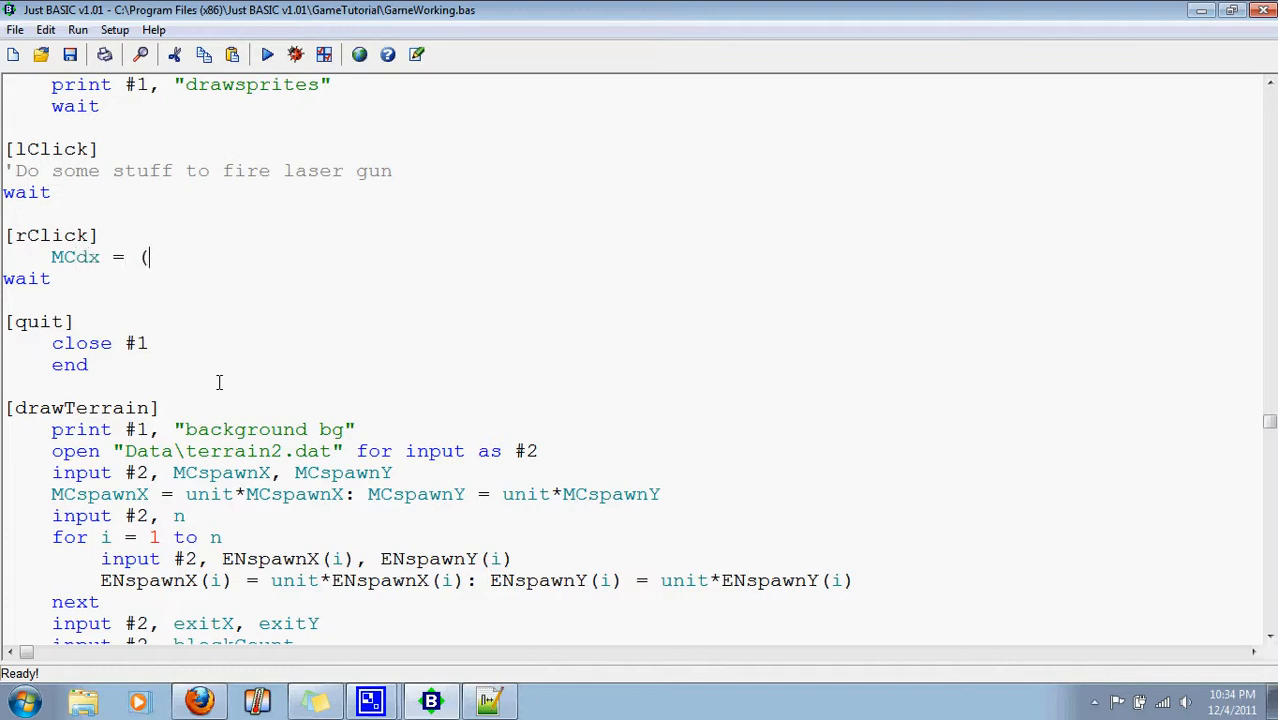
{"action": "type", "text": "M"}
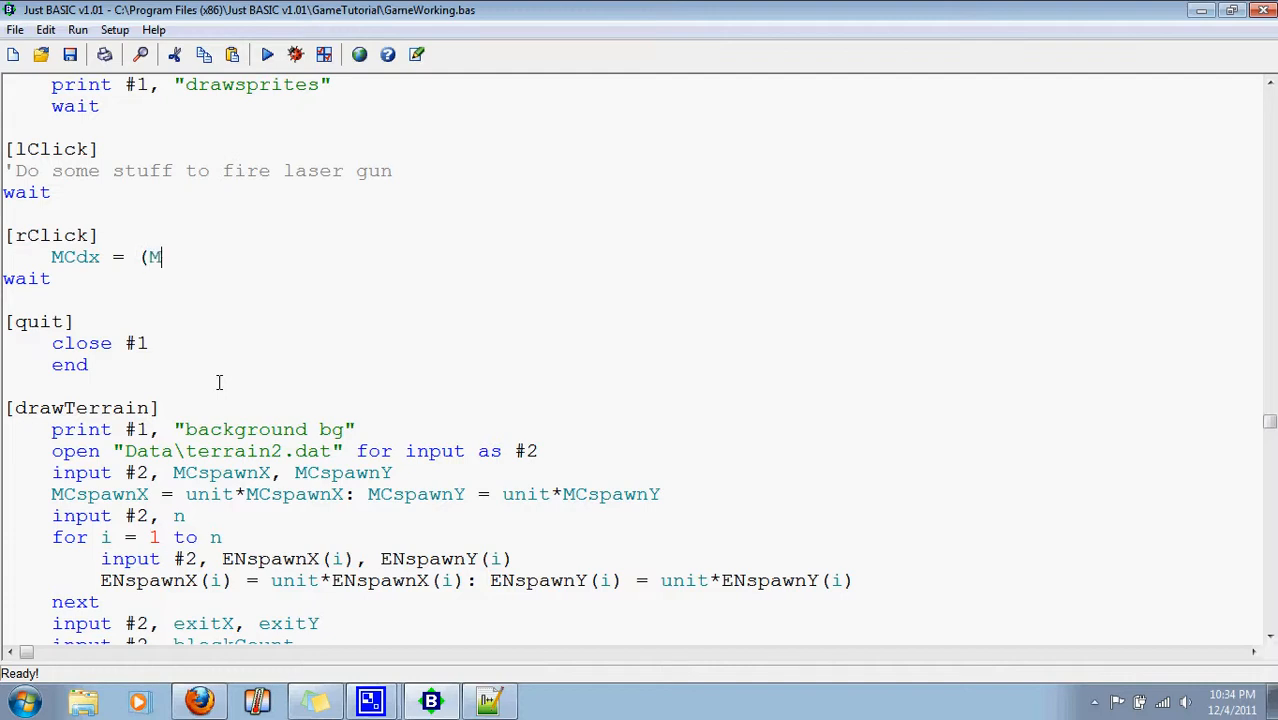
{"action": "type", "text": "ouseX"}
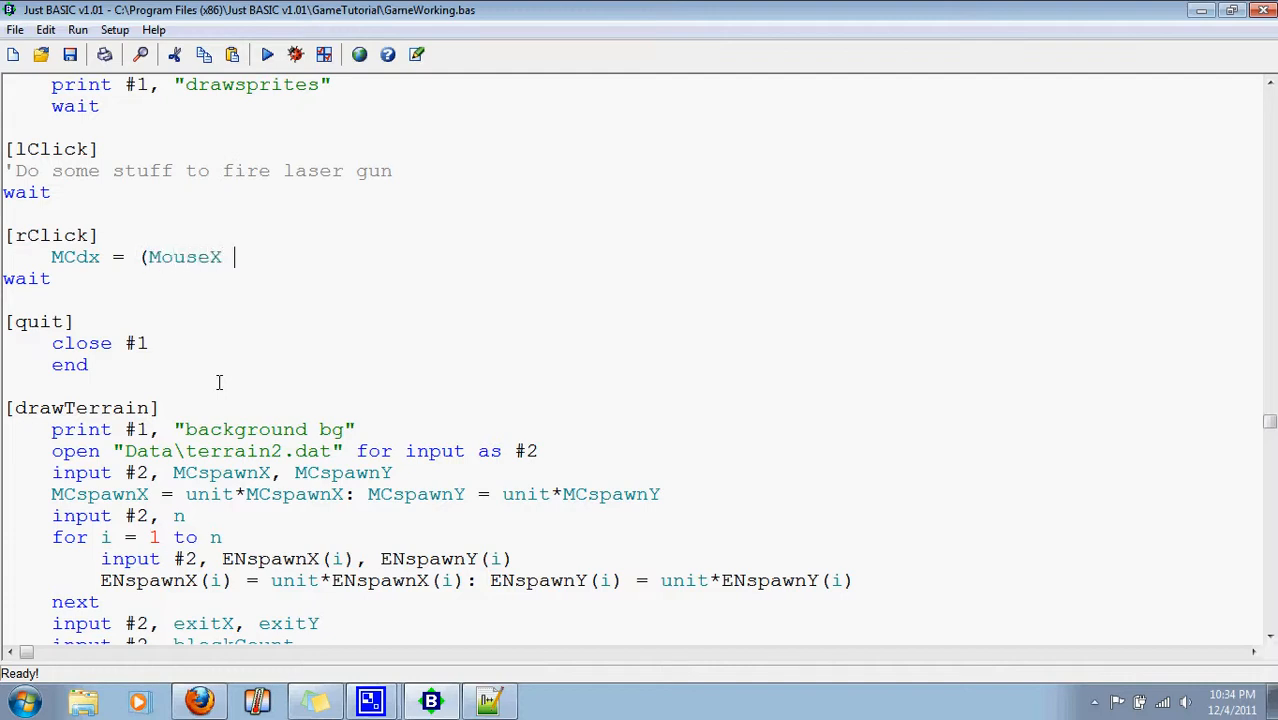
{"action": "type", "text": "-"}
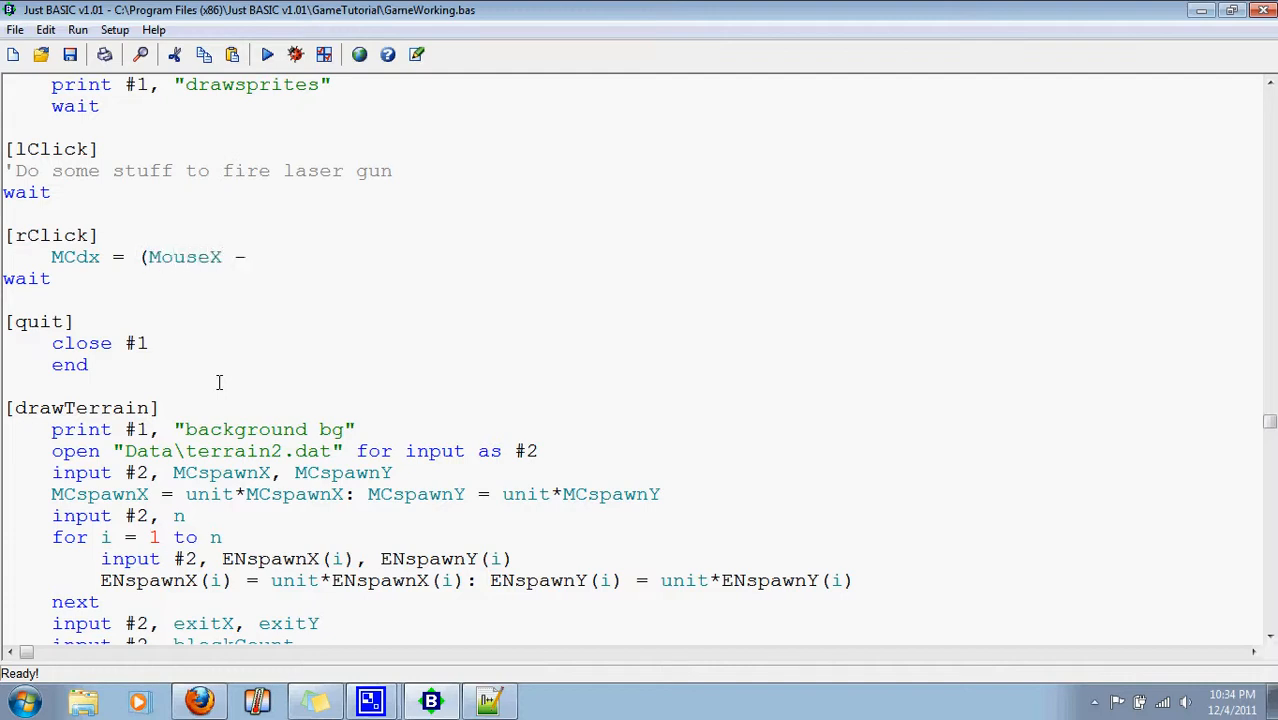
{"action": "type", "text": "MC"}
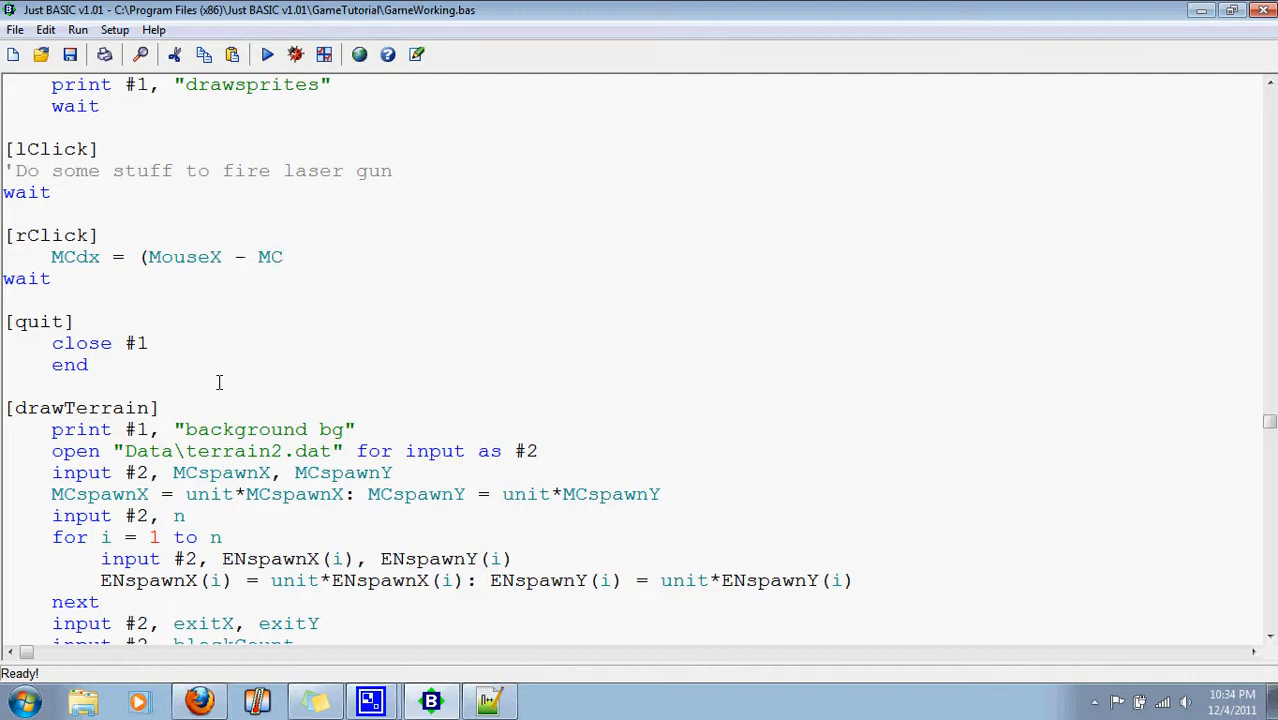
{"action": "type", "text": "x)"}
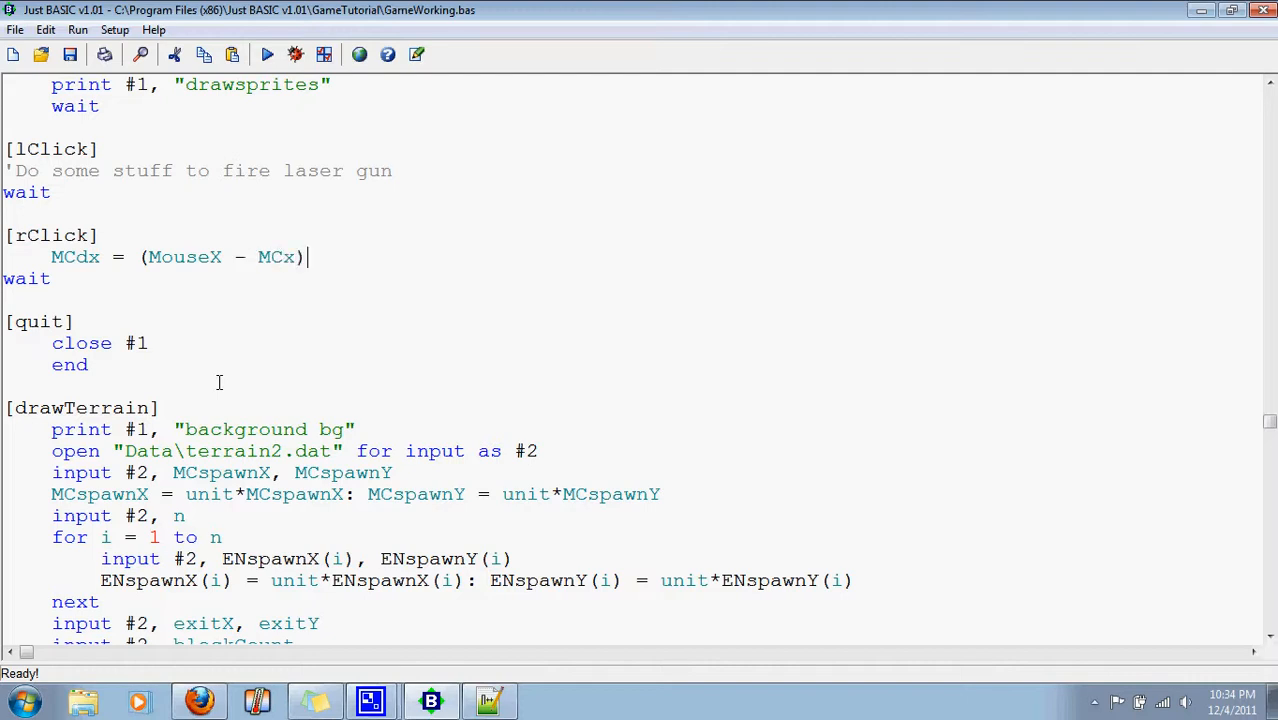
{"action": "type", "text": "/"}
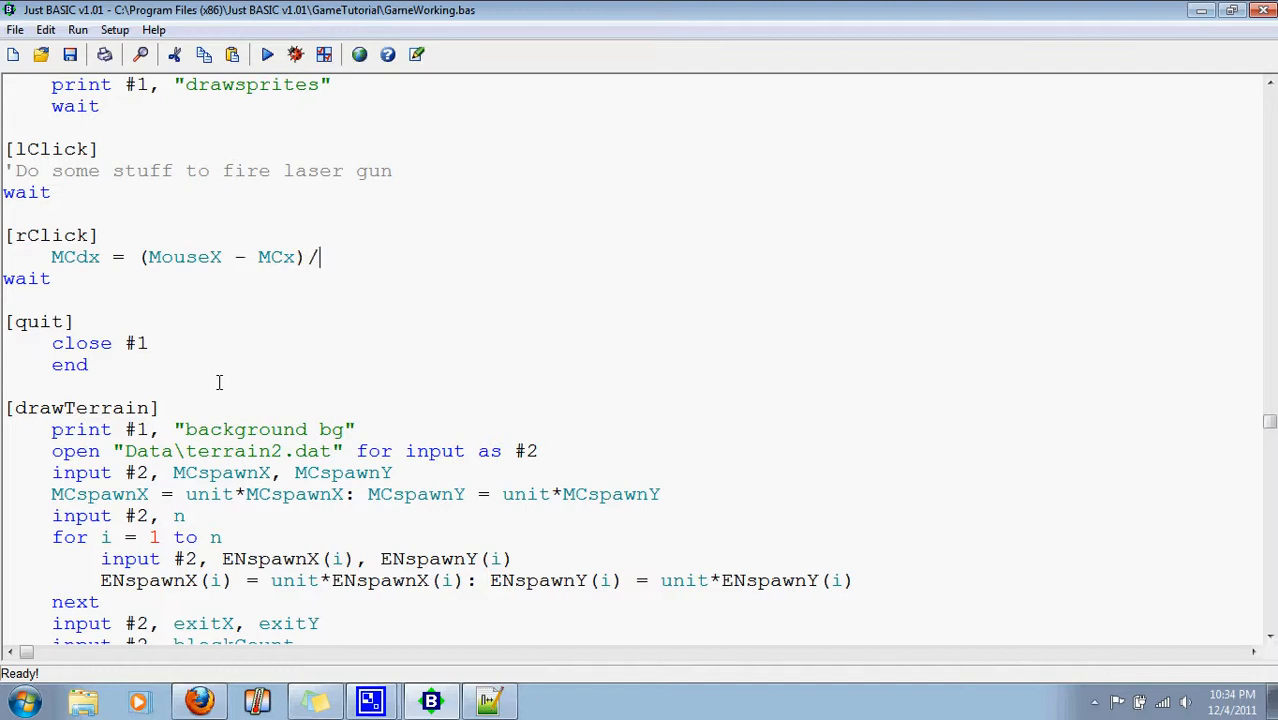
{"action": "type", "text": "("}
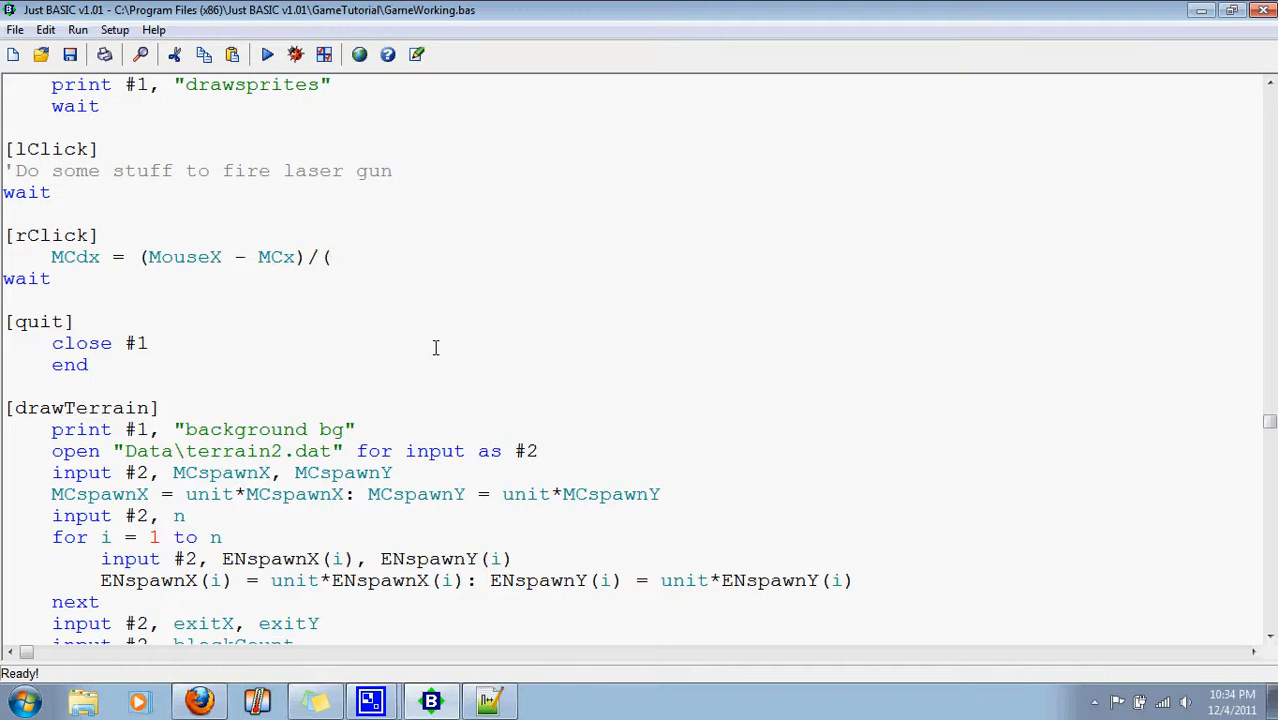
Complete the denominator ((MouseX - MCx)^2 + (MouseY - MCy)^2)^0.5
{"action": "left_click", "coordinate": [332, 256]}
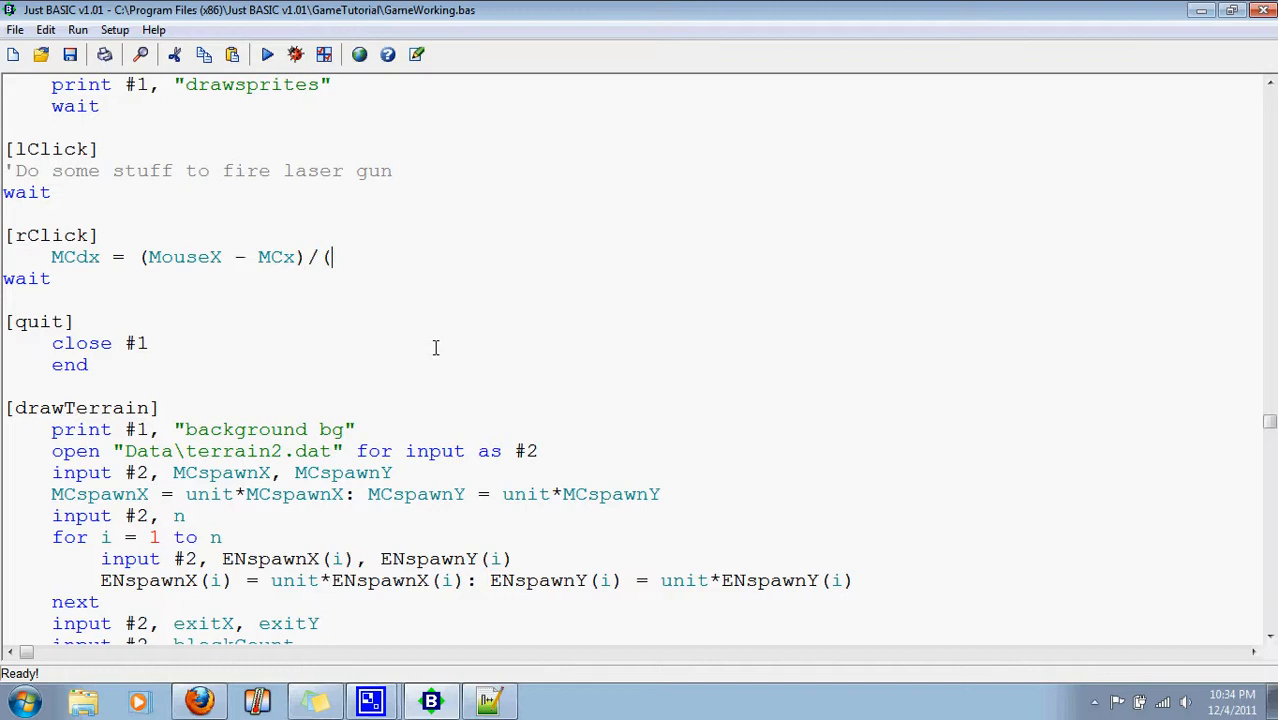
{"action": "type", "text": "(MouseX - MC"}
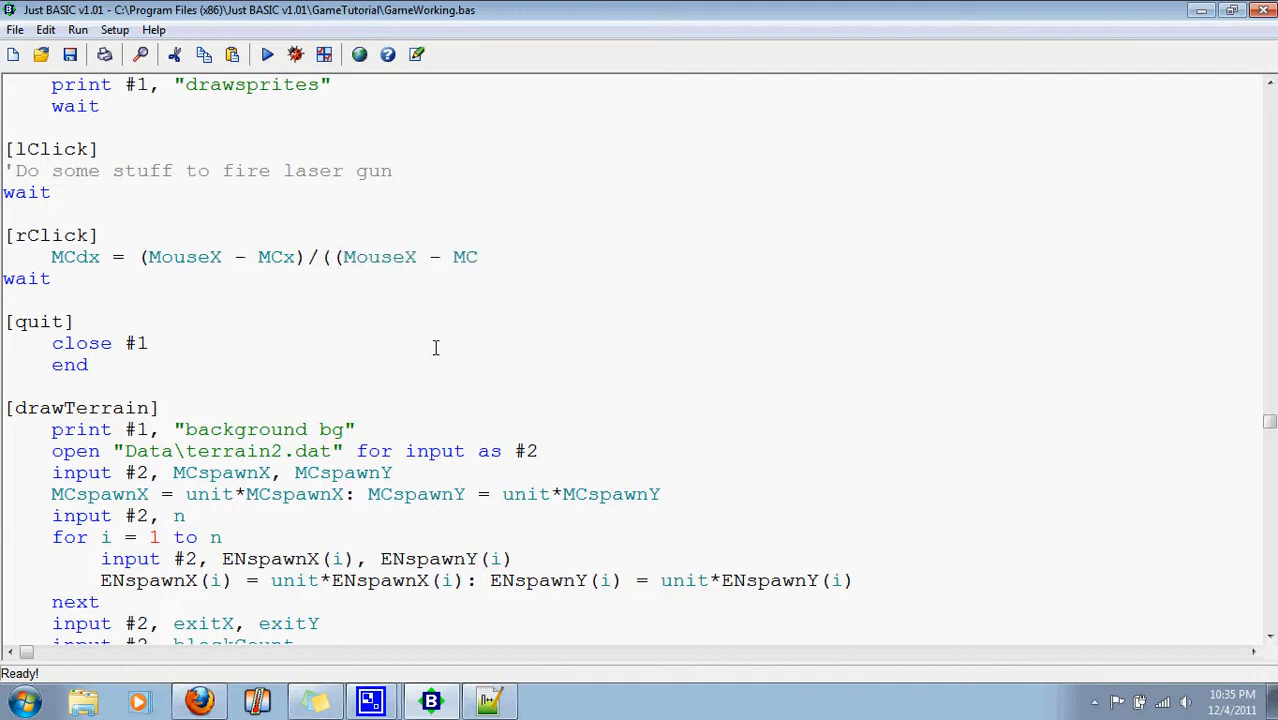
{"action": "type", "text": "x)"}
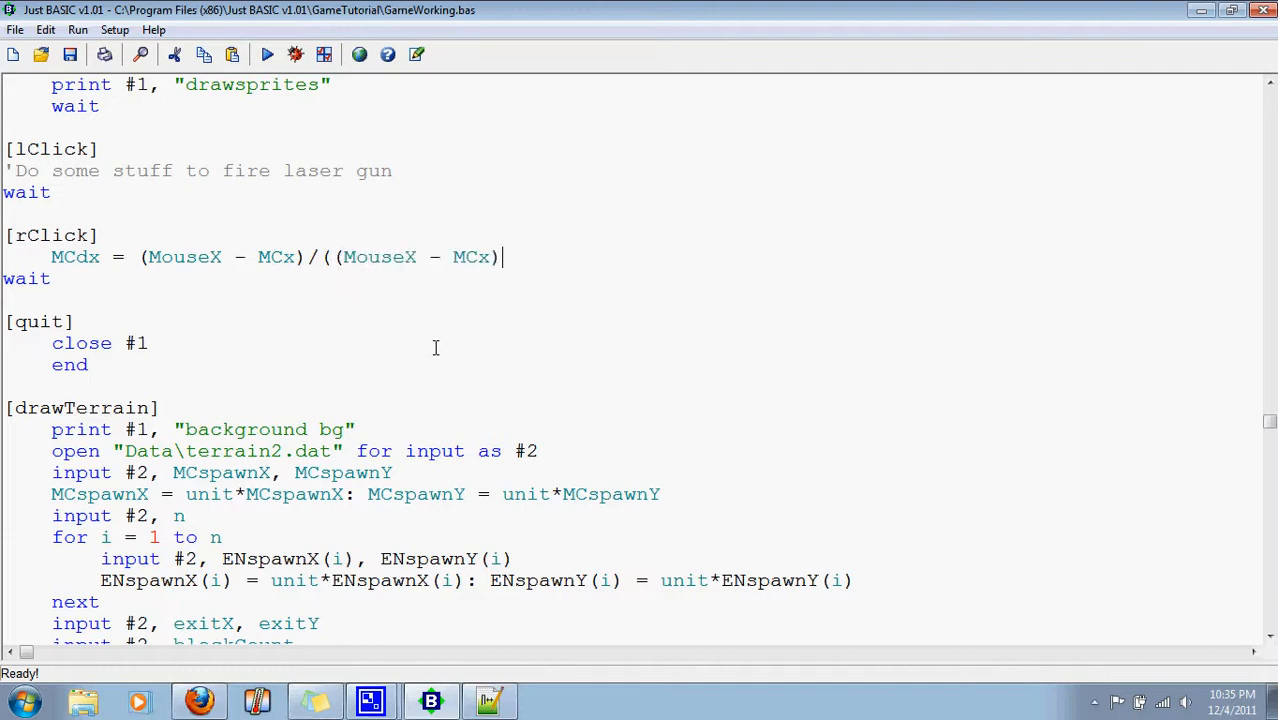
{"action": "type", "text": "^2"}
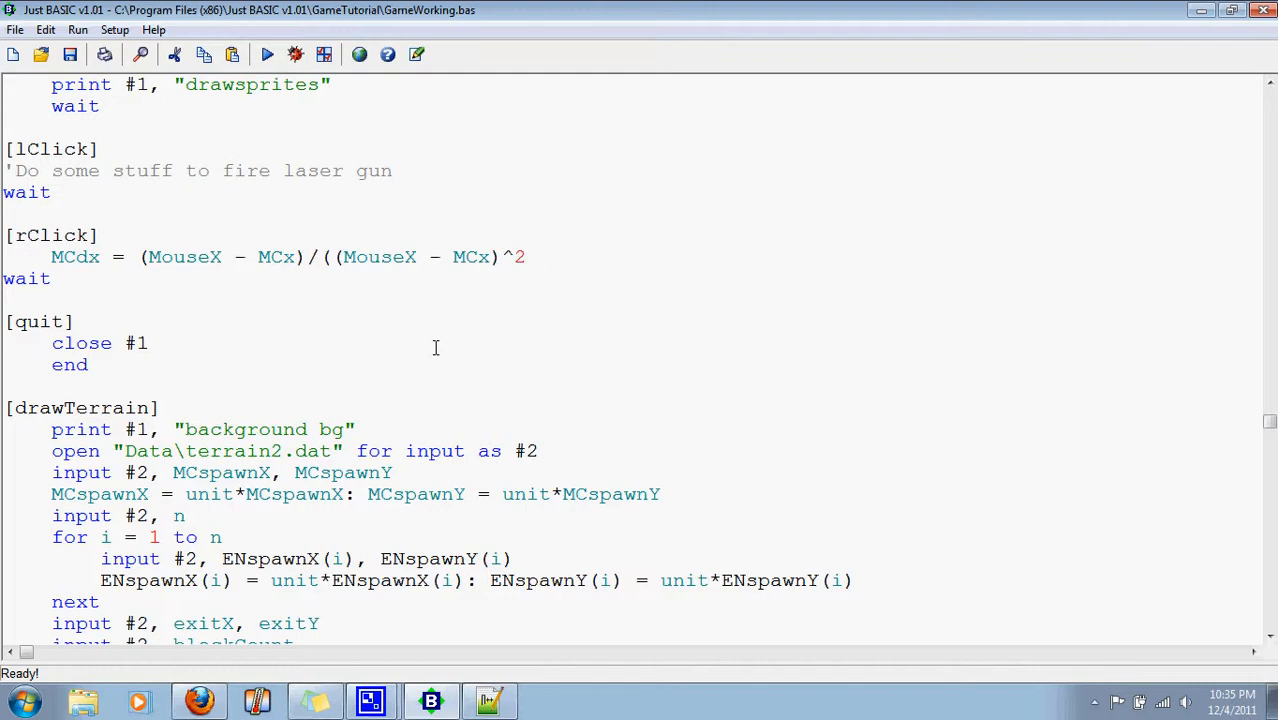
{"action": "type", "text": "+ ("}
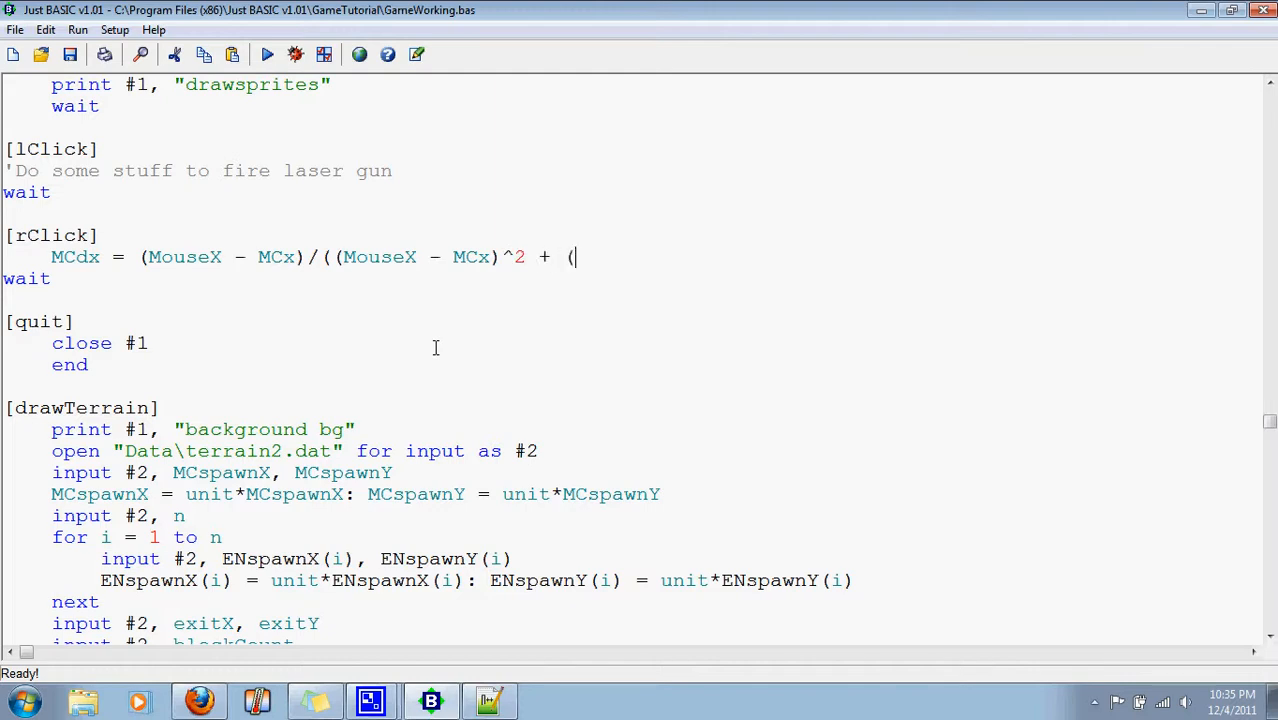
{"action": "type", "text": "MouseY -"}
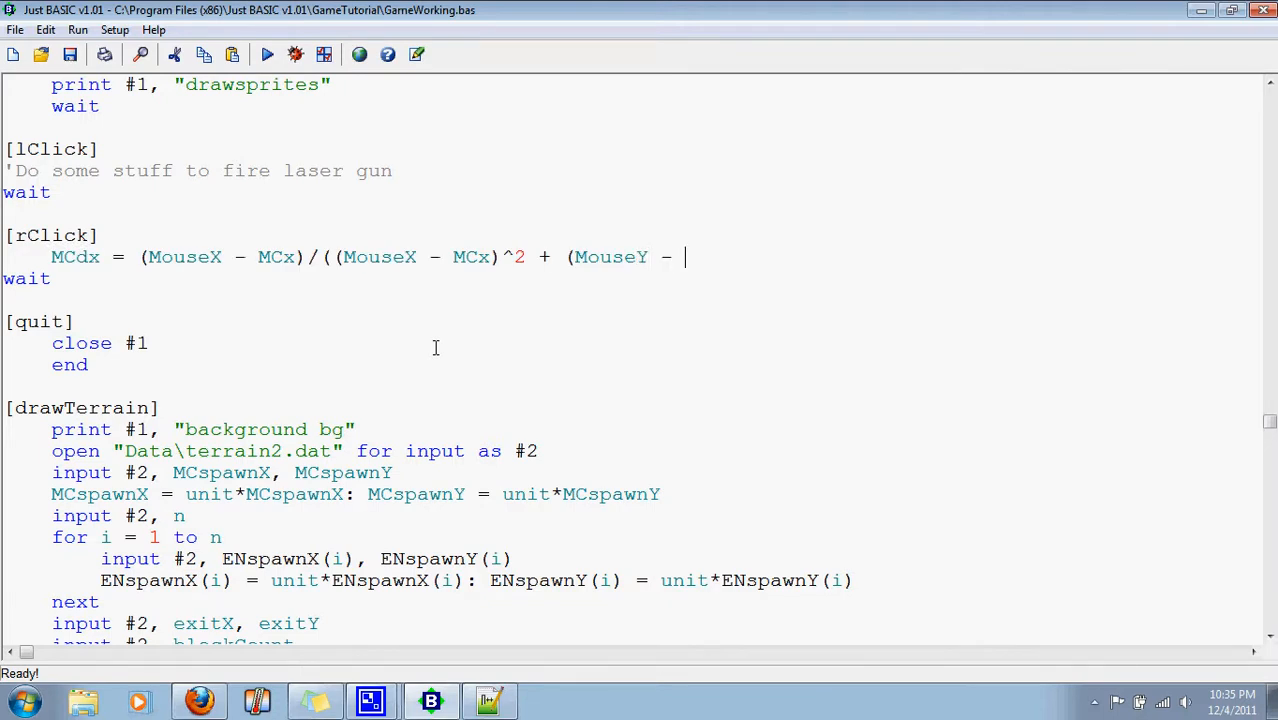
{"action": "type", "text": "MCy"}
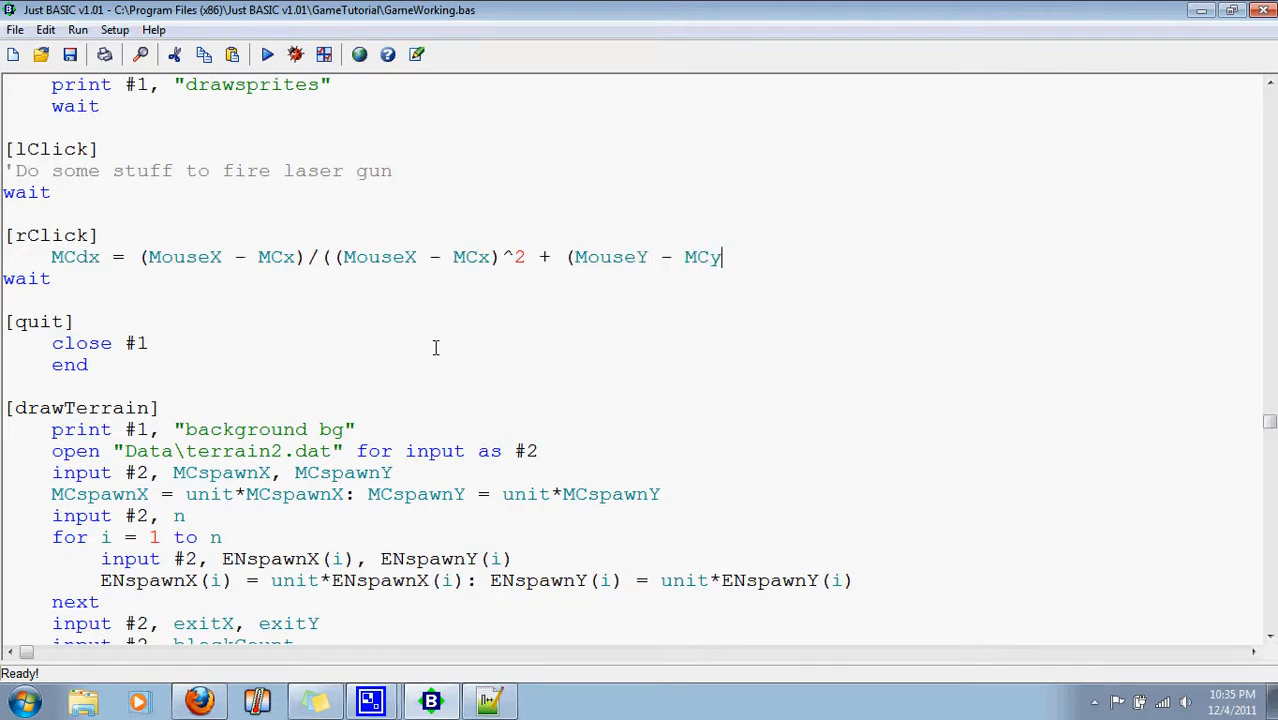
{"action": "type", "text": ")"}
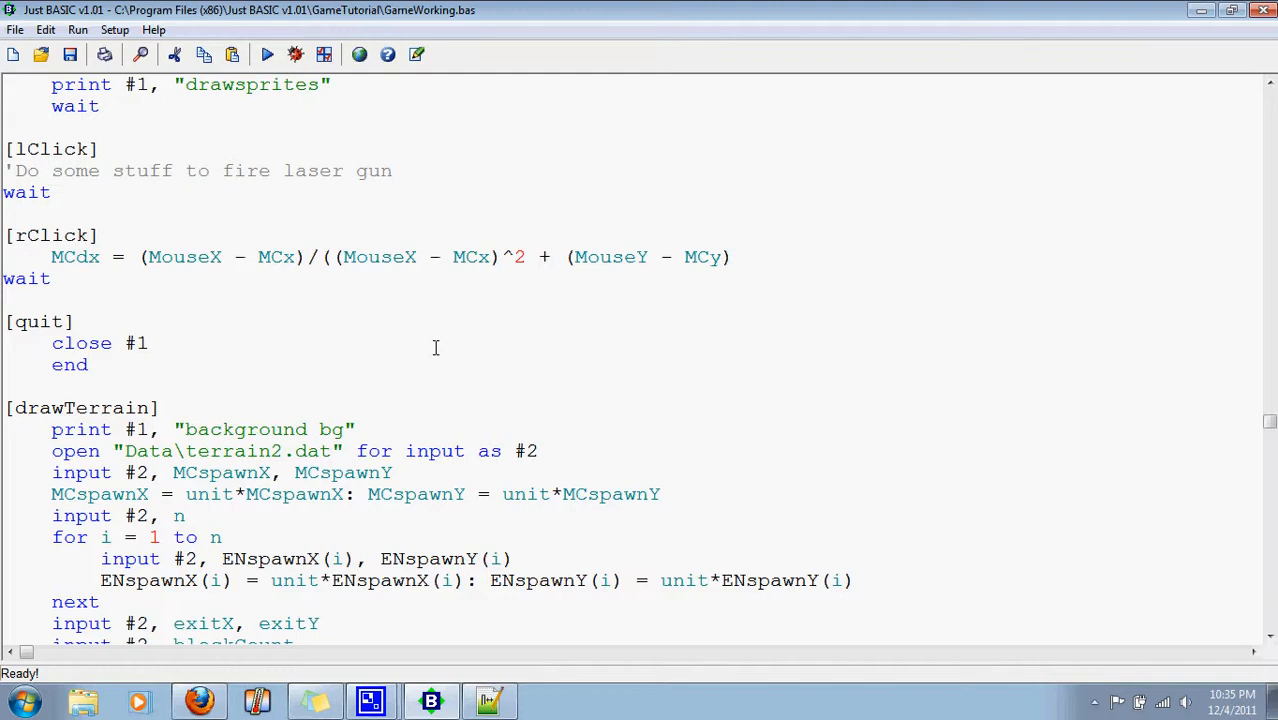
{"action": "type", "text": "^2)"}
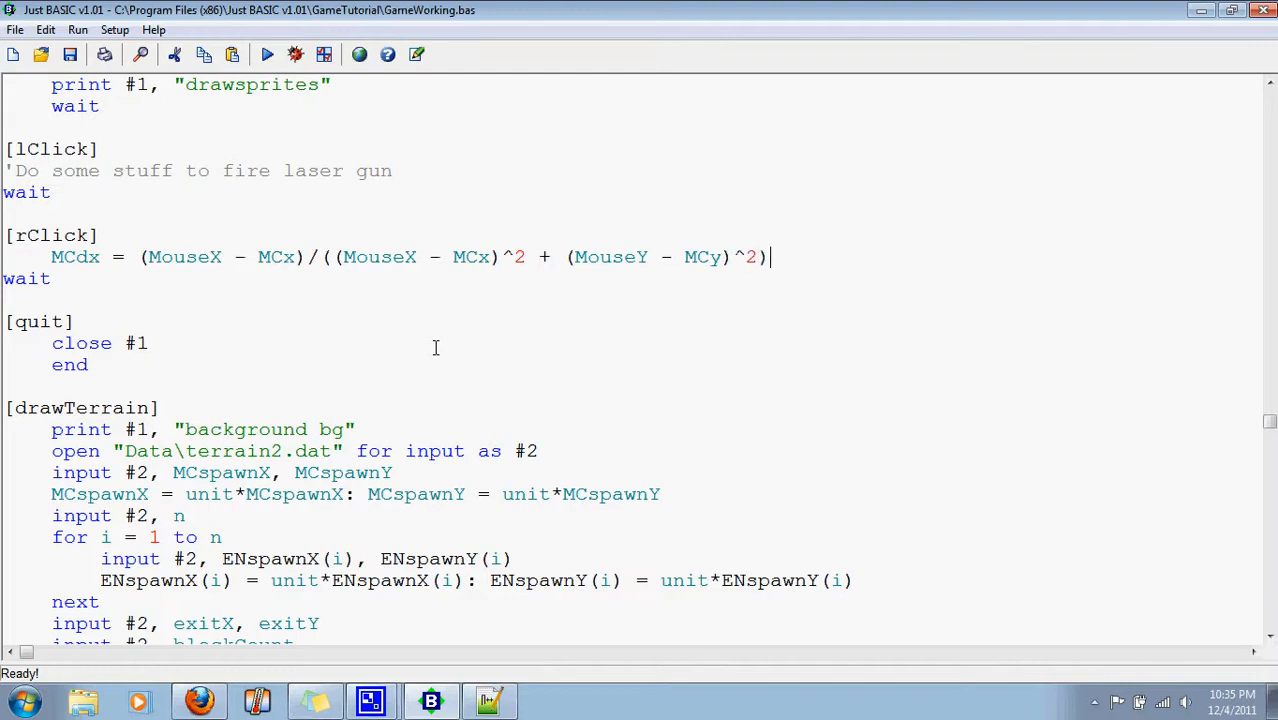
{"action": "type", "text": "^"}
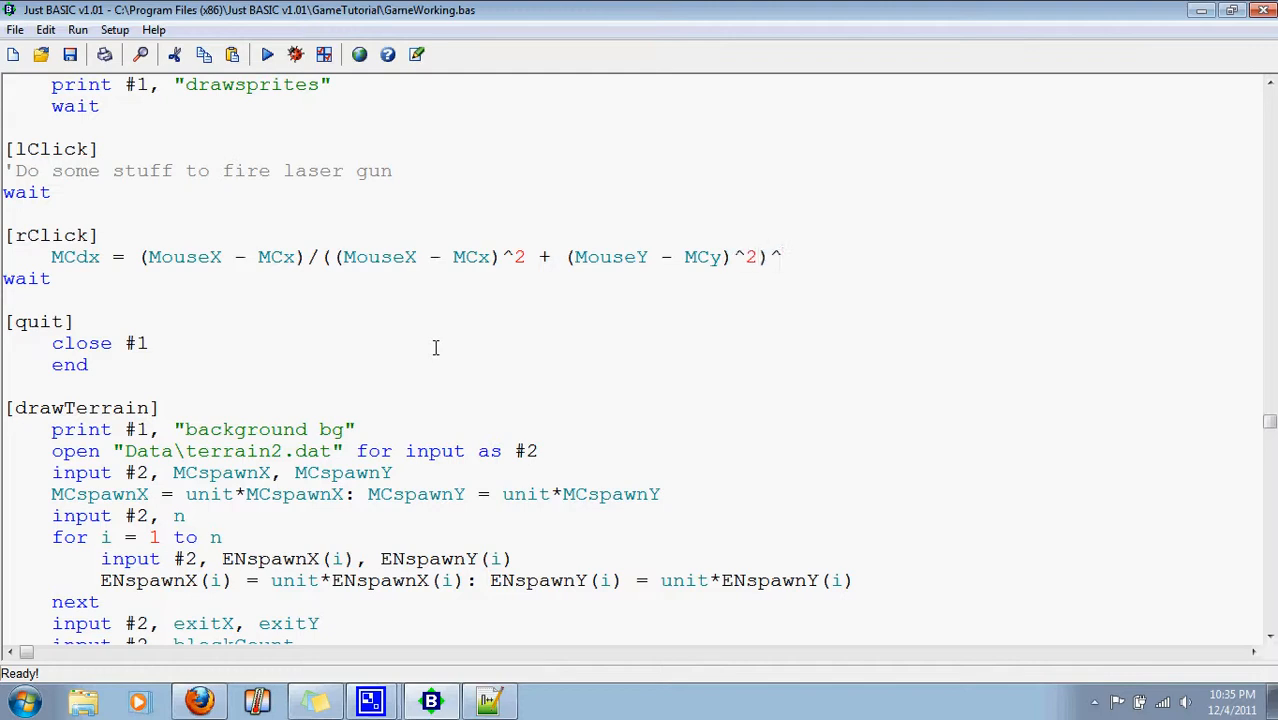
{"action": "type", "text": "0.5"}
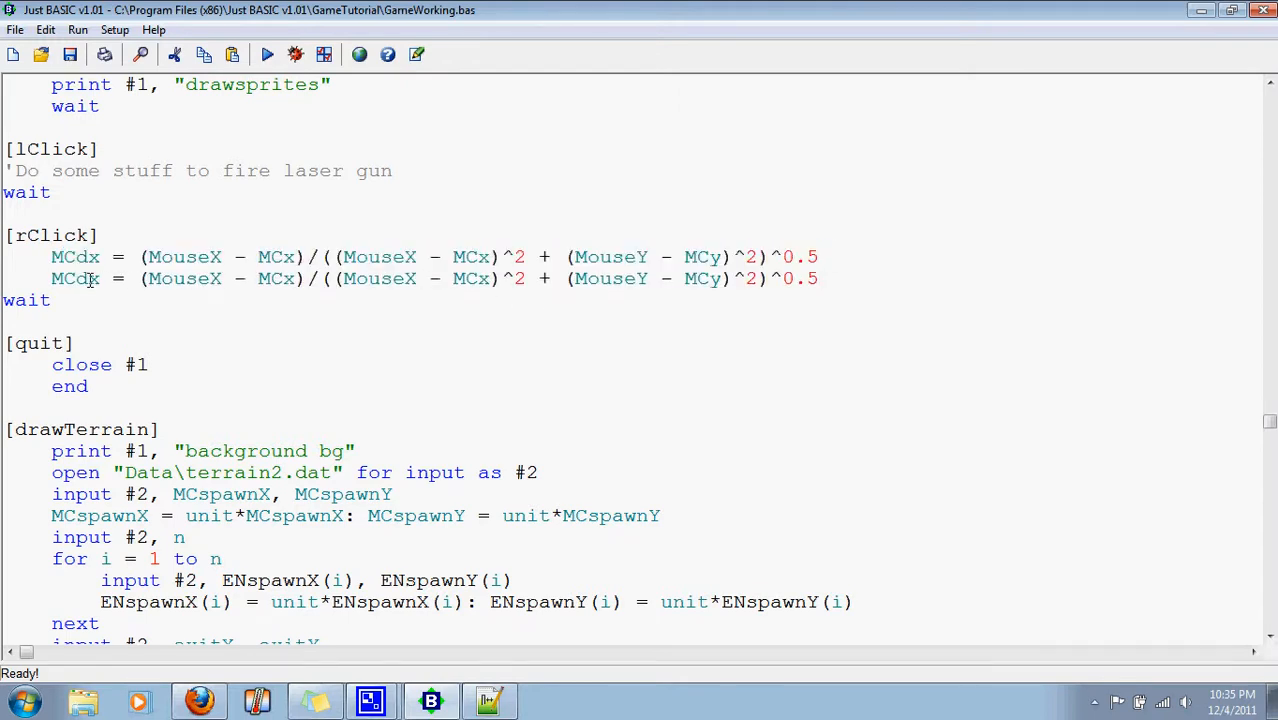
Place the cursor on the copied formula line below MCdx to edit it
{"action": "left_click", "coordinate": [88, 278]}
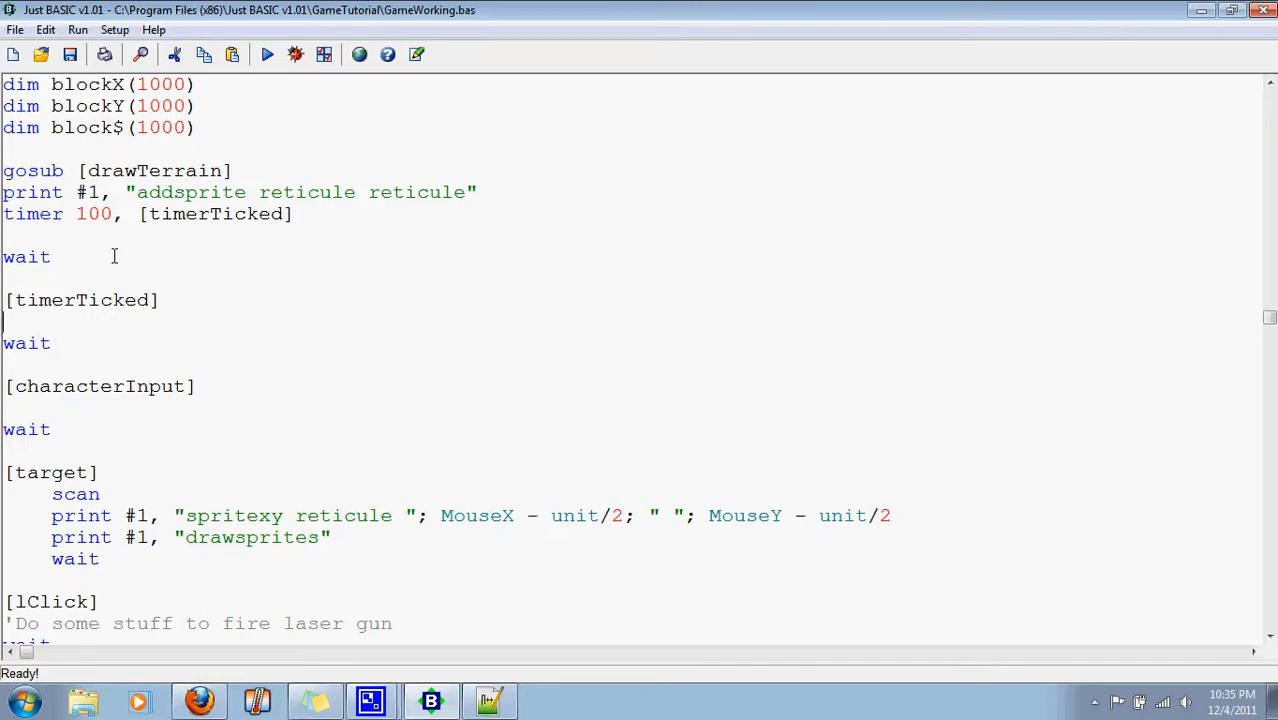
{"action": "scroll", "scroll_direction": "down", "scroll_amount": 3}
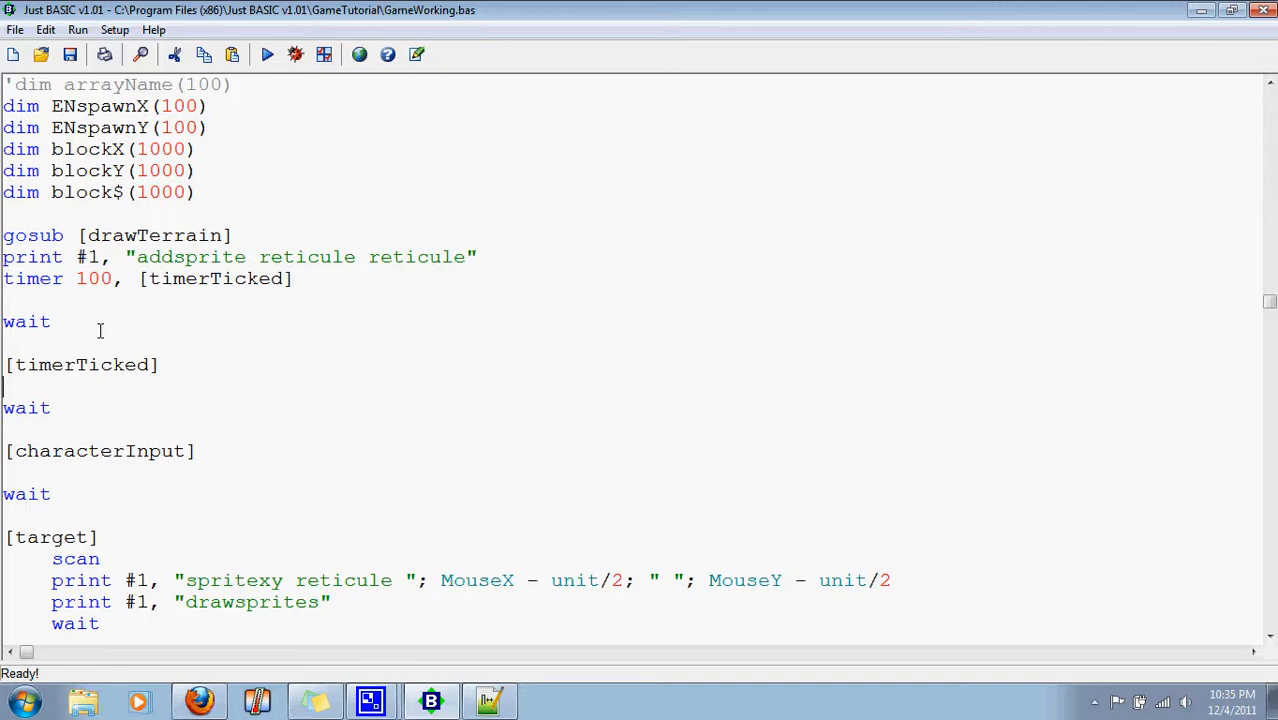
{"action": "scroll", "scroll_direction": "down", "scroll_amount": 3}
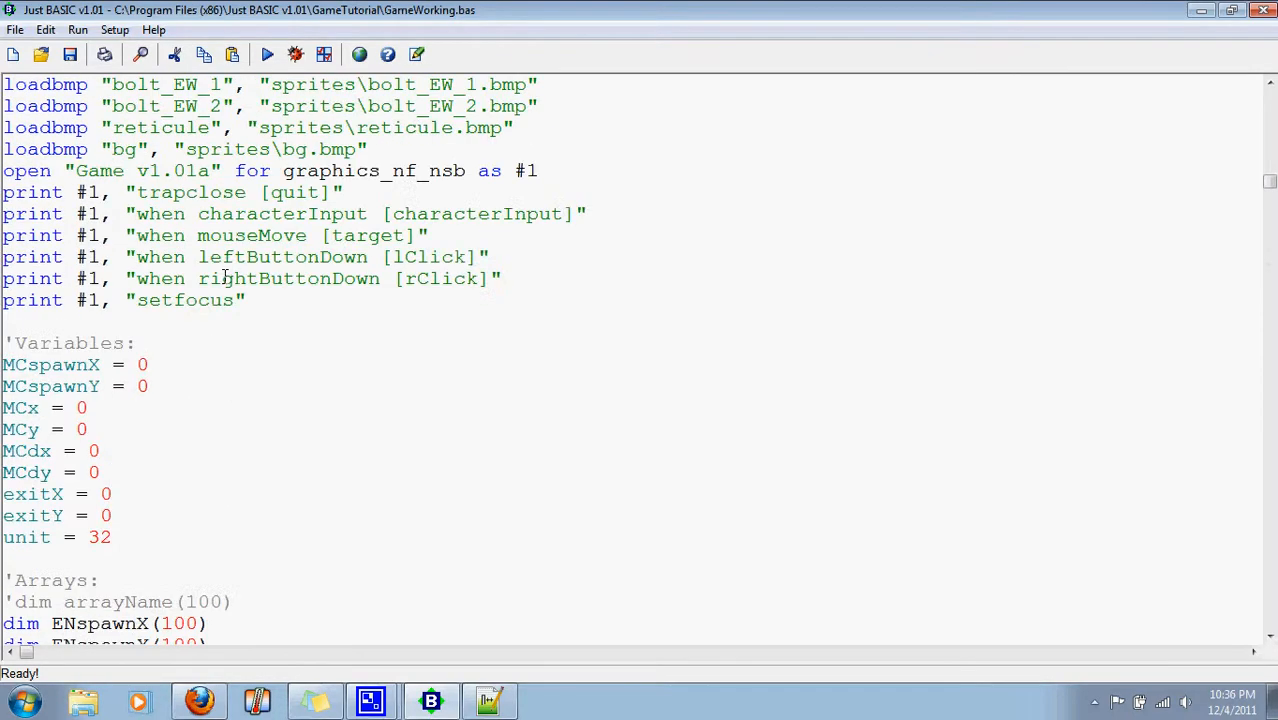
{"action": "scroll", "scroll_direction": "down", "scroll_amount": 3}
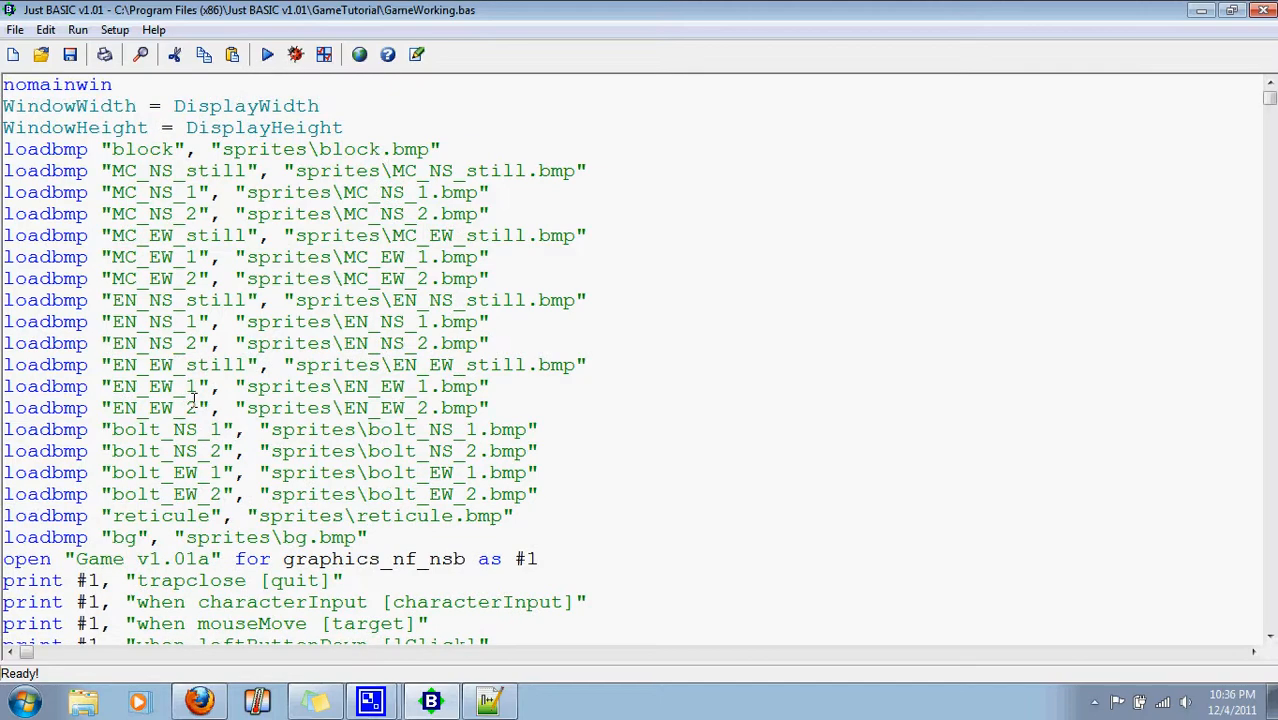
{"action": "scroll", "scroll_direction": "down", "scroll_amount": 3}
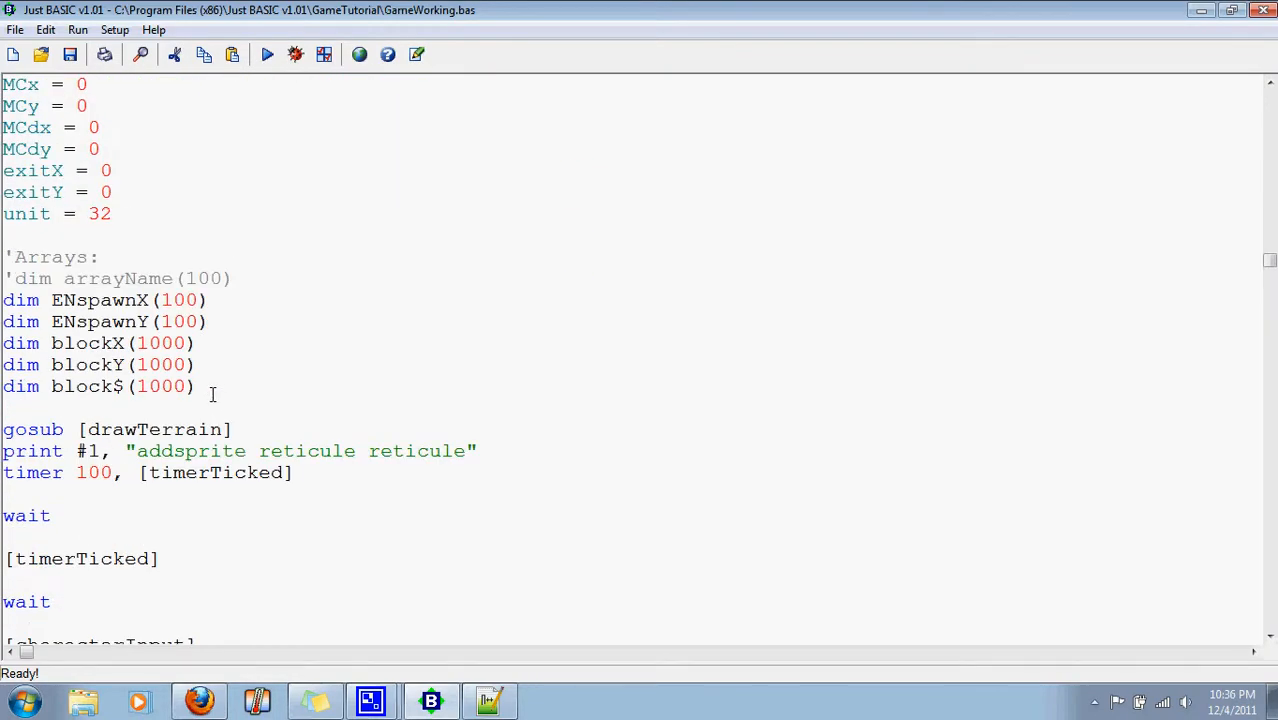